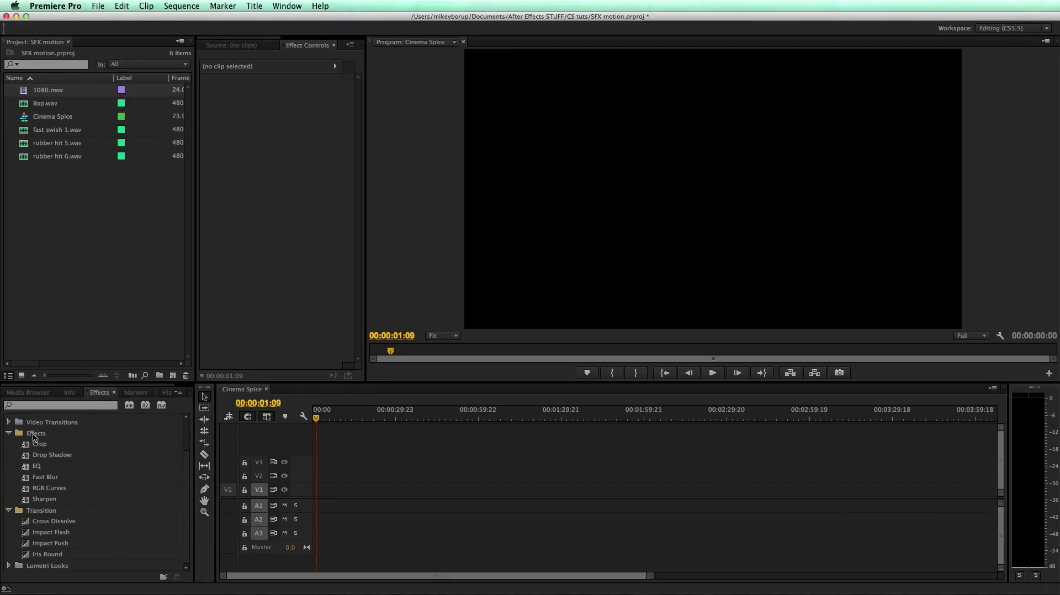
Browse the custom Effects and Transition folders, selecting the Crop effect
left_click(9, 433)
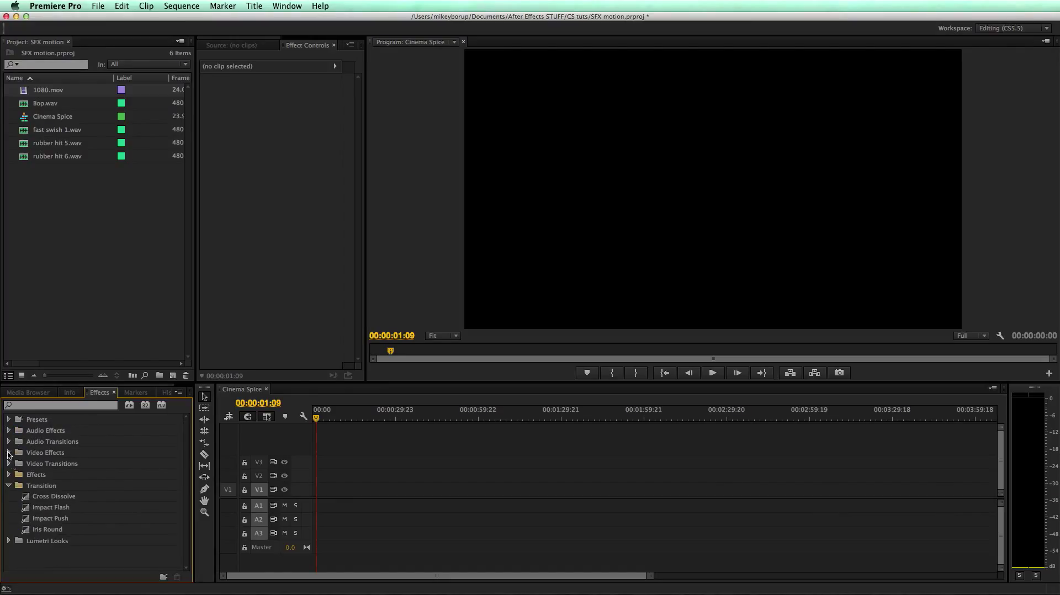
left_click(9, 486)
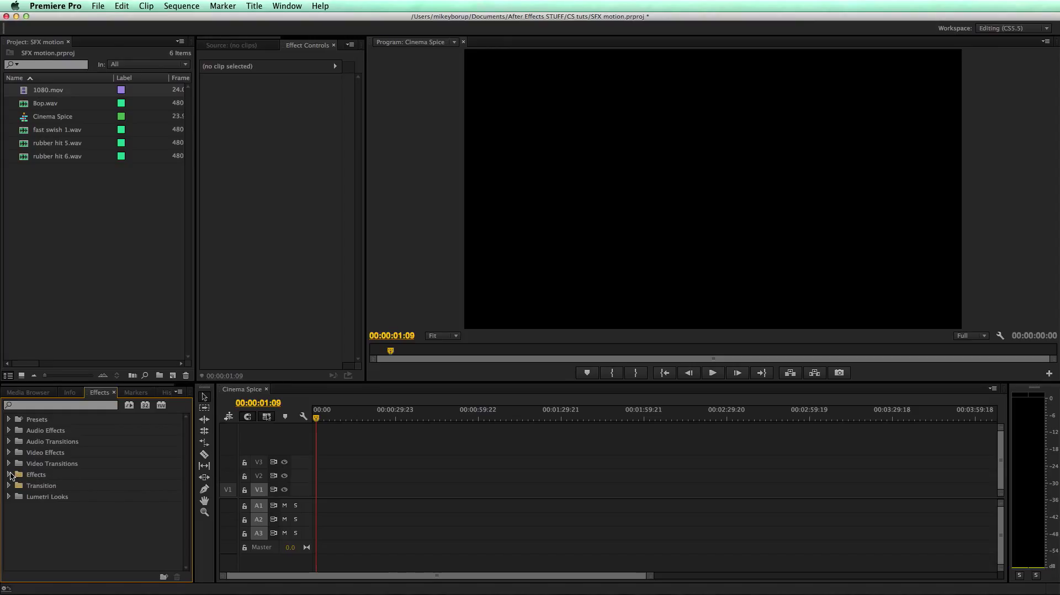
left_click(9, 474)
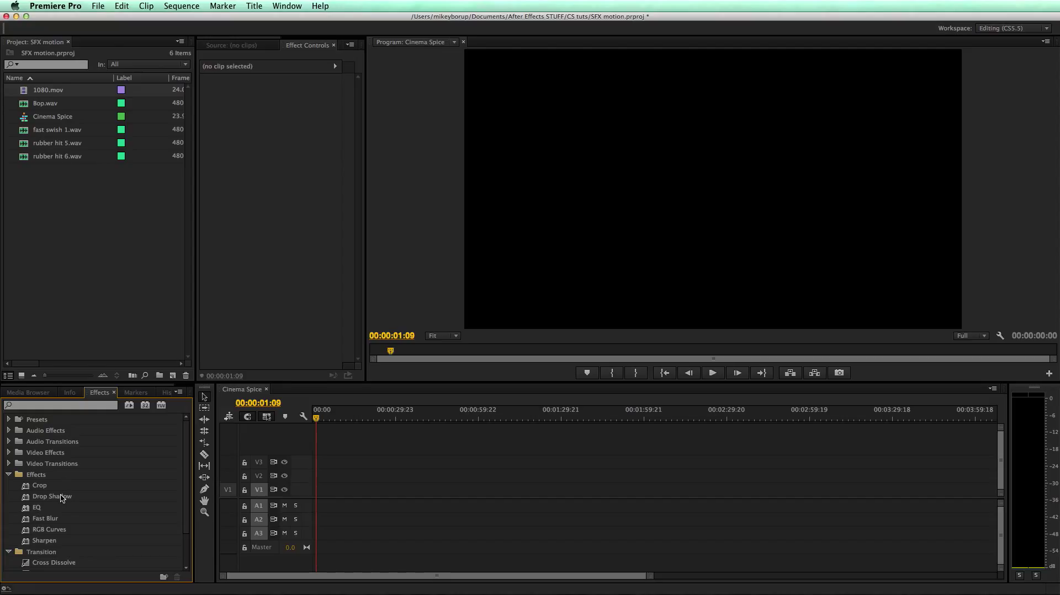
mouse_move(64, 537)
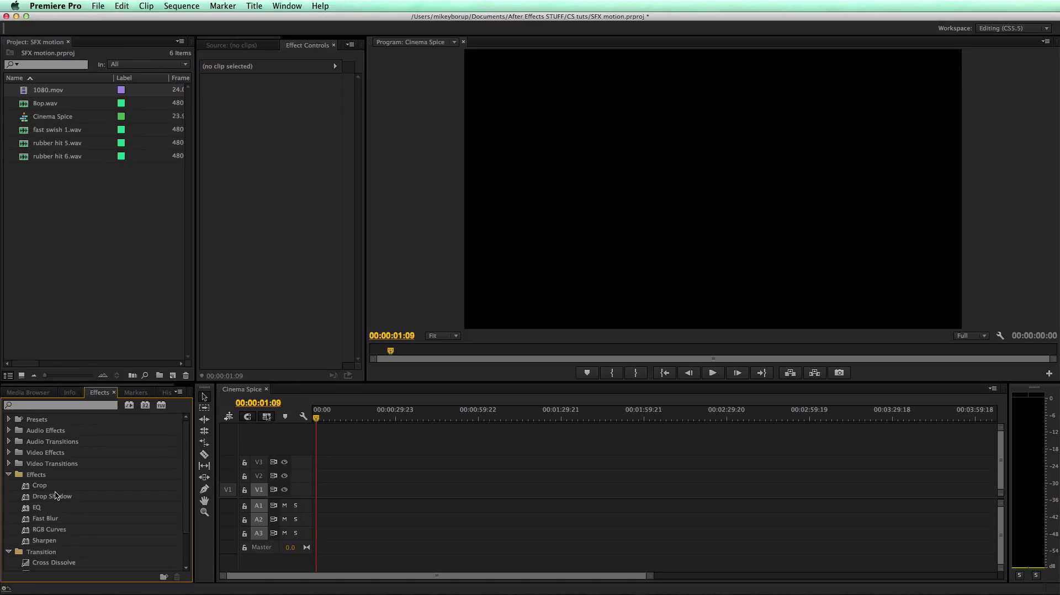
left_click(39, 485)
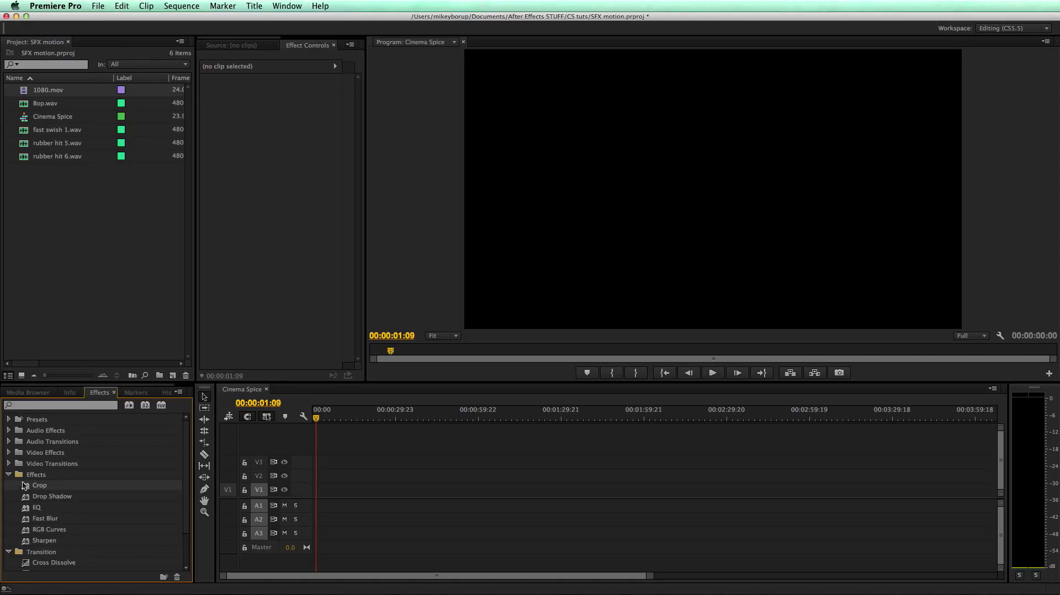
left_click(8, 474)
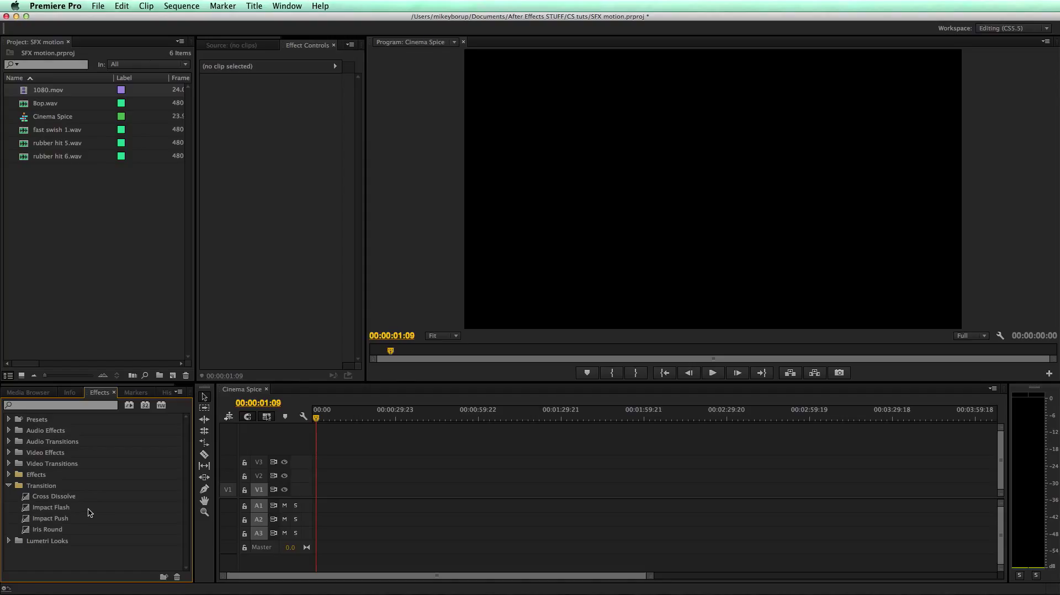
mouse_move(61, 515)
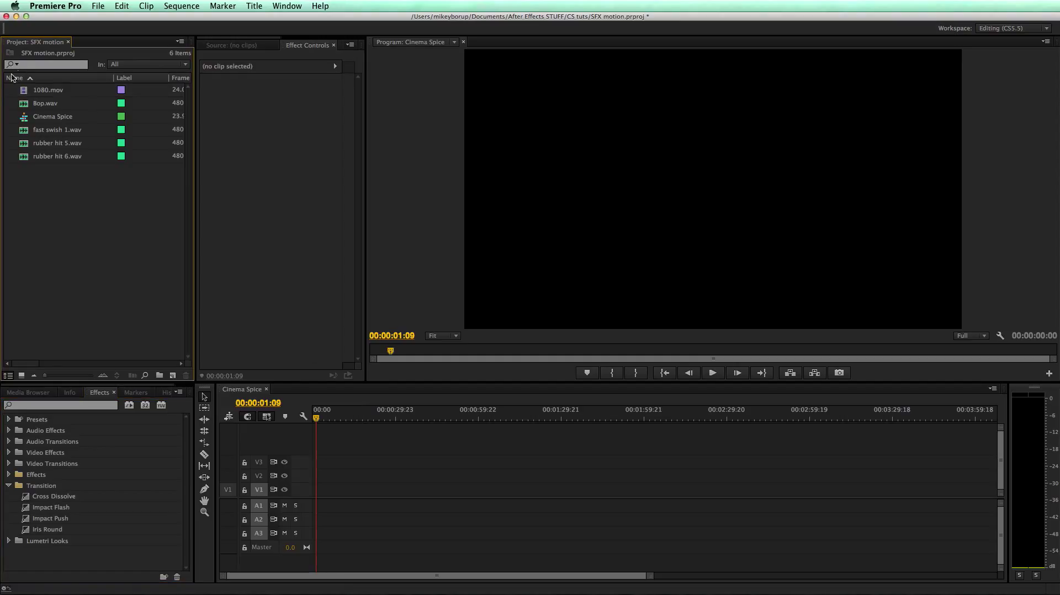
mouse_move(22, 90)
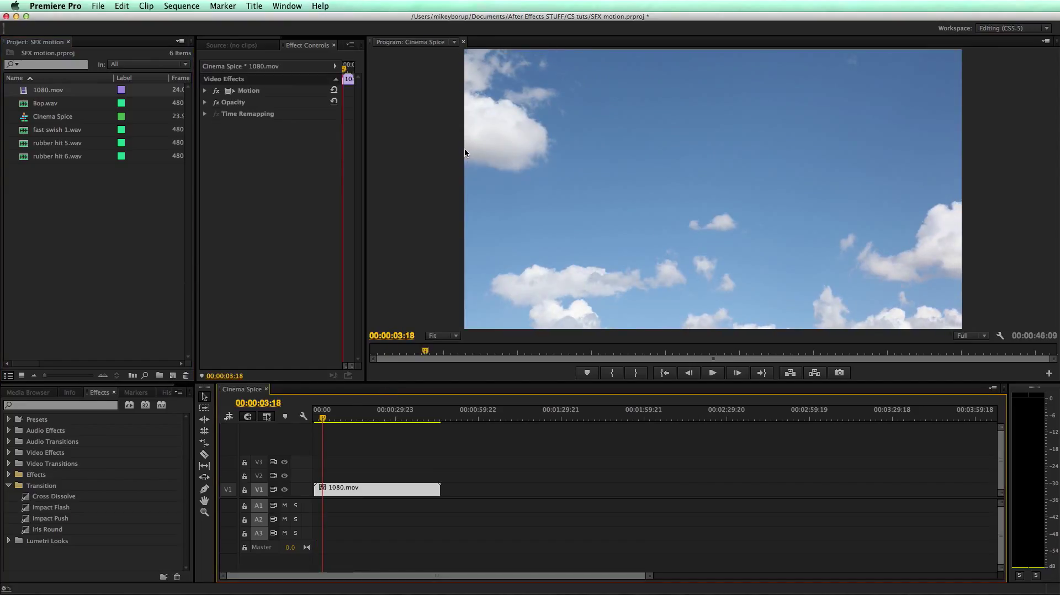
mouse_move(83, 185)
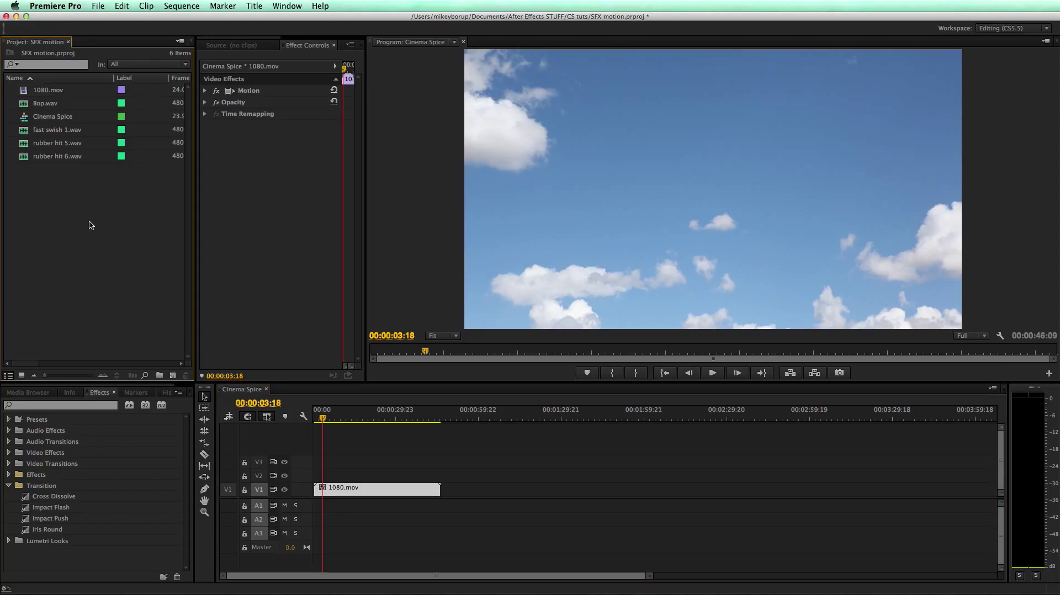
mouse_move(74, 190)
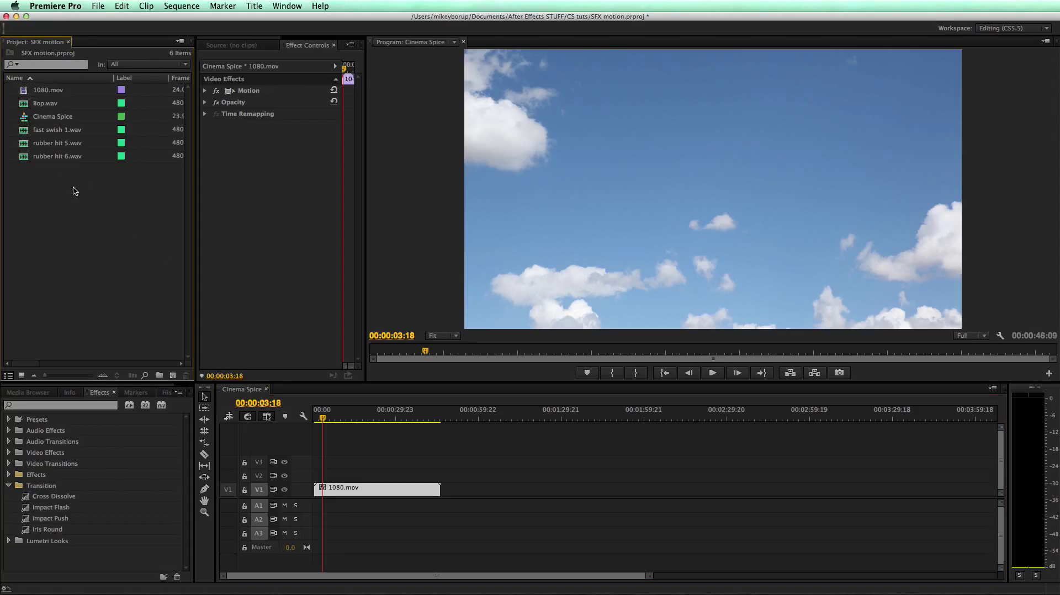
mouse_move(160, 374)
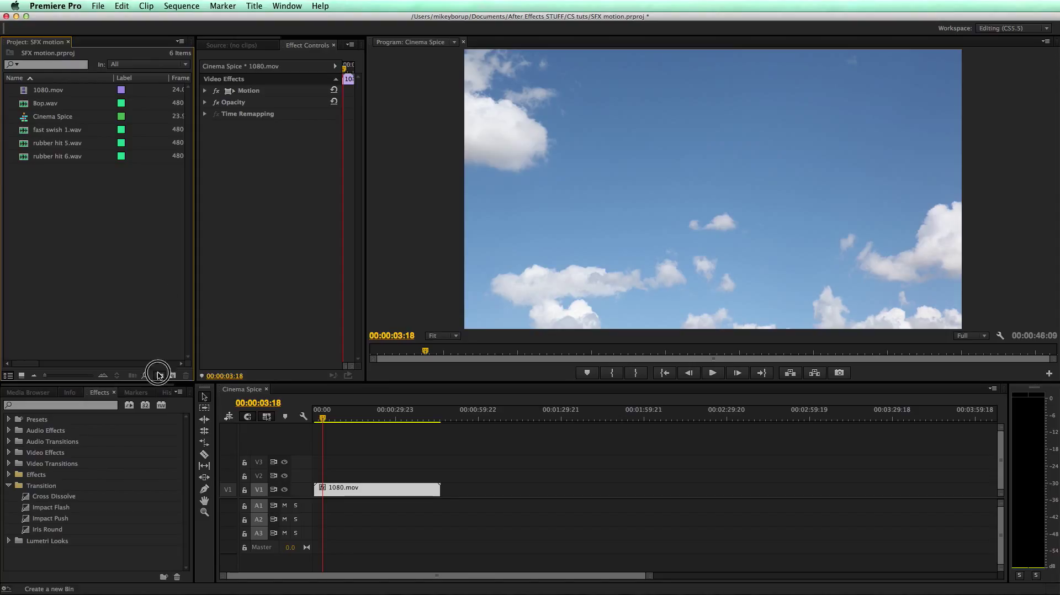
Create new project bins named SFX and Sequences
left_click(160, 376)
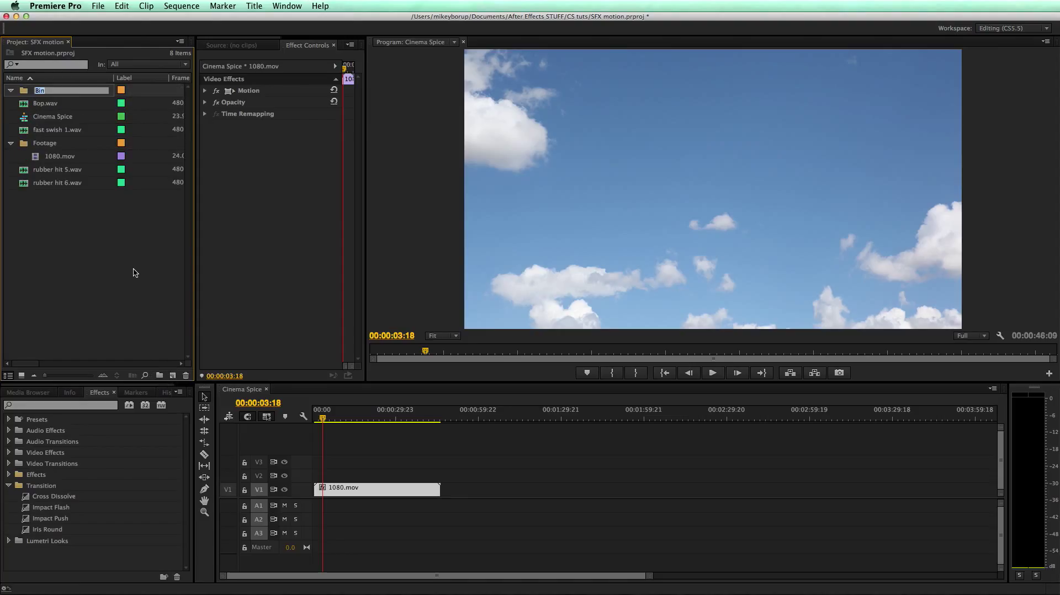
type("SFX")
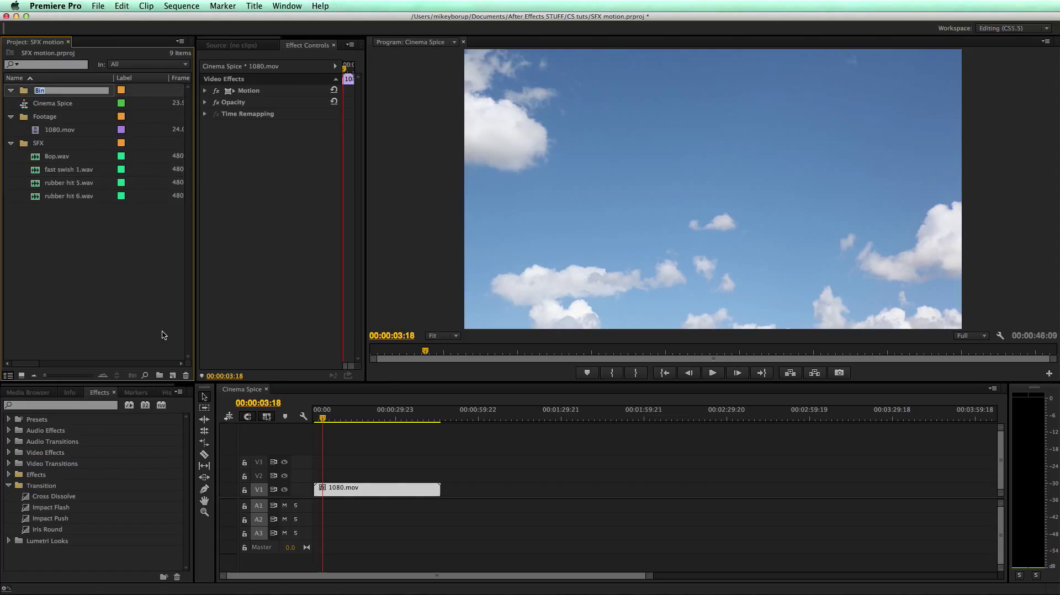
type("Sequences")
type("Titles")
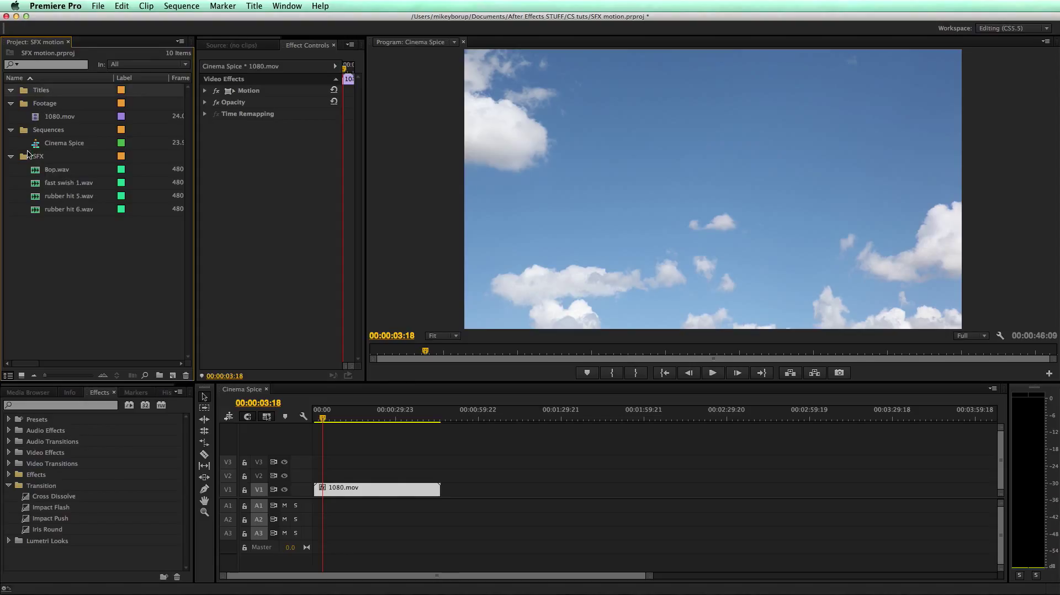
mouse_move(503, 138)
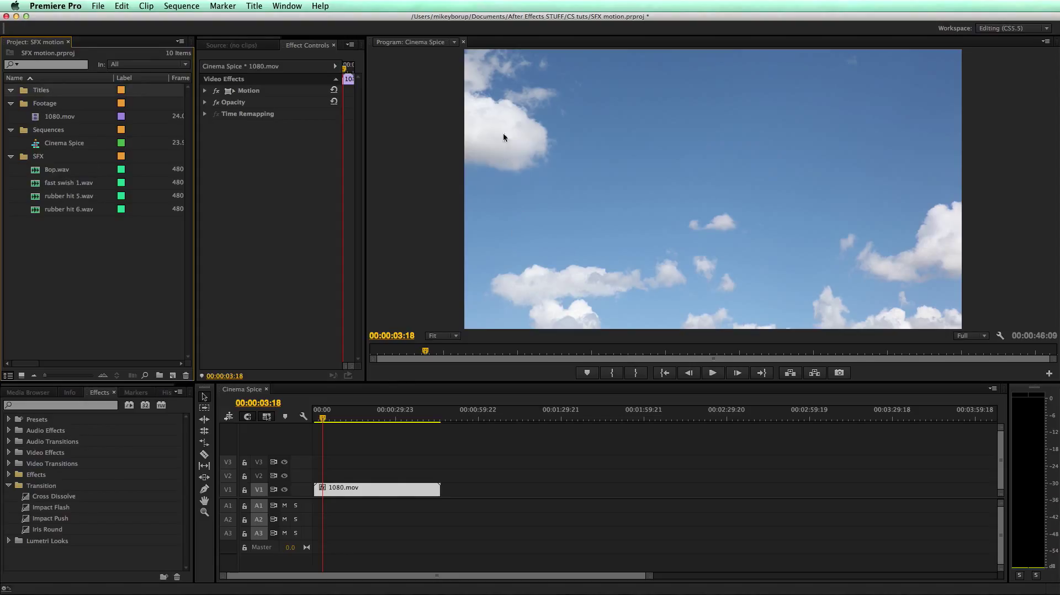
mouse_move(805, 205)
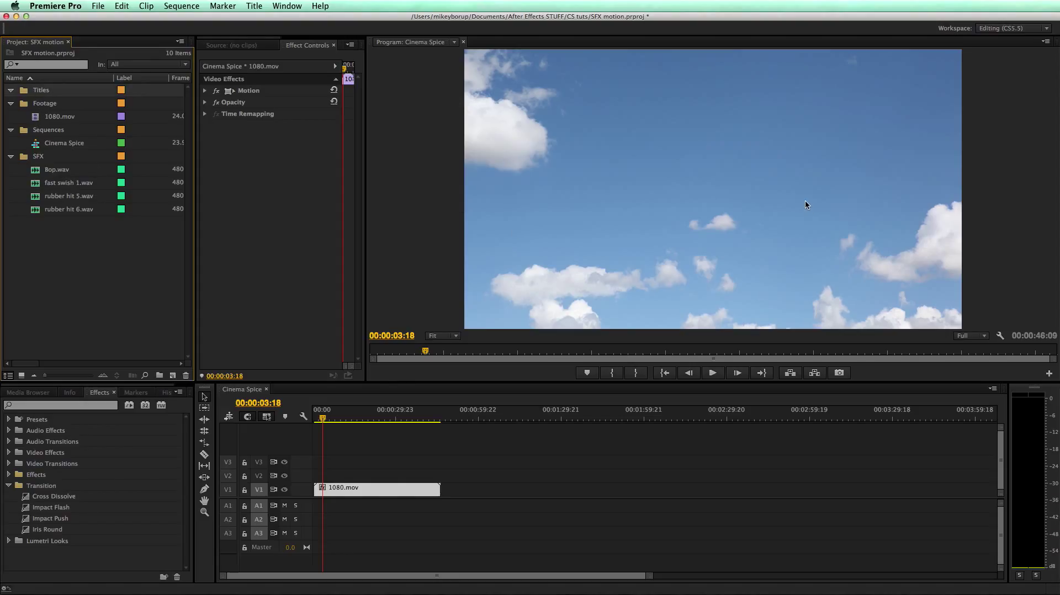
mouse_move(592, 196)
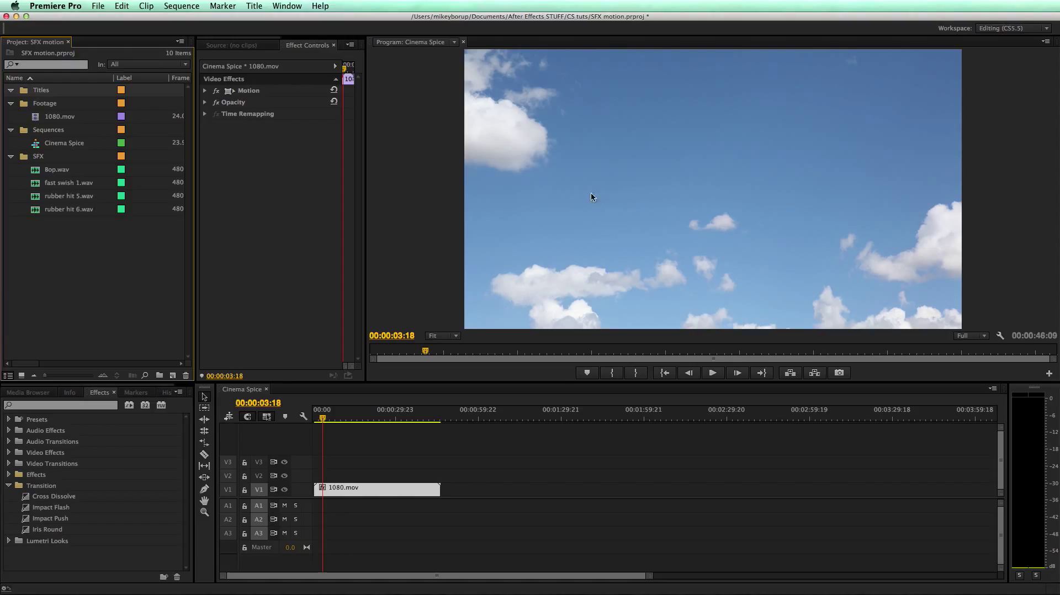
mouse_move(229, 259)
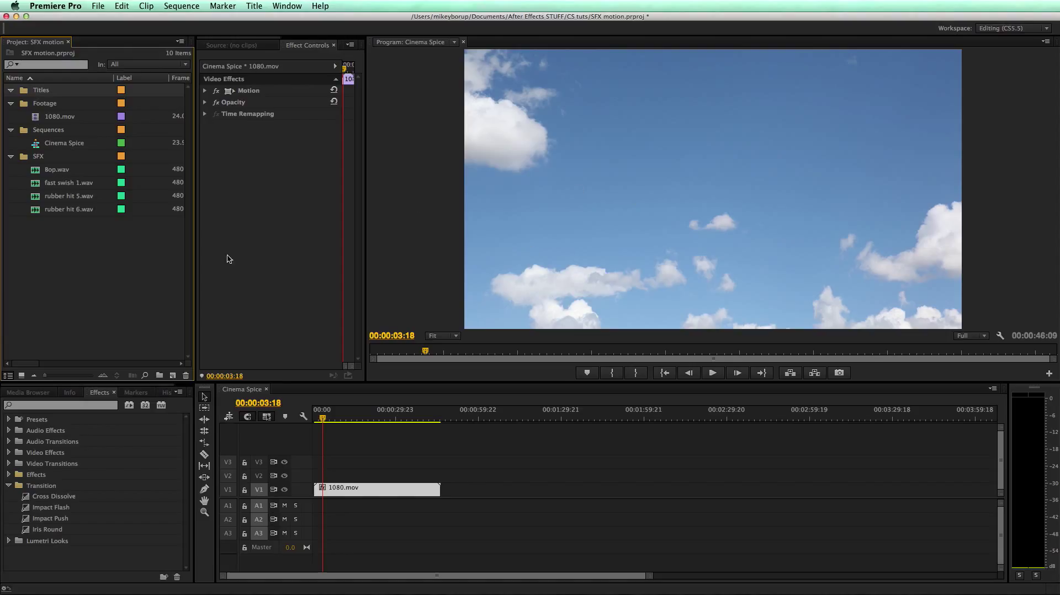
mouse_move(73, 107)
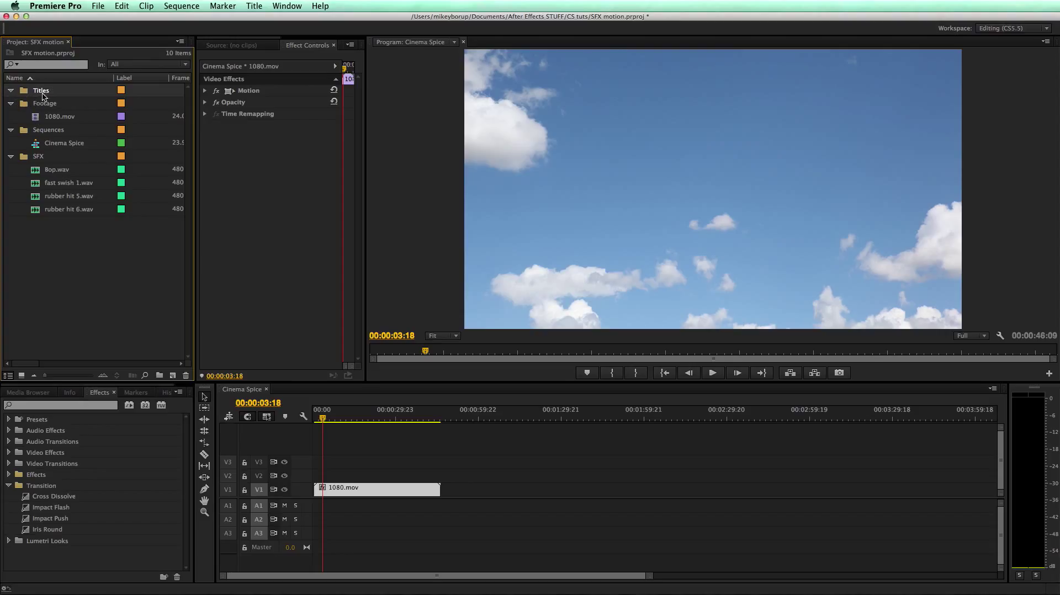
mouse_move(173, 375)
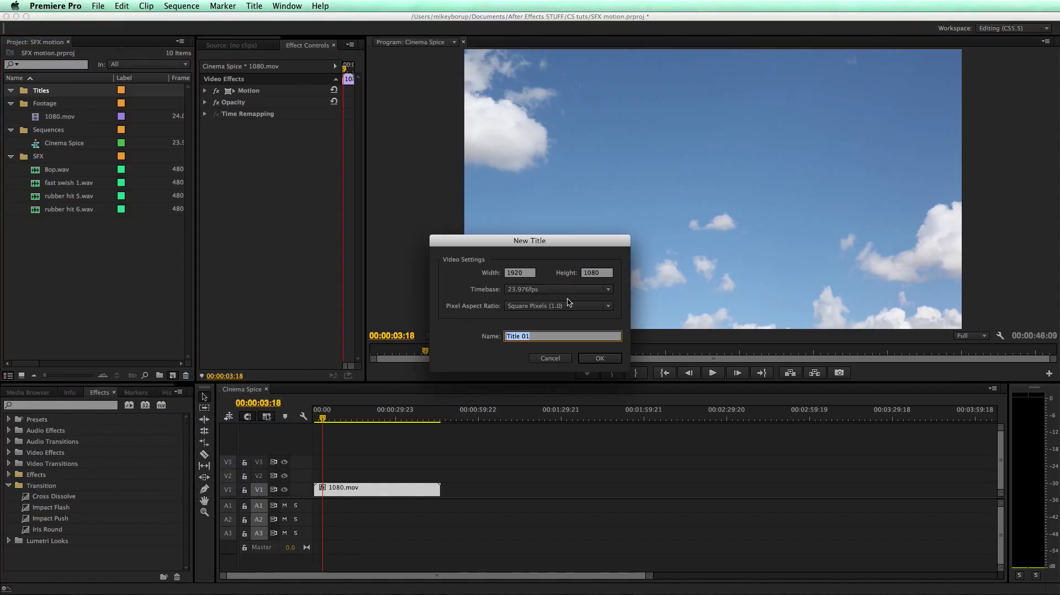
Name the new title Clouds and confirm to open the title editor
type("Cloud")
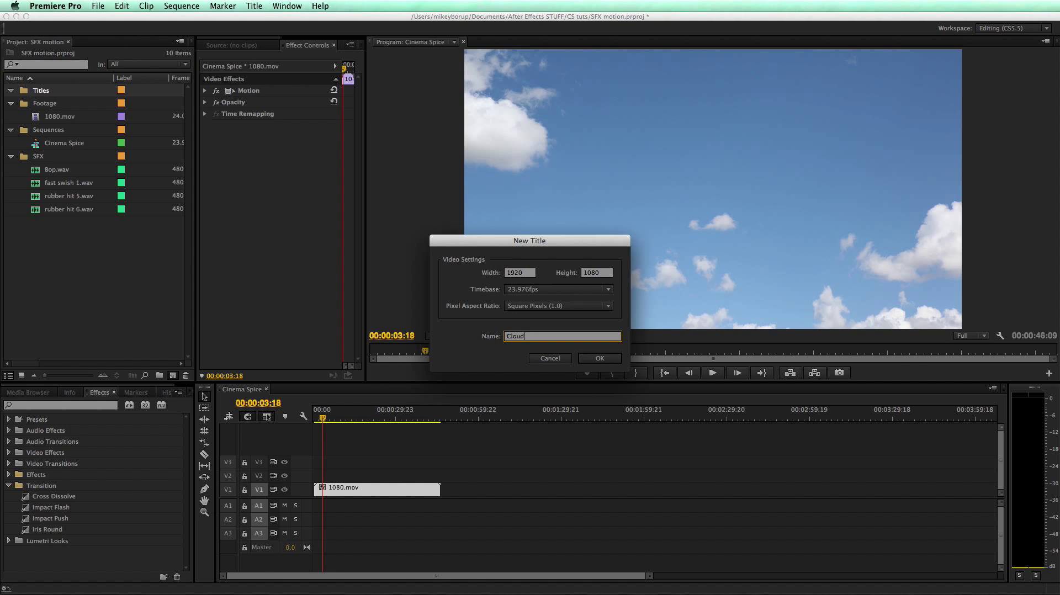
left_click(599, 358)
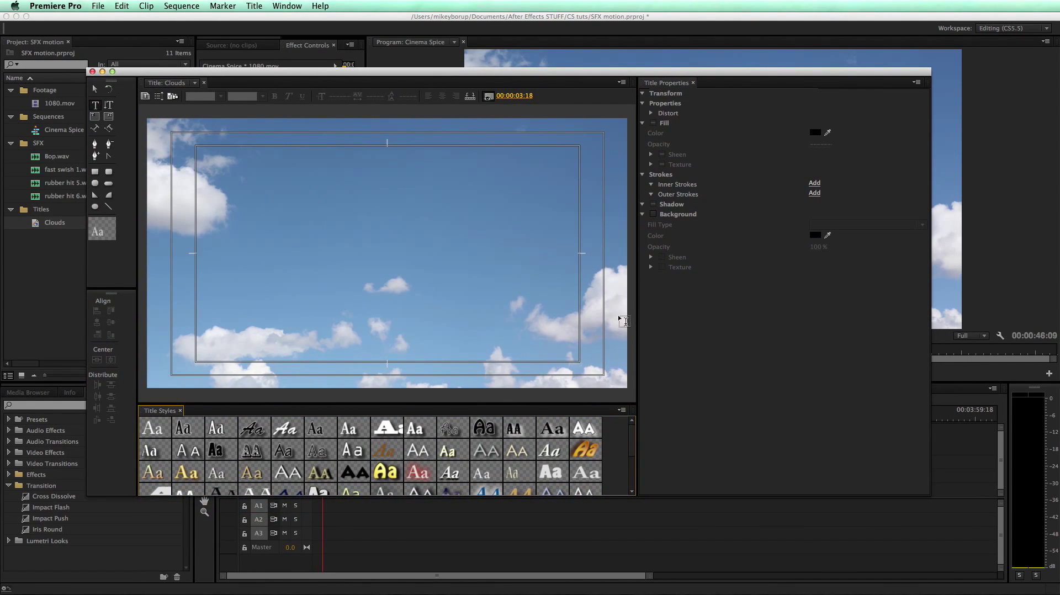
Draw a text box on the title and type CLOUDS
left_click_drag(211, 205, 492, 294)
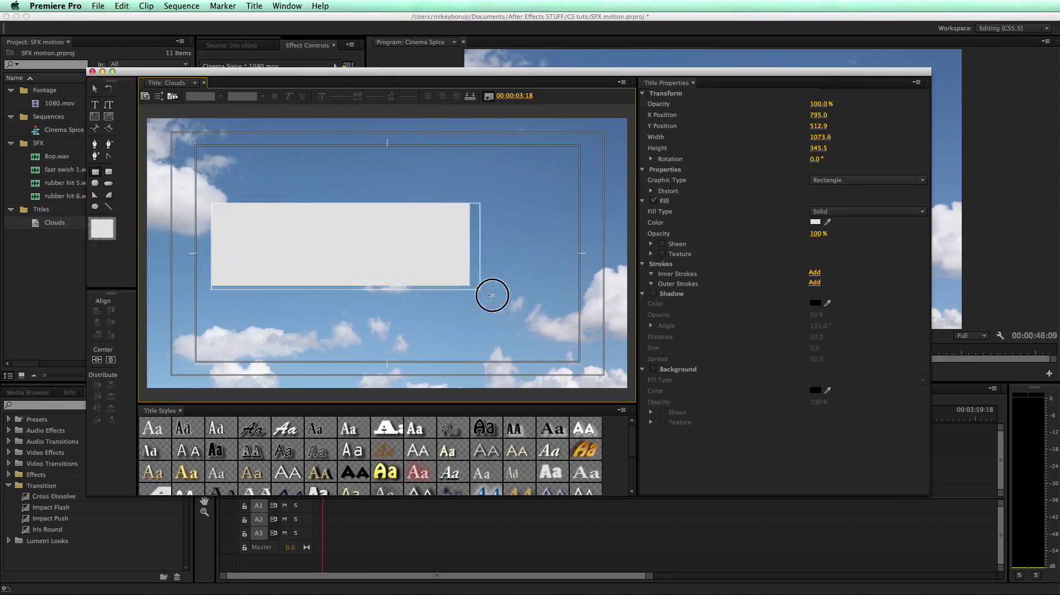
left_click_drag(492, 296, 538, 307)
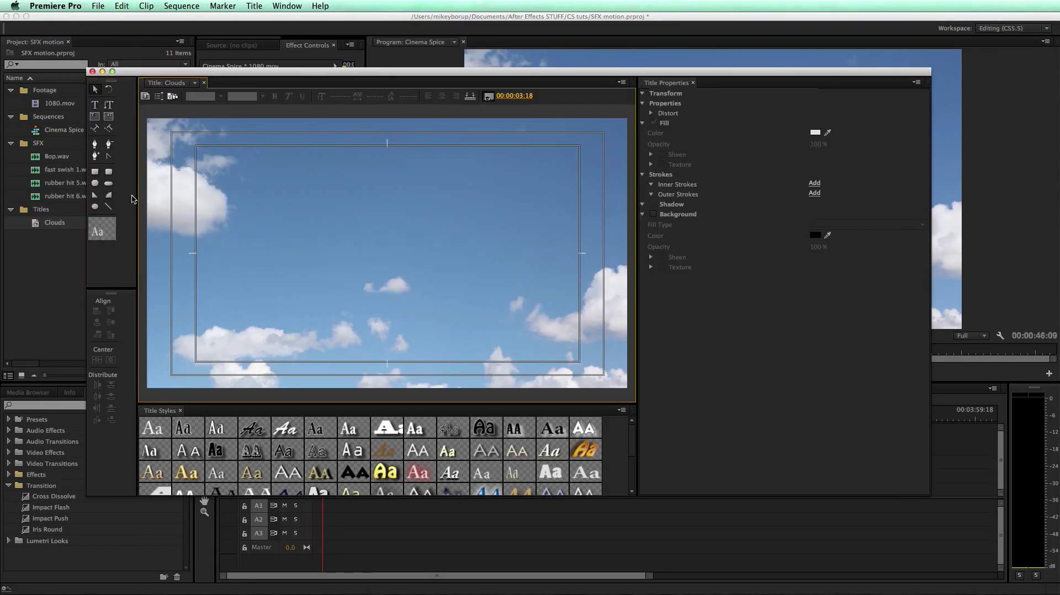
left_click_drag(343, 215, 474, 312)
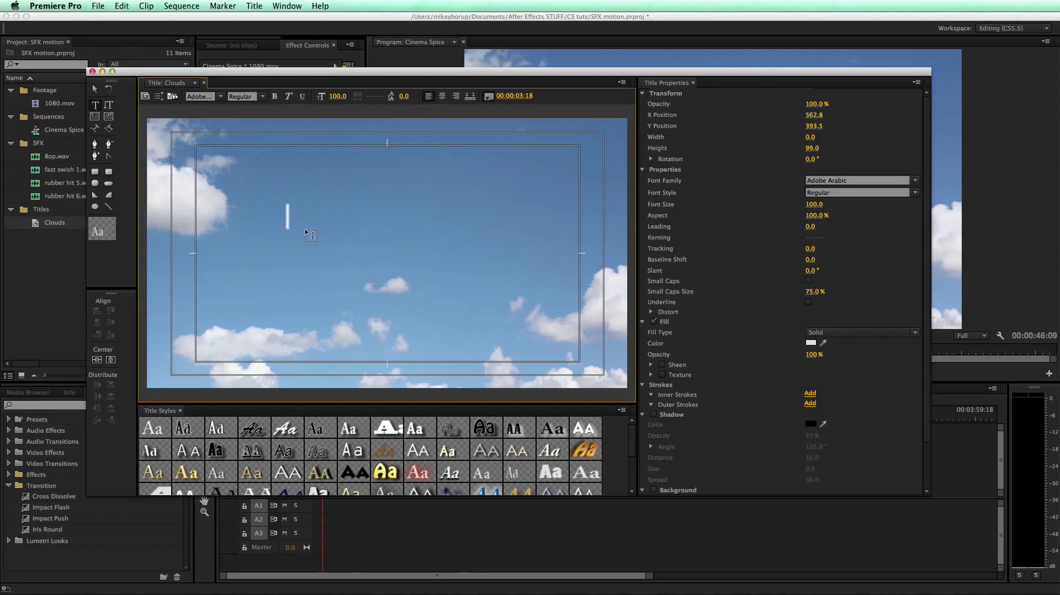
type("CLOUDS")
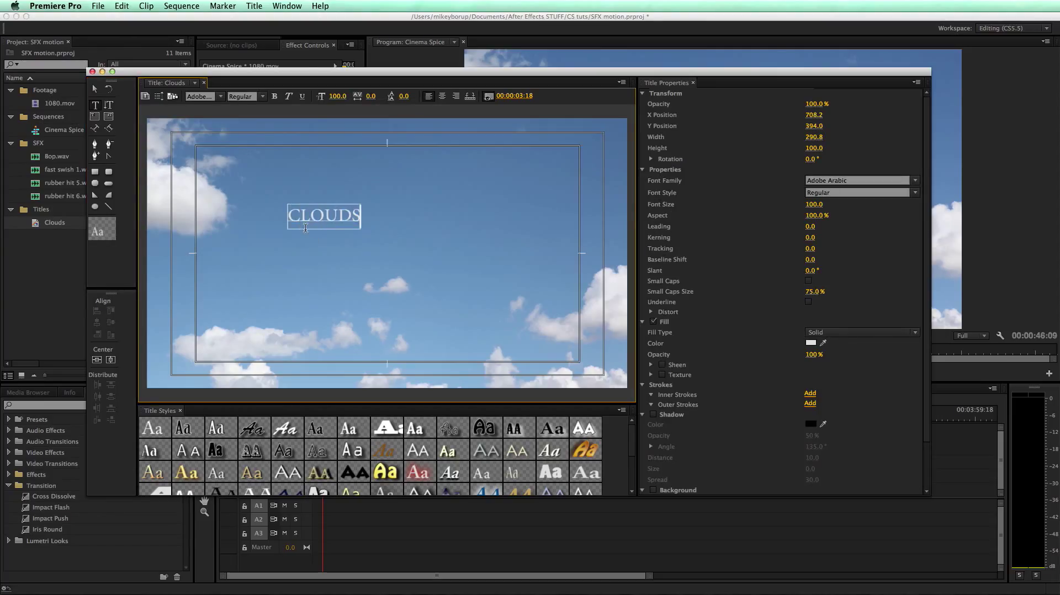
Make the CLOUDS text yellow, reposition it, and centre it vertically
double_click(323, 215)
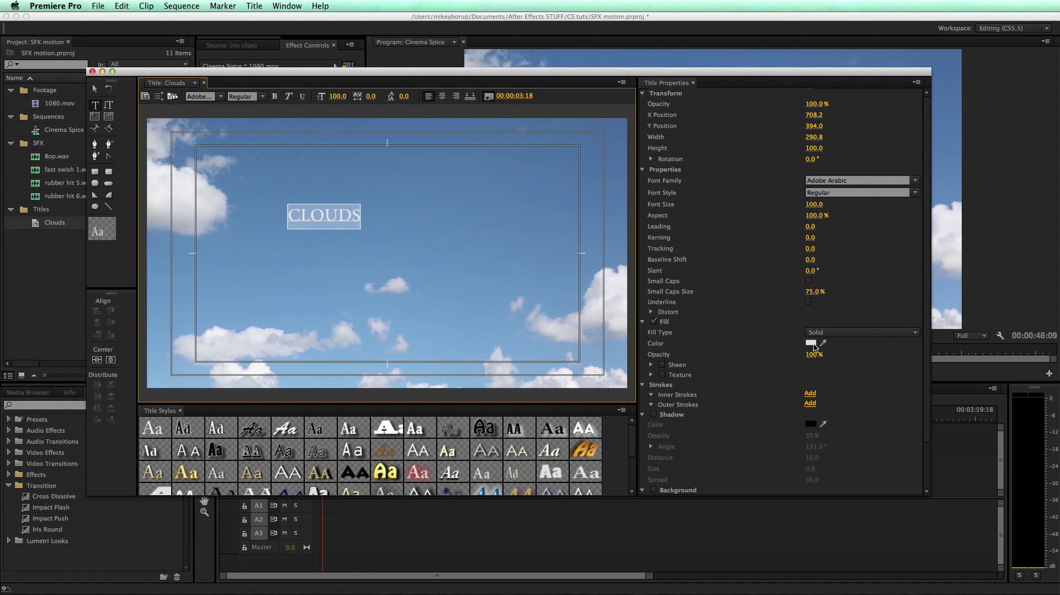
left_click(813, 343)
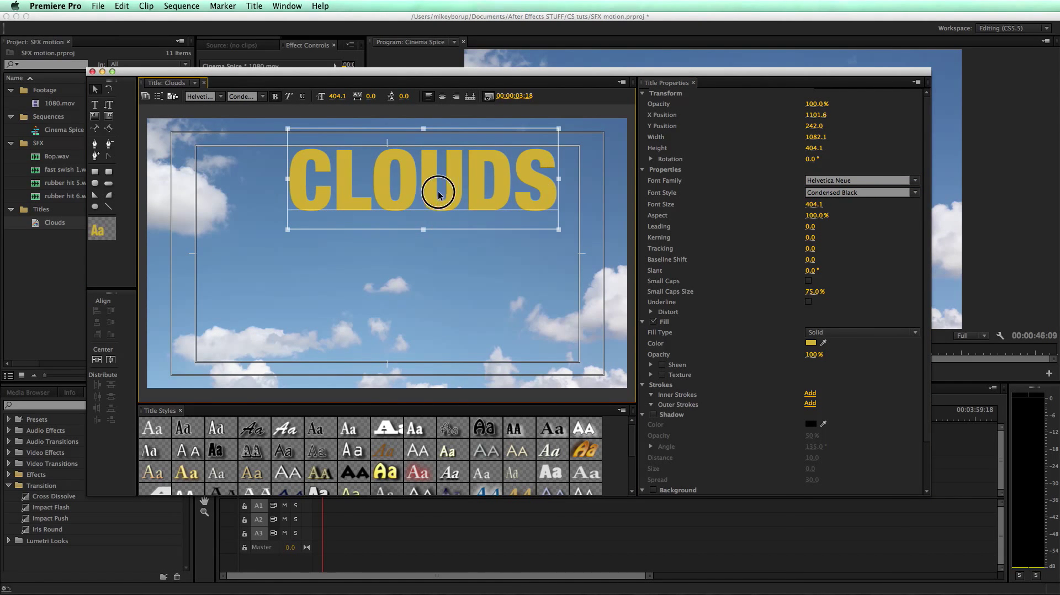
left_click_drag(438, 193, 386, 206)
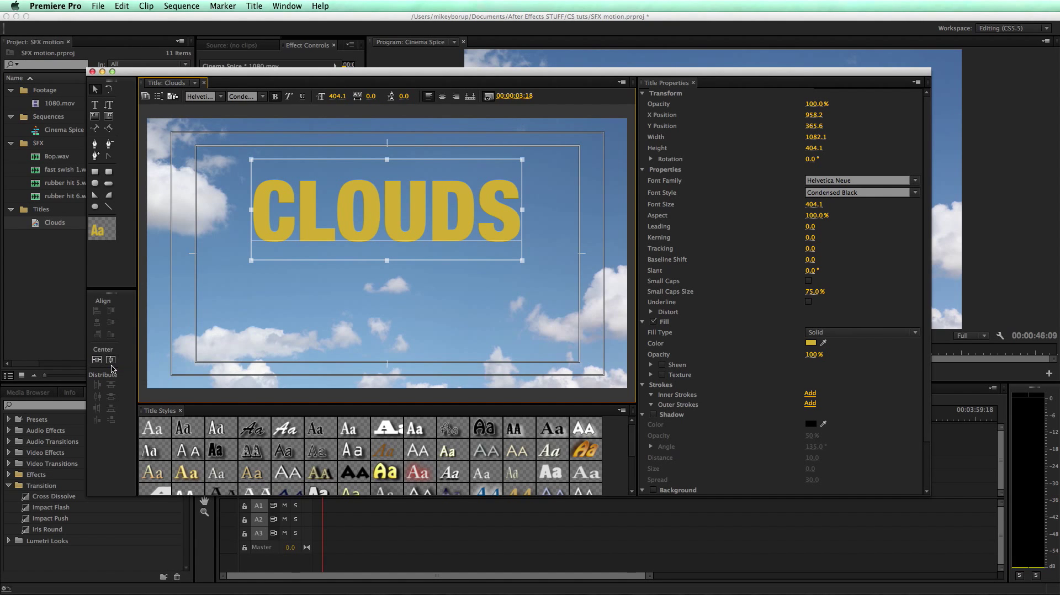
left_click(111, 360)
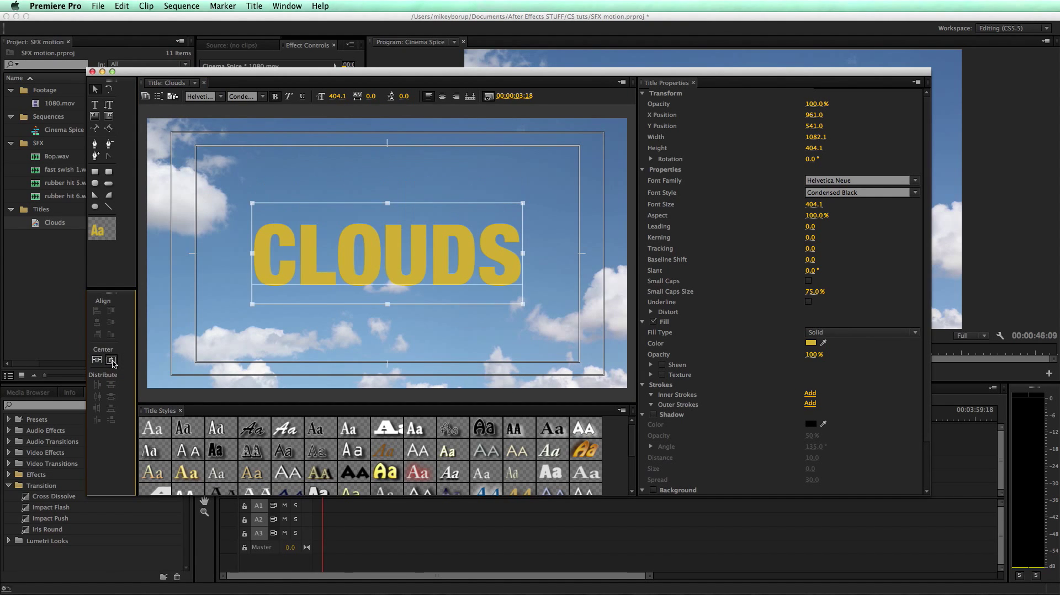
mouse_move(93, 73)
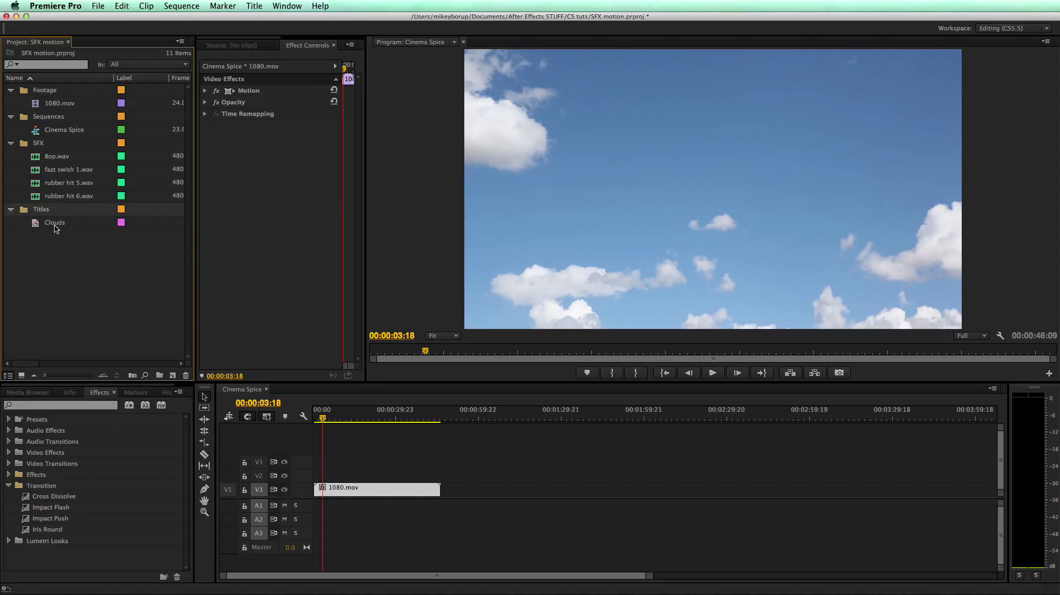
Drop the Clouds title on the track above 1080.mov at the sequence start
left_click_drag(54, 223, 334, 454)
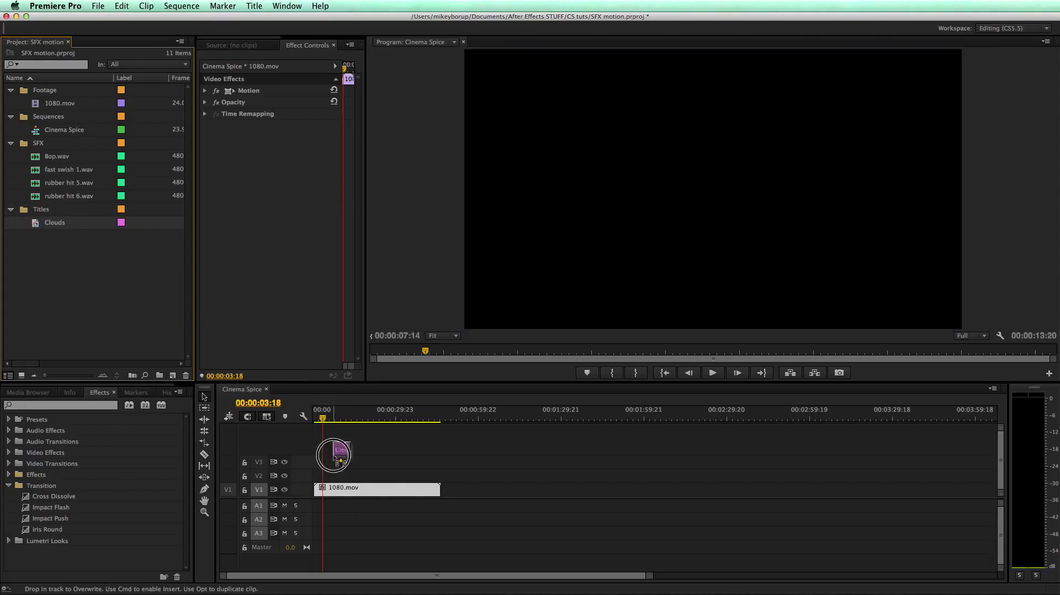
left_click_drag(336, 456, 322, 474)
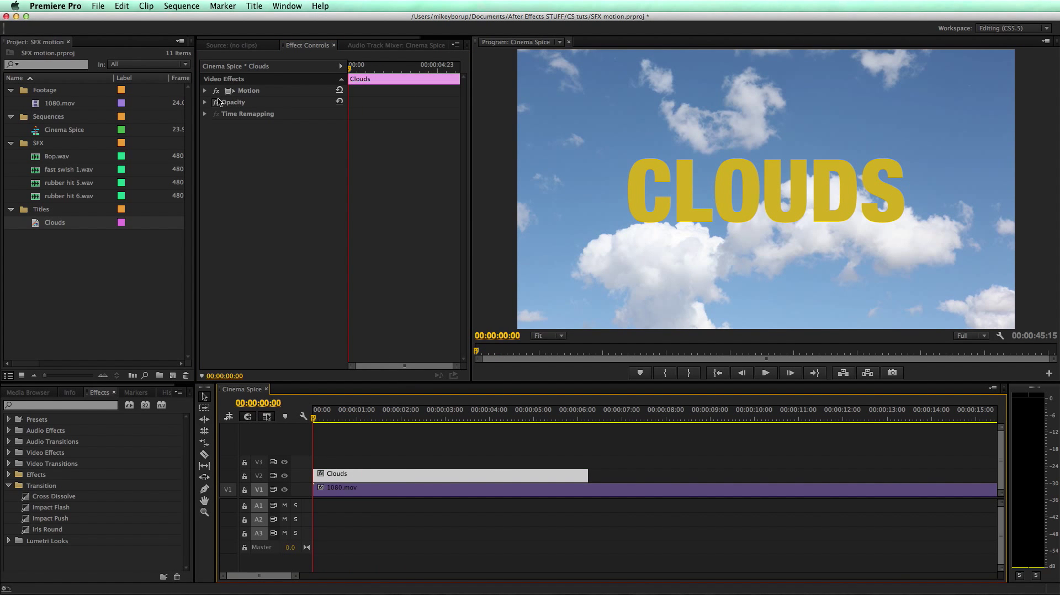
left_click(205, 90)
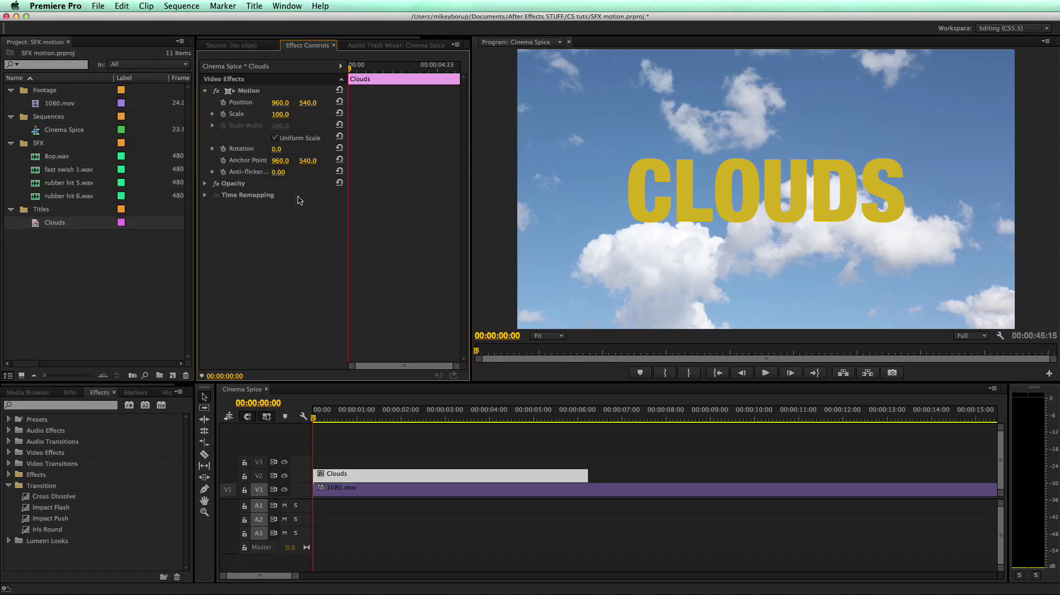
mouse_move(223, 103)
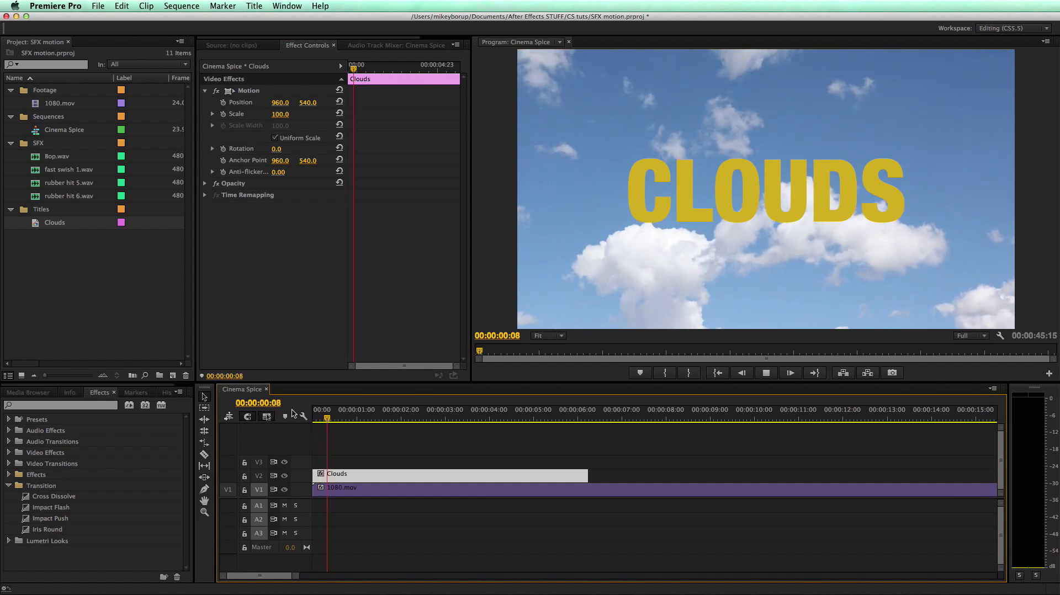
left_click(765, 373)
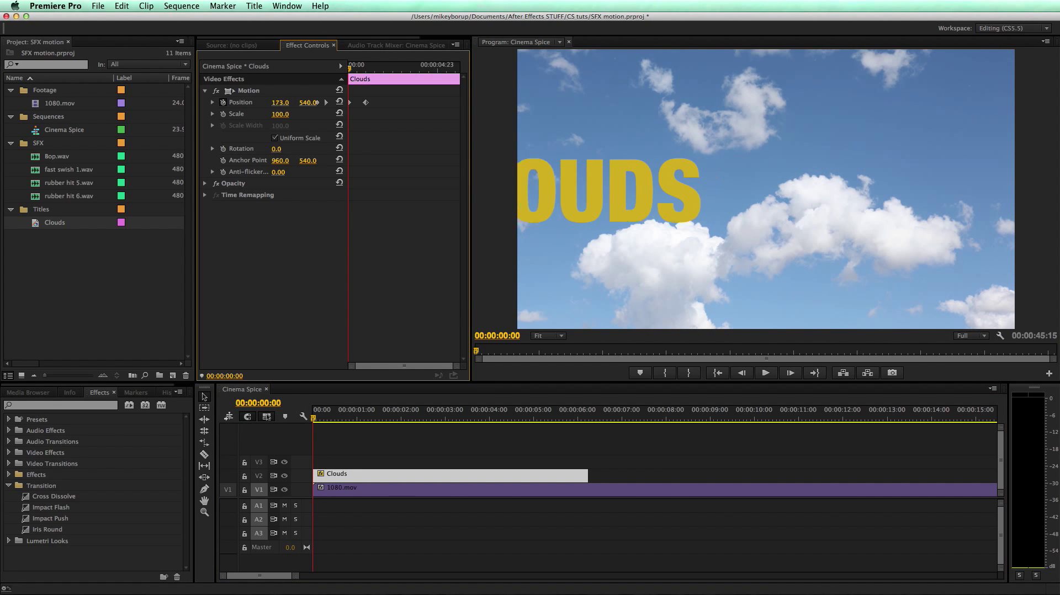
type("-577.0")
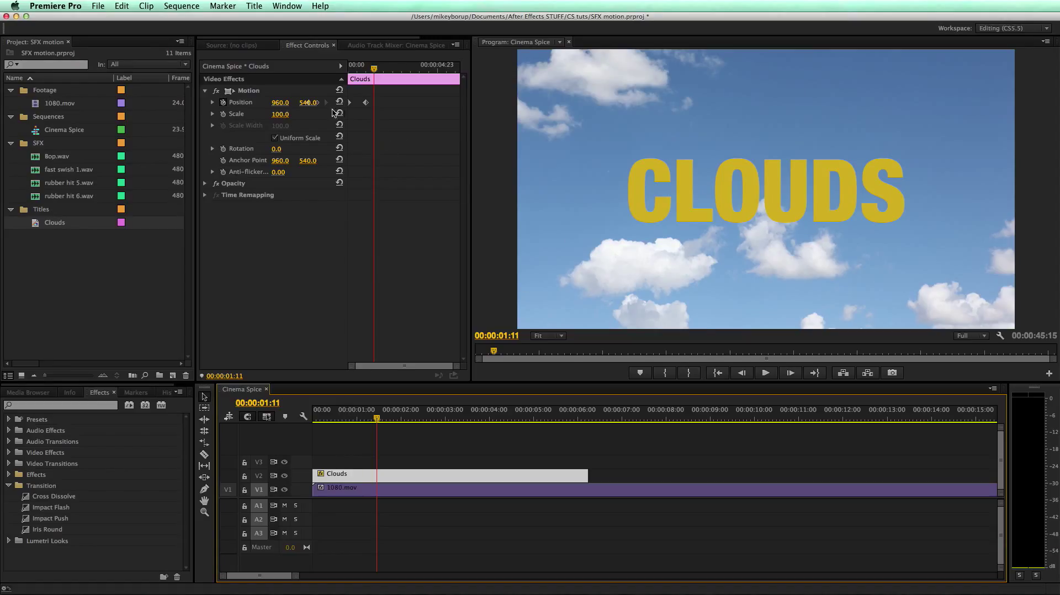
left_click(339, 102)
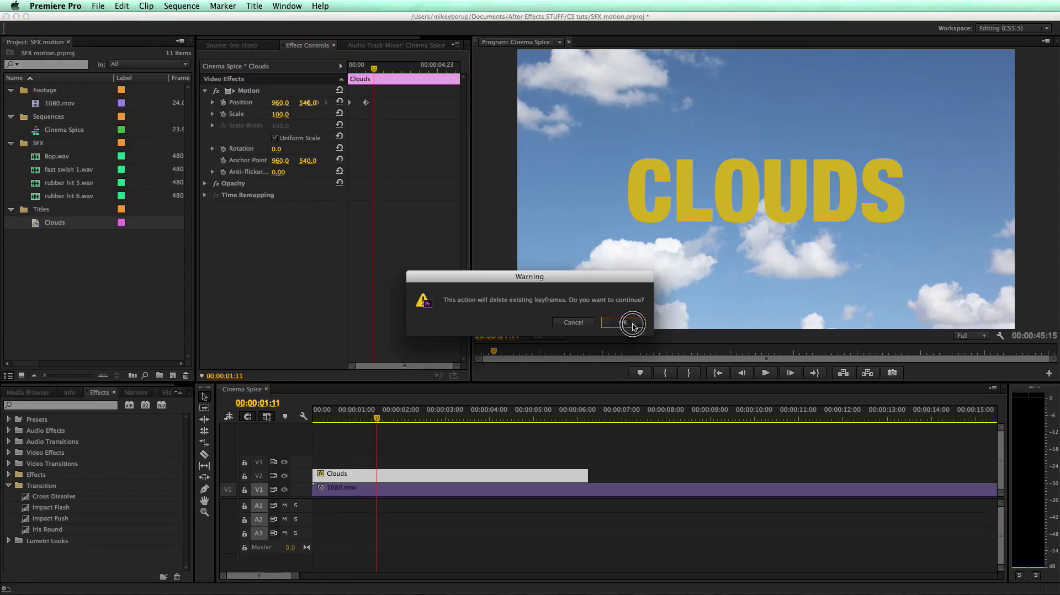
left_click(621, 322)
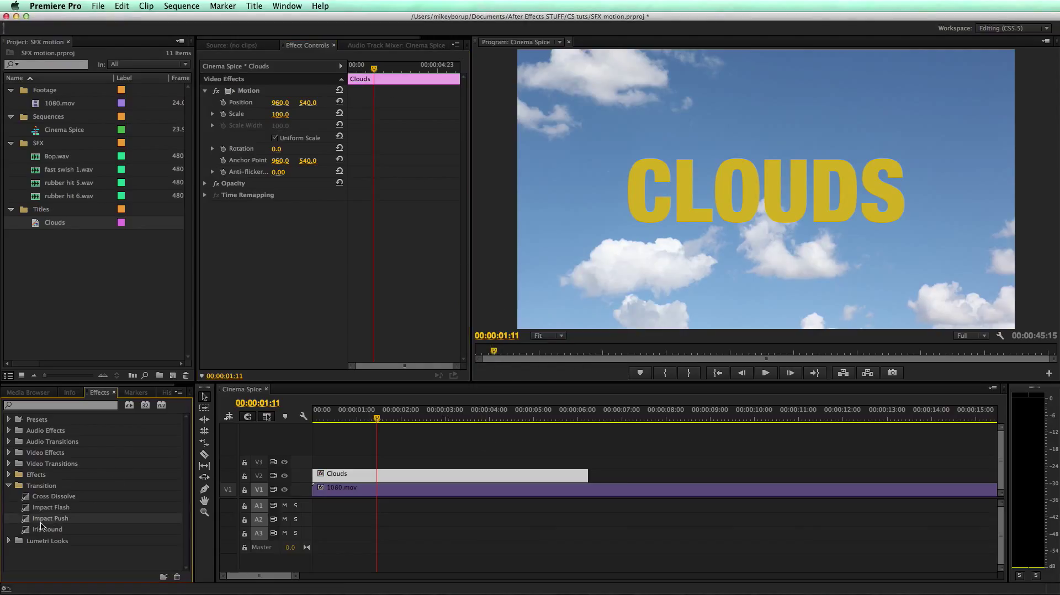
Add an Impact Push transition to the start of Clouds, pushing Right
left_click_drag(49, 518, 318, 474)
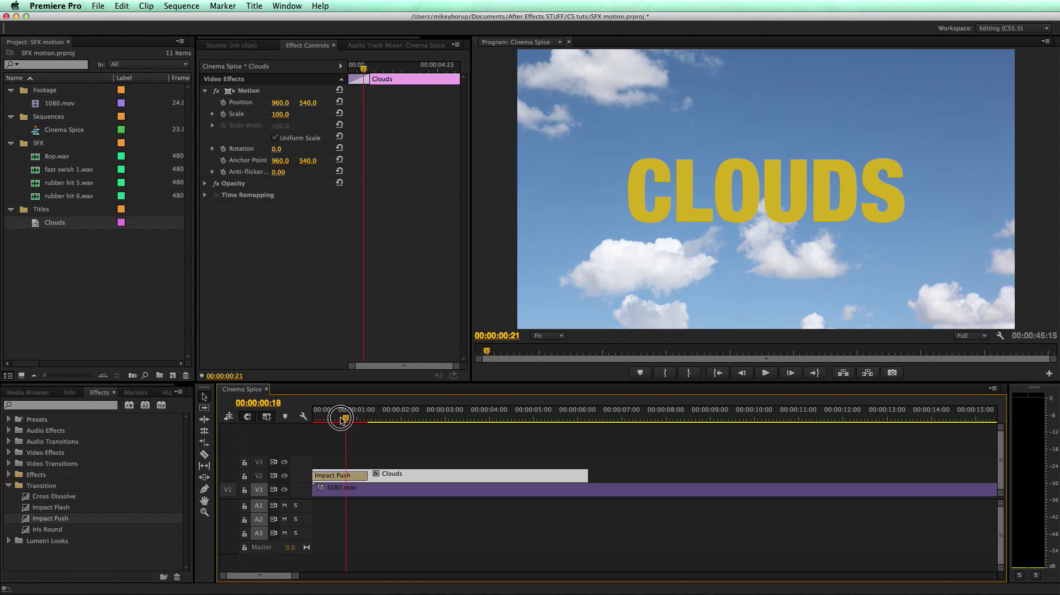
left_click(339, 475)
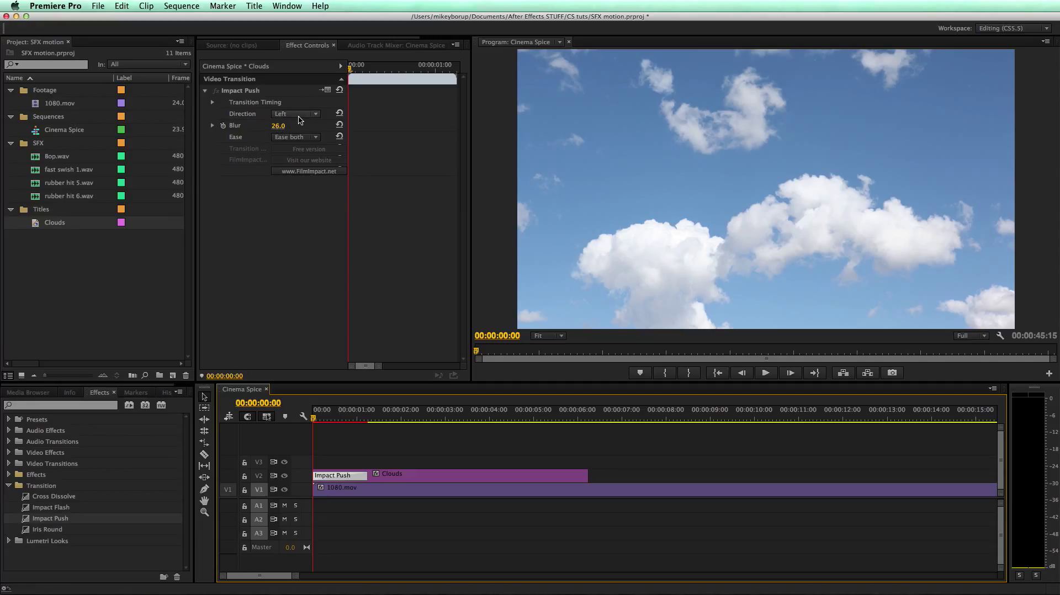
left_click(295, 114)
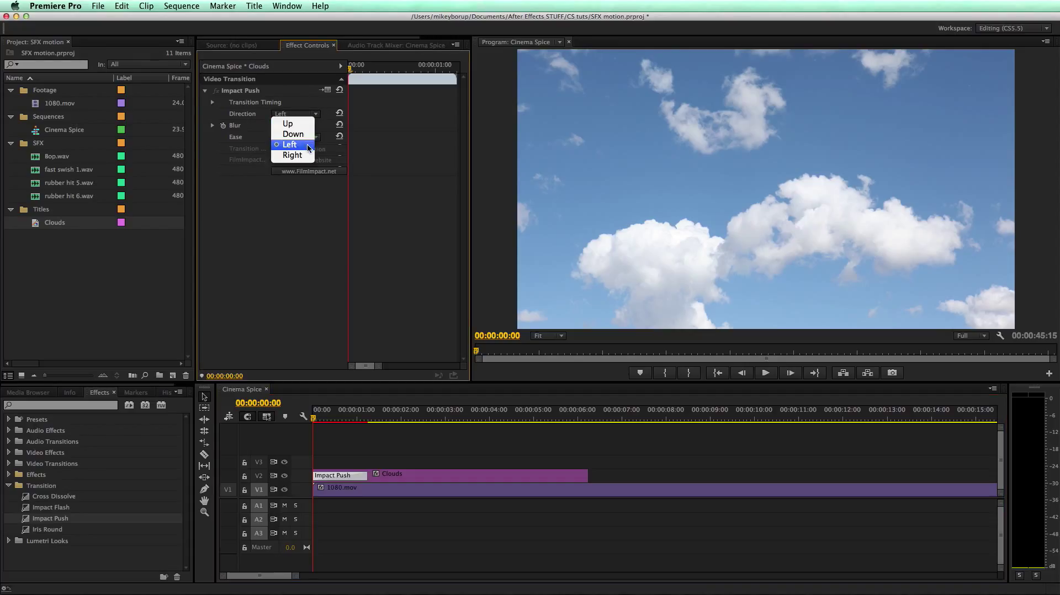
left_click(292, 156)
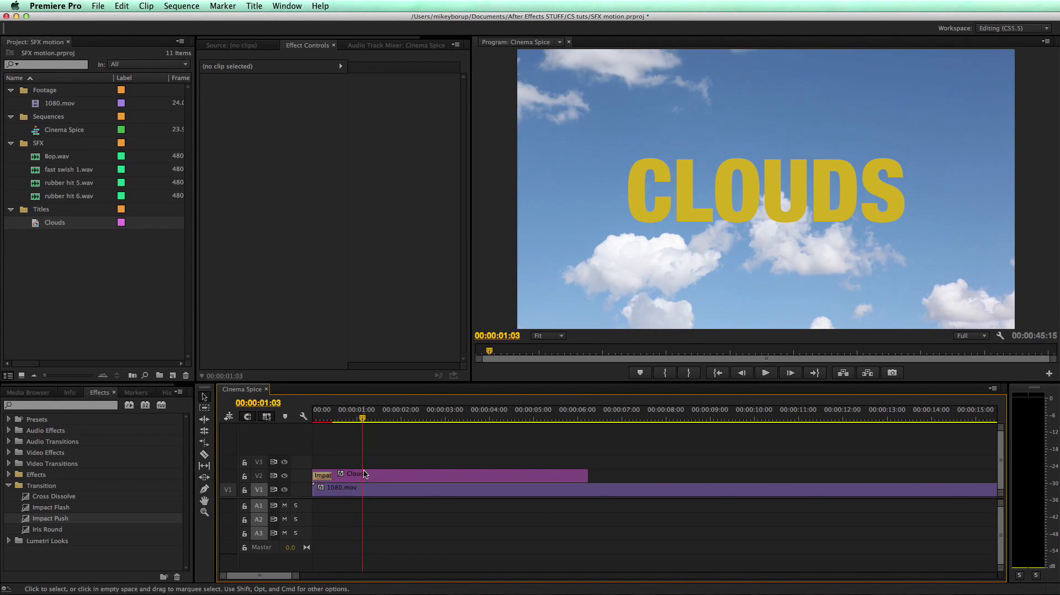
Check the Clouds title partway through and after the push
left_click(368, 474)
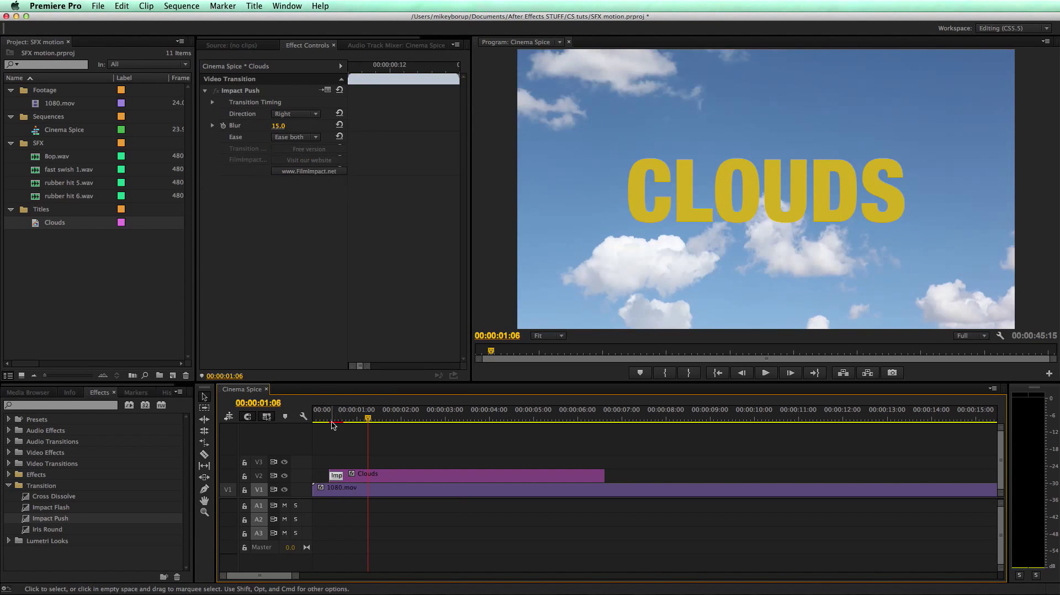
left_click(764, 373)
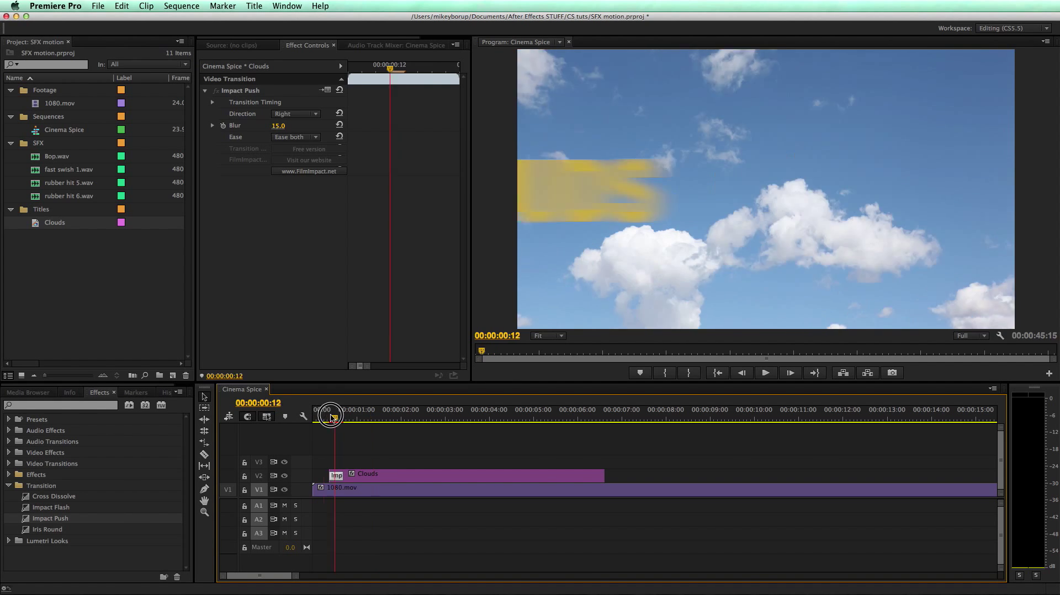
left_click(364, 418)
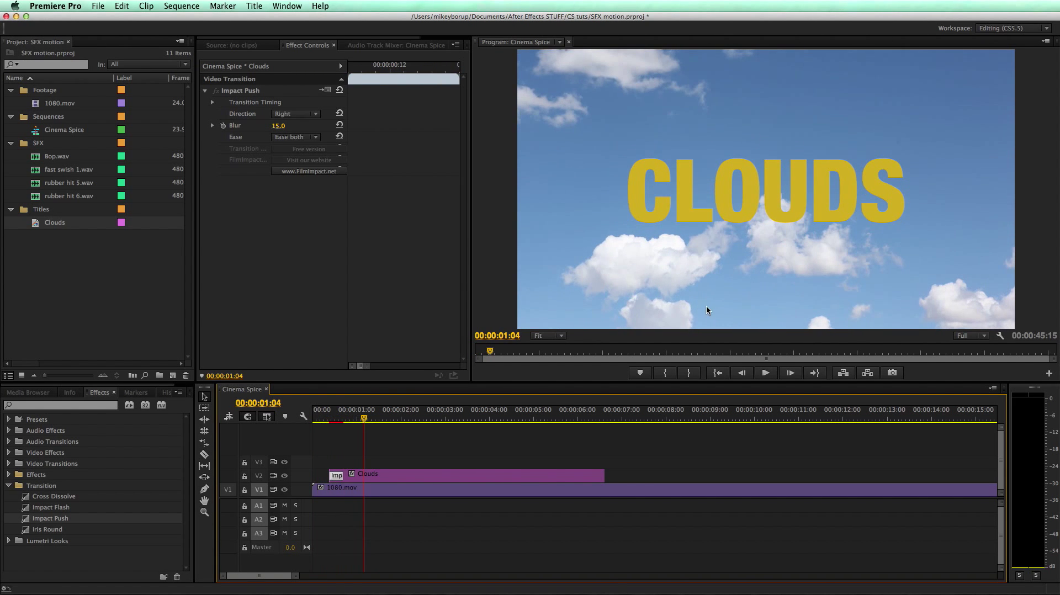
mouse_move(805, 234)
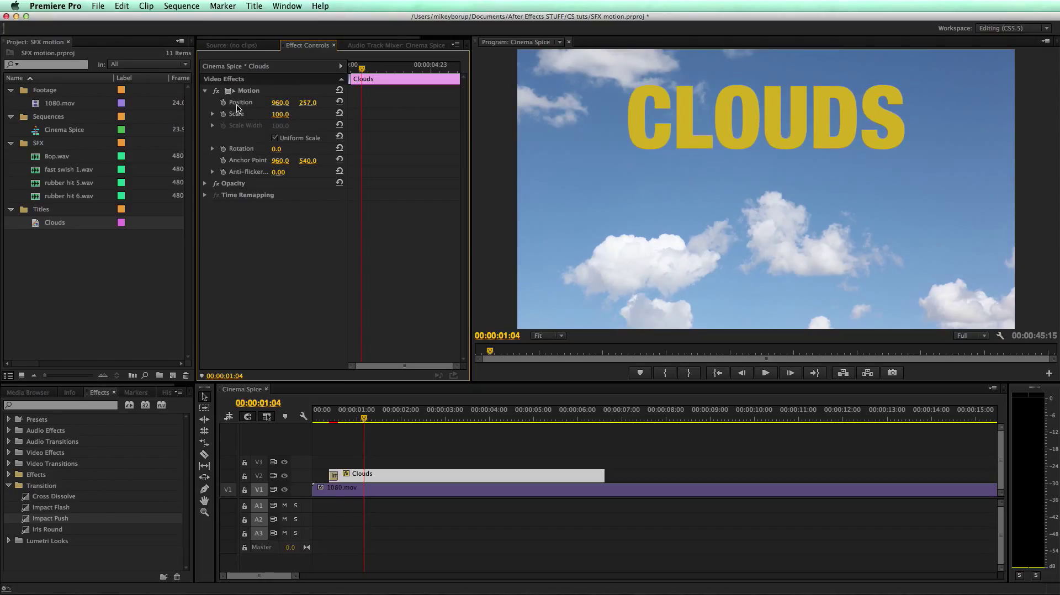
mouse_move(268, 88)
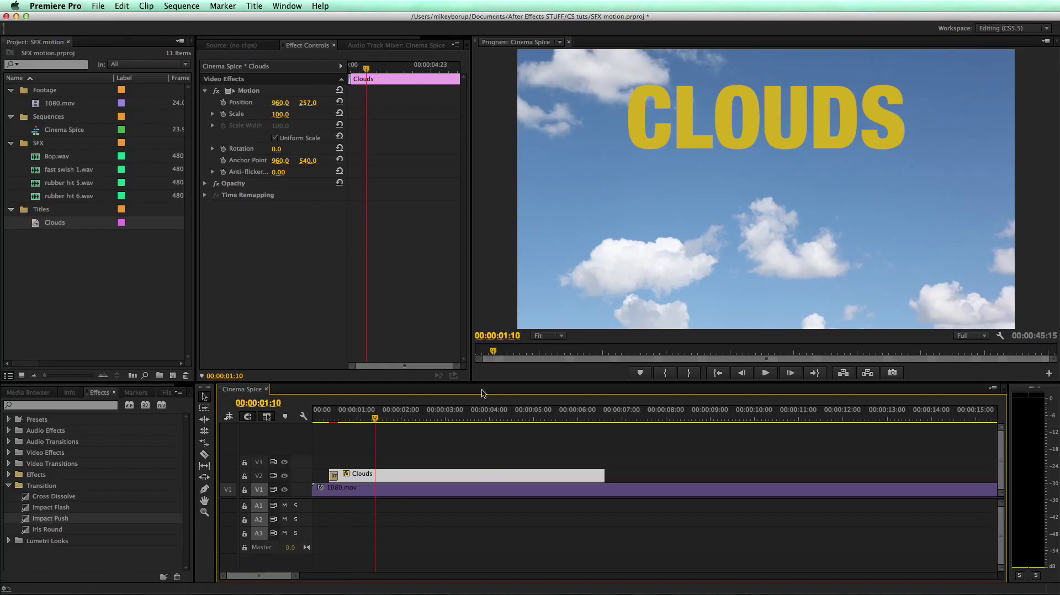
mouse_move(173, 375)
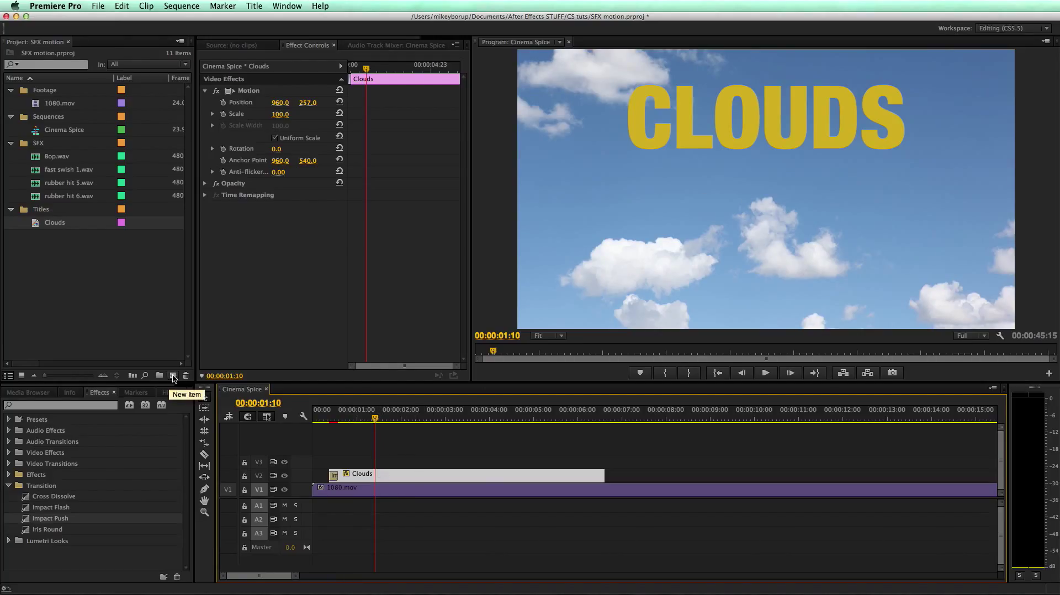
Create the new points title and pick a font style for the bullet text
left_click(173, 375)
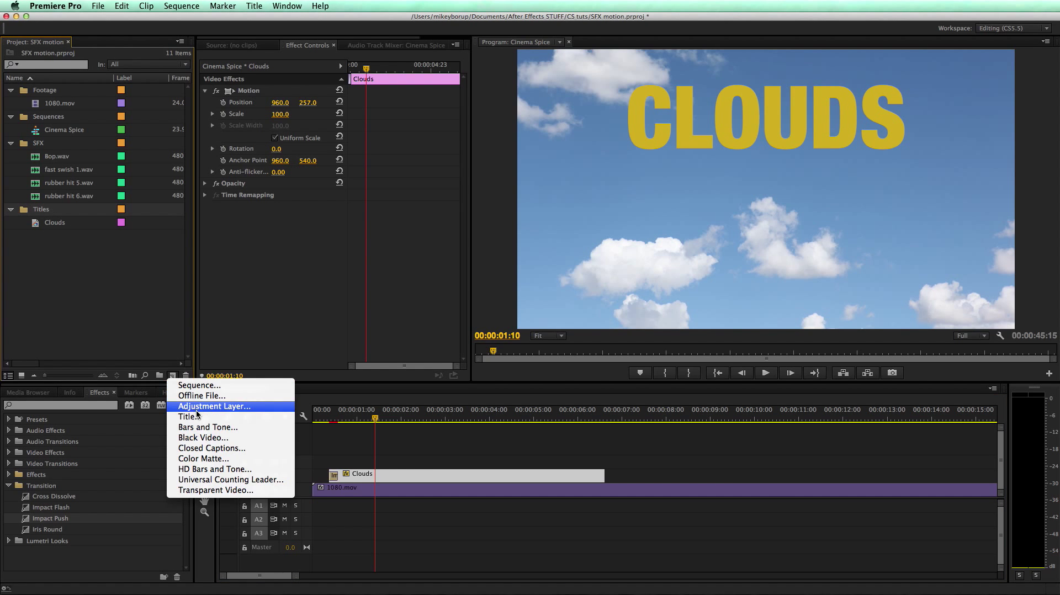
left_click(190, 416)
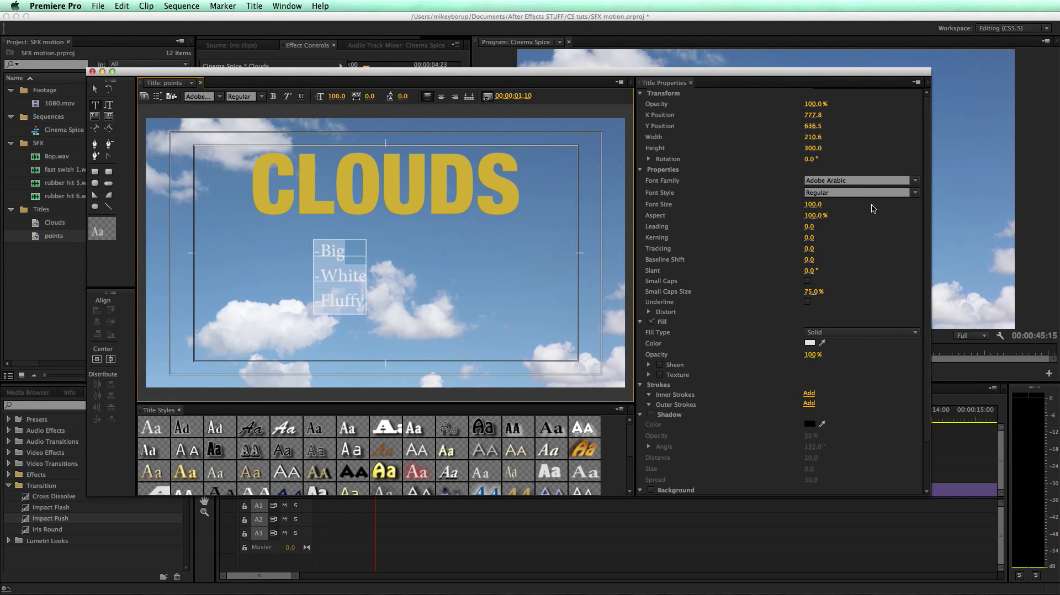
left_click(915, 192)
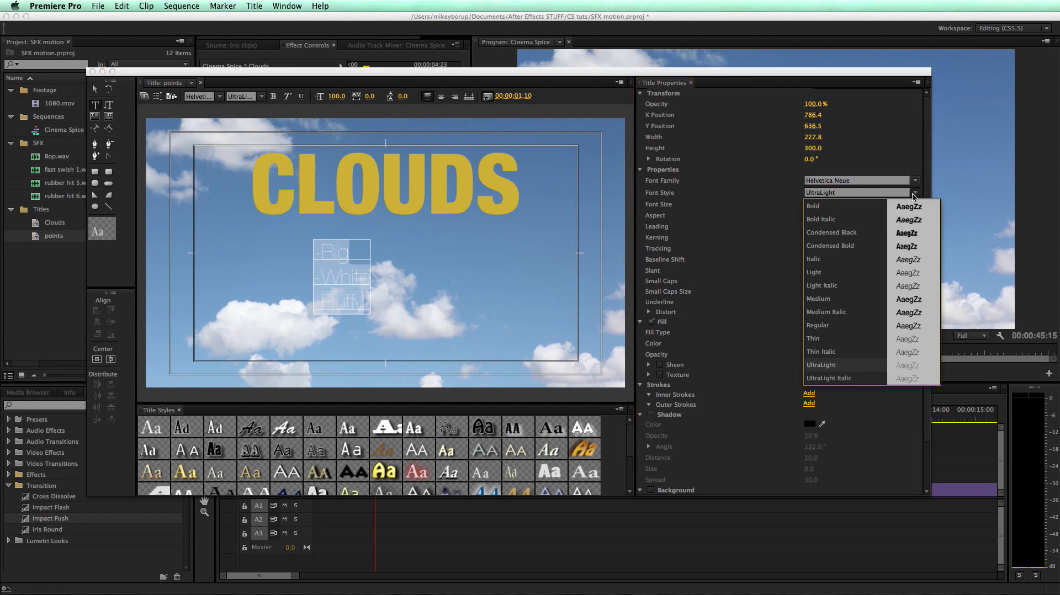
left_click(813, 206)
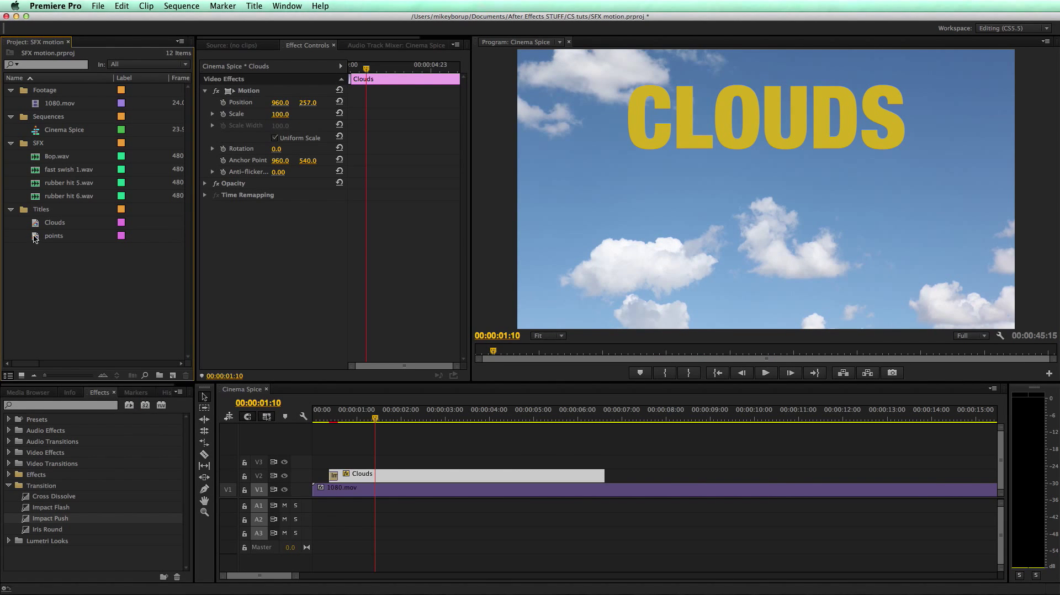
Drag the points title onto V3 above the Clouds clip
left_click_drag(54, 235, 352, 462)
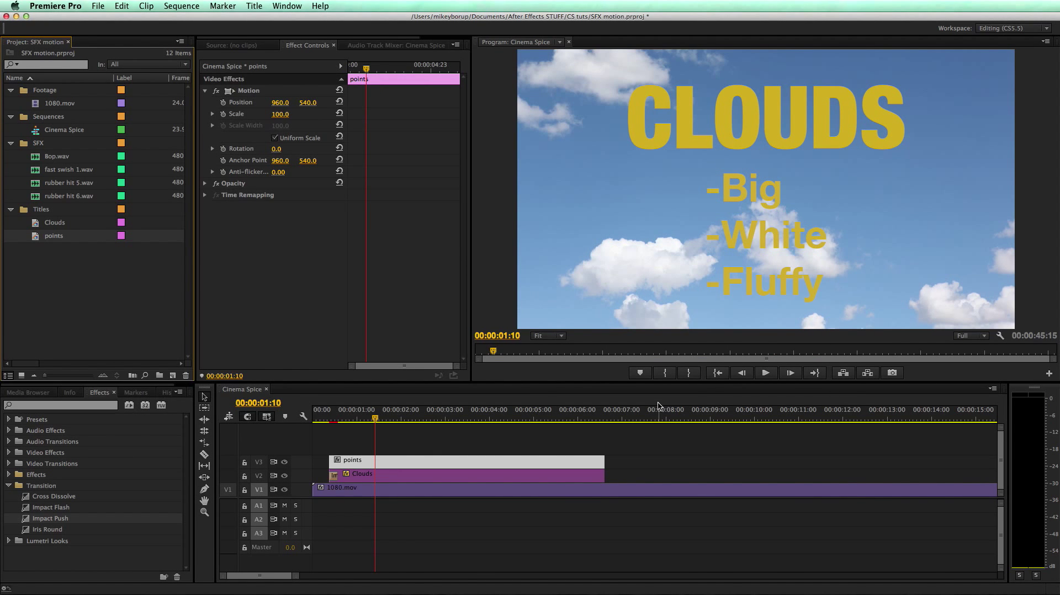
mouse_move(830, 217)
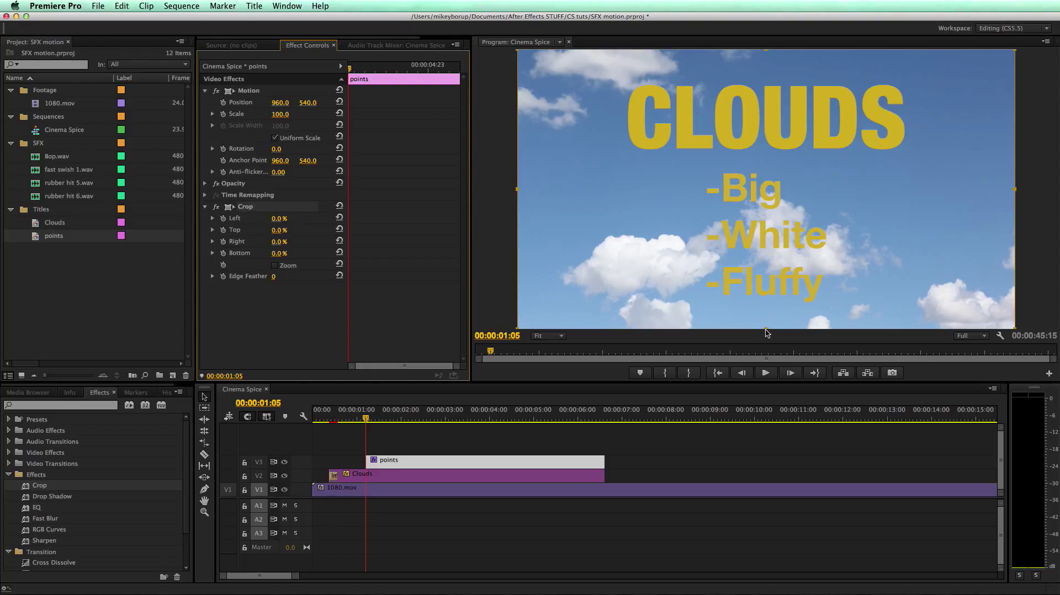
mouse_move(742, 290)
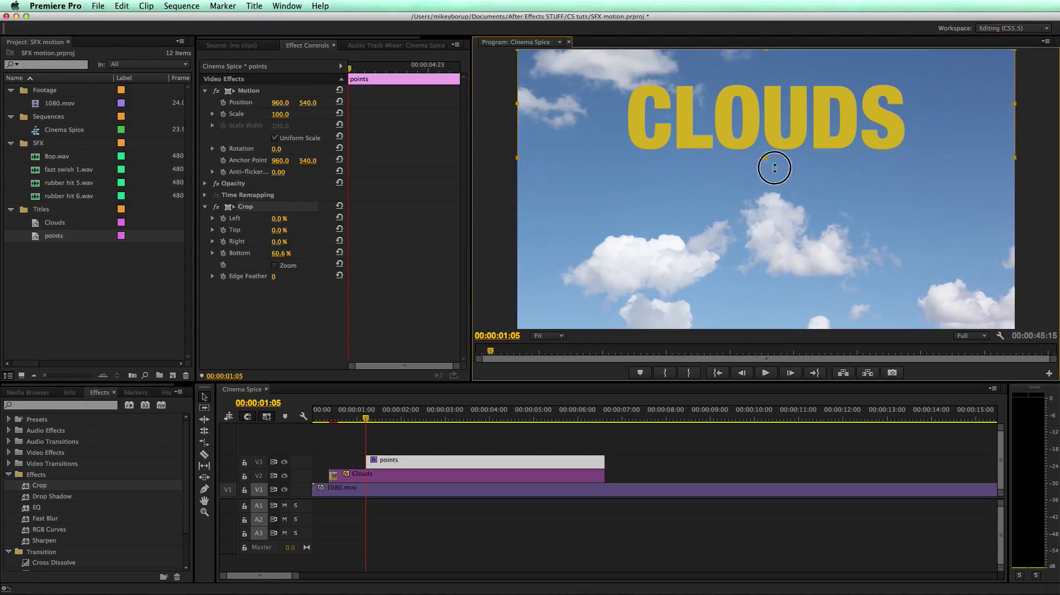
Keyframe Crop Bottom on points so the bullet lines reveal one by one
left_click_drag(775, 168, 775, 216)
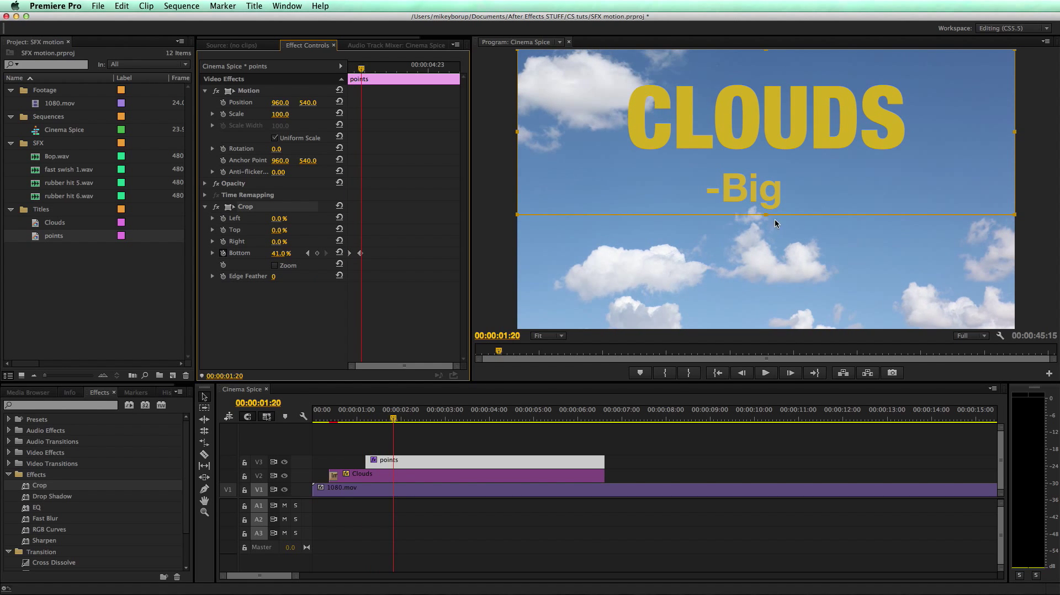
left_click_drag(766, 216, 767, 259)
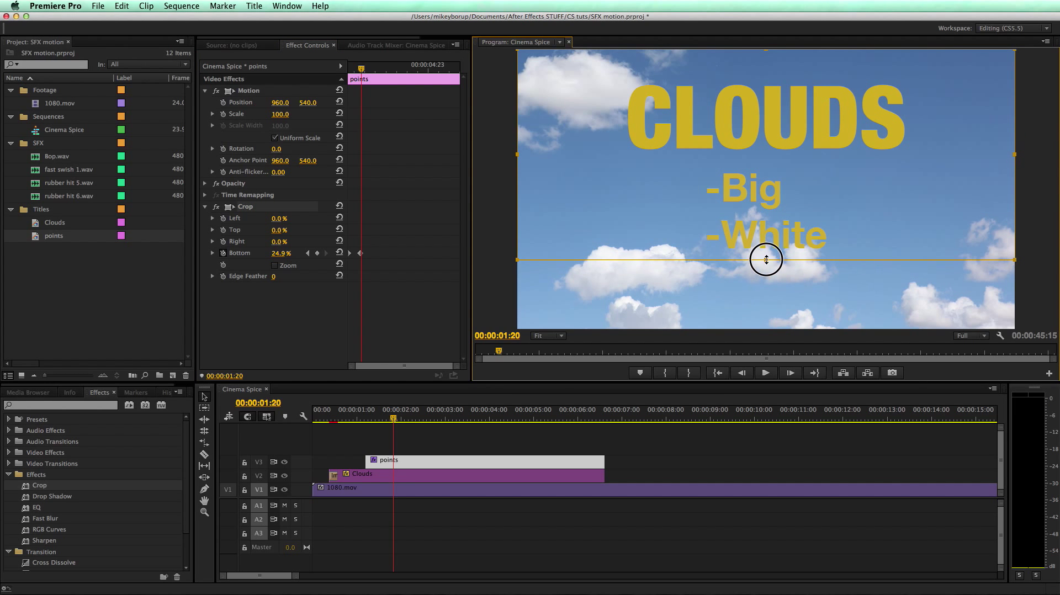
left_click(765, 373)
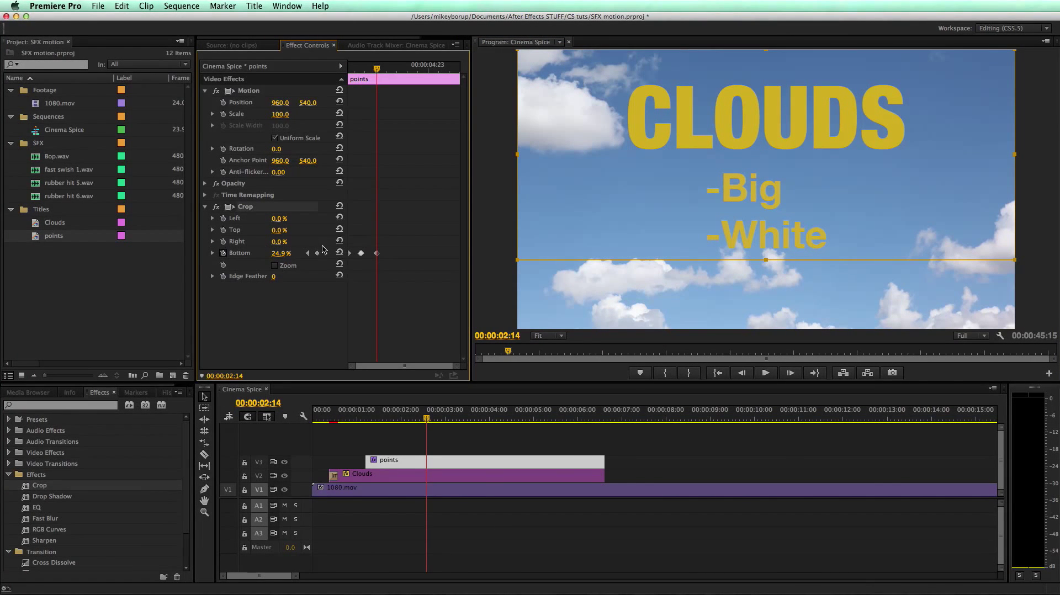
mouse_move(387, 264)
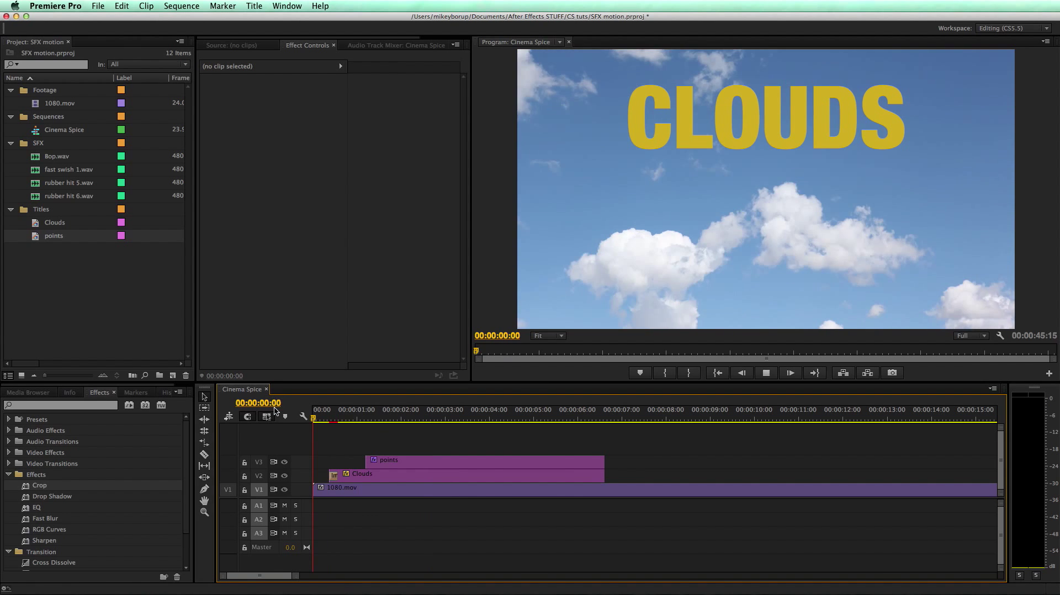
Play the bullet reveal, then turn on Shadow for the points text in the Titler
left_click(398, 409)
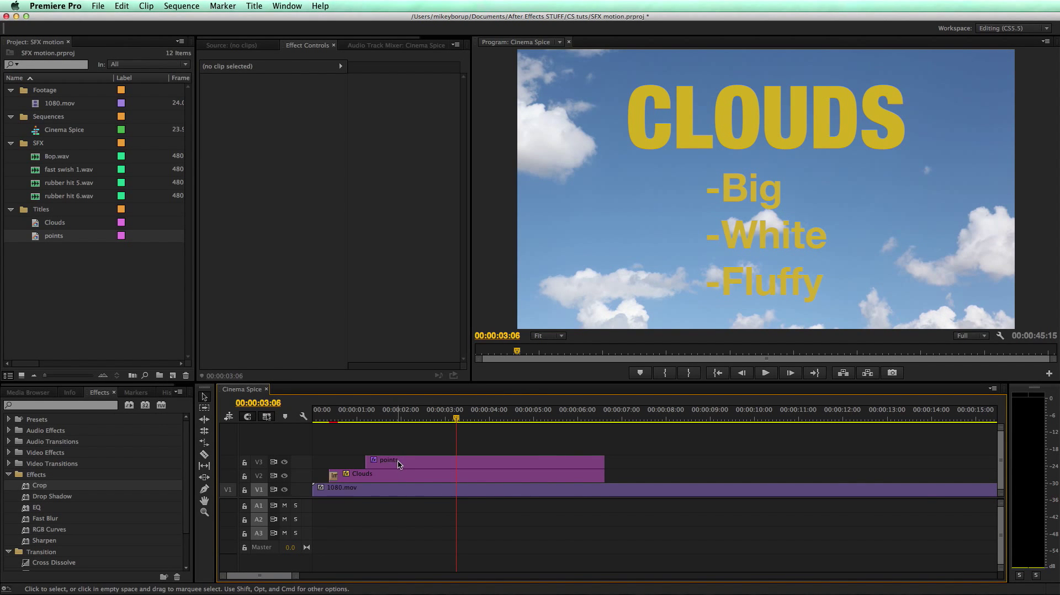
double_click(389, 460)
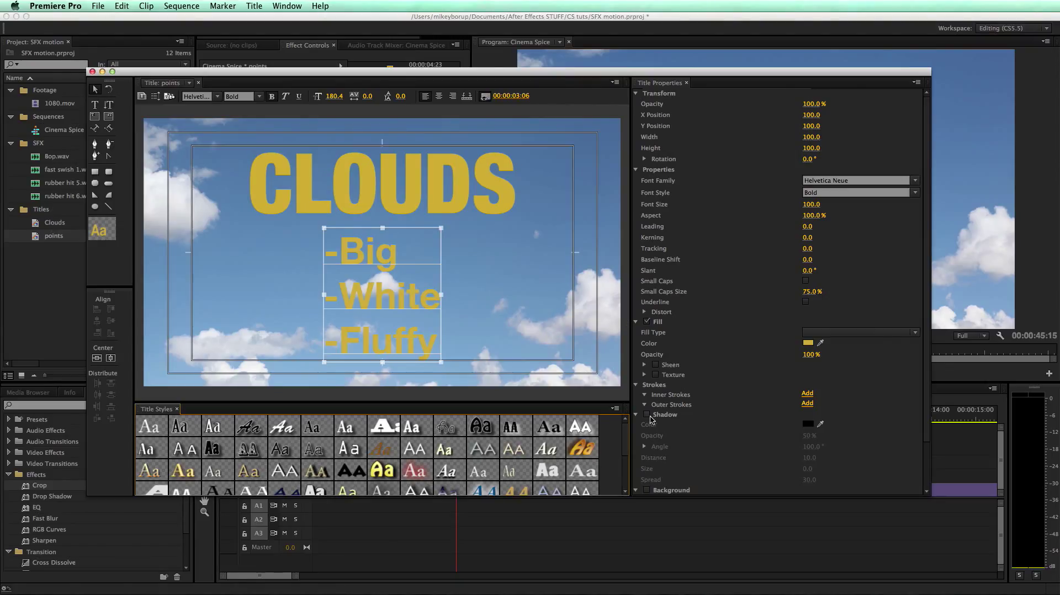
left_click(647, 415)
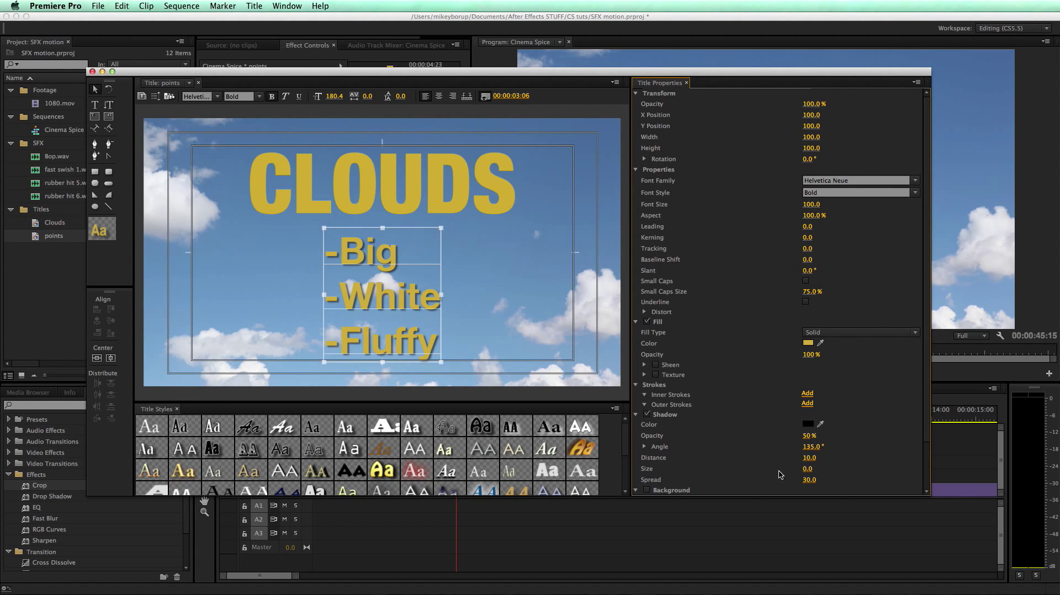
left_click(809, 468)
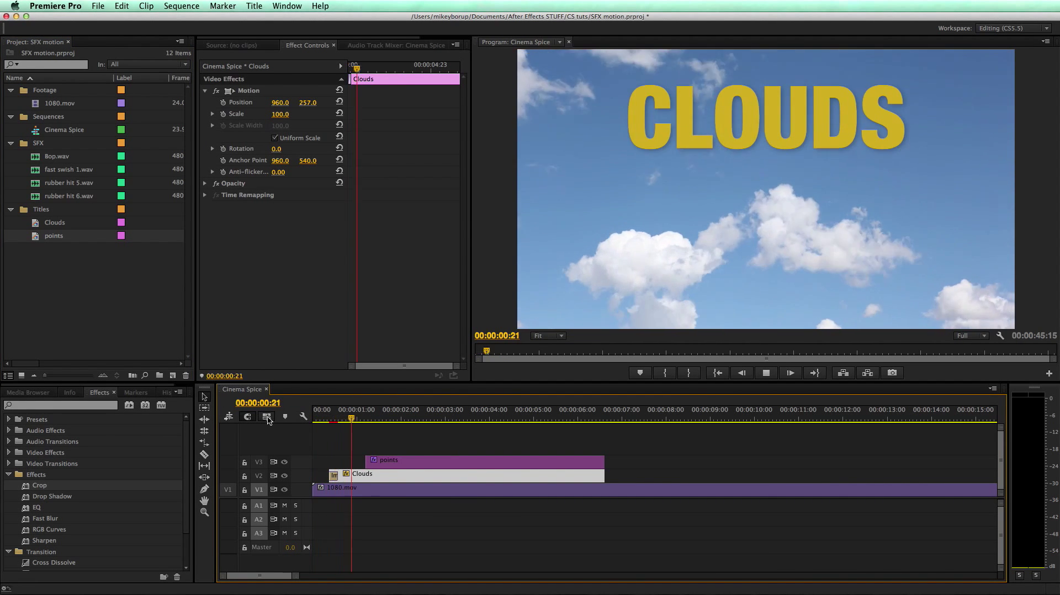
Preview the sequence, then drag both title clips on V2 and V3 later
left_click(437, 418)
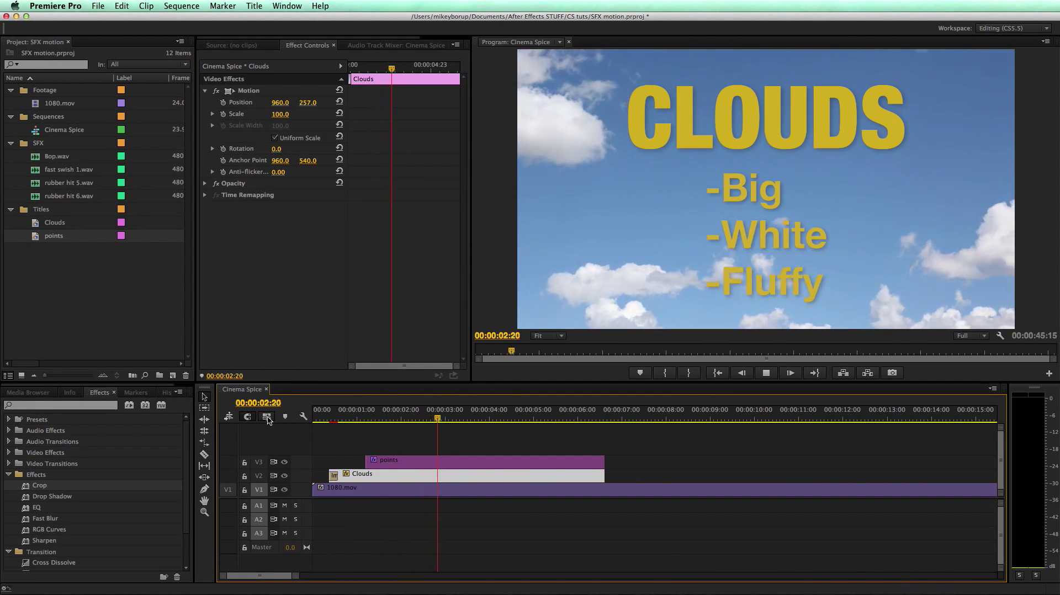
left_click(790, 373)
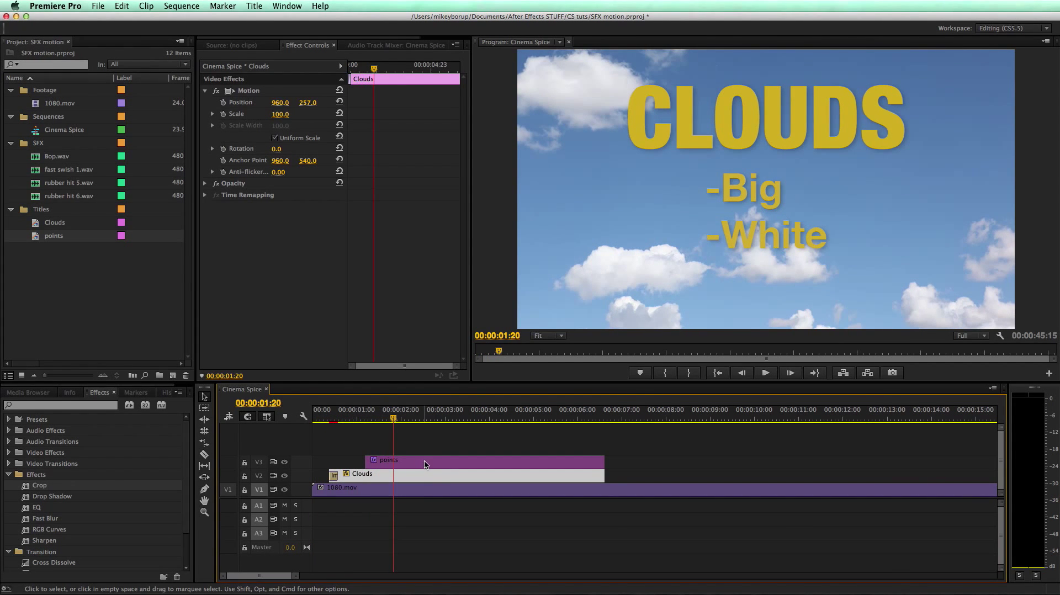
left_click(409, 487)
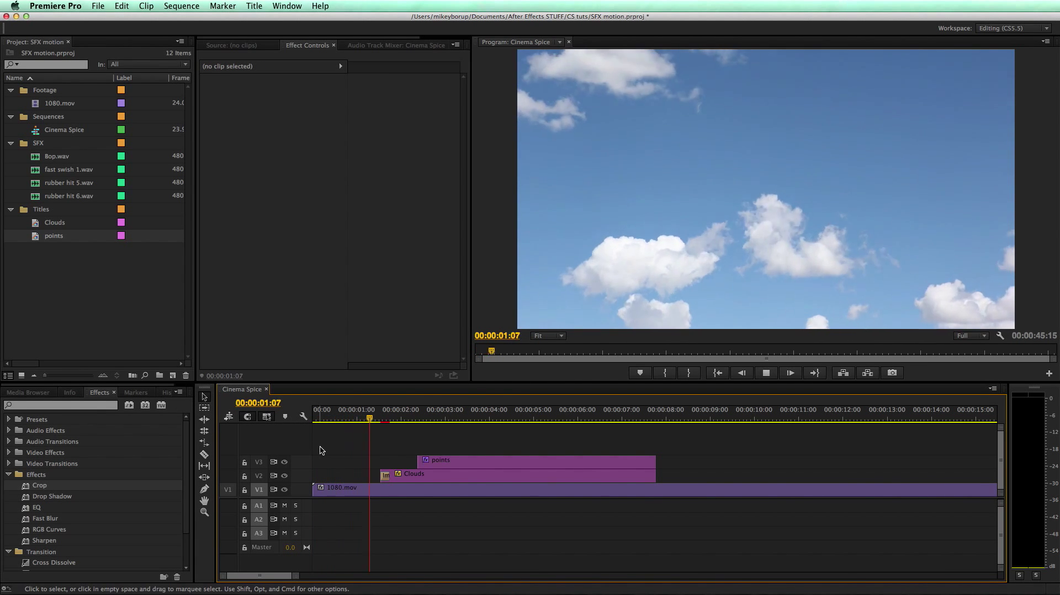
left_click_drag(370, 418, 341, 418)
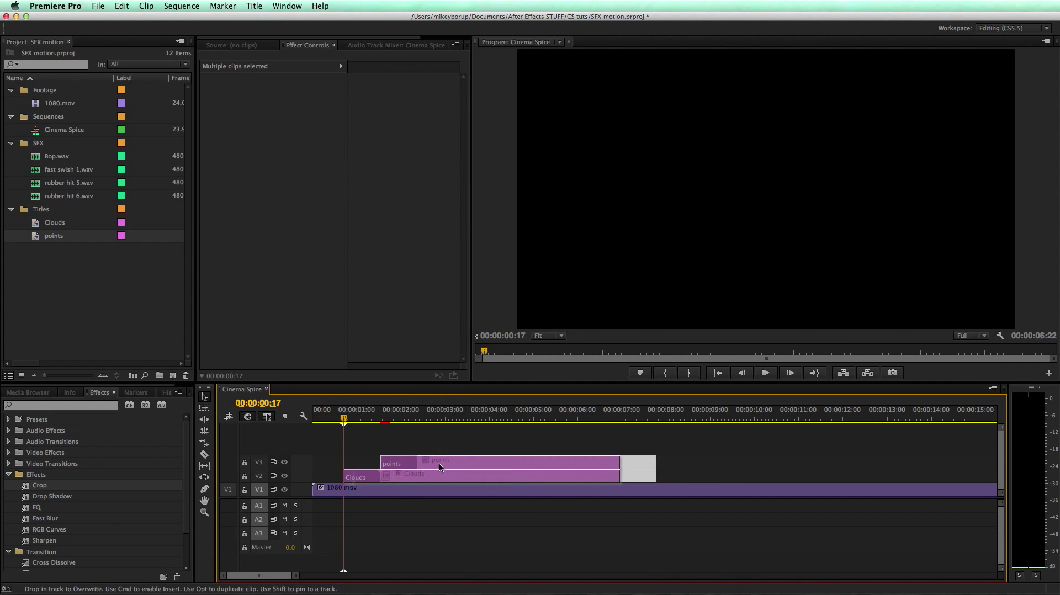
Keyframe 1080.mov's Scale from 0 at the sequence start to 100 a few frames later
left_click(473, 487)
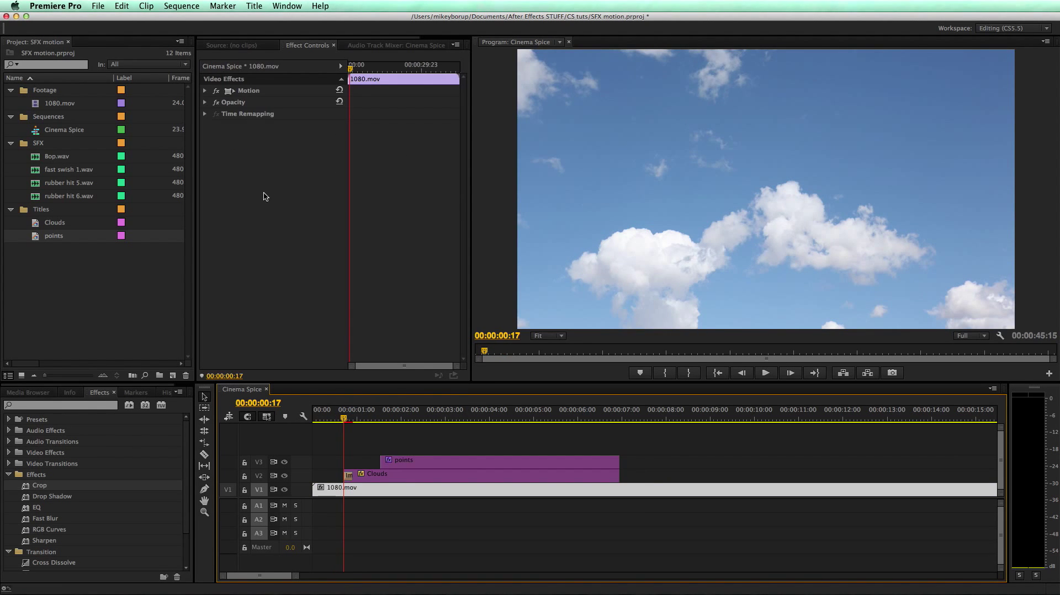
left_click(205, 90)
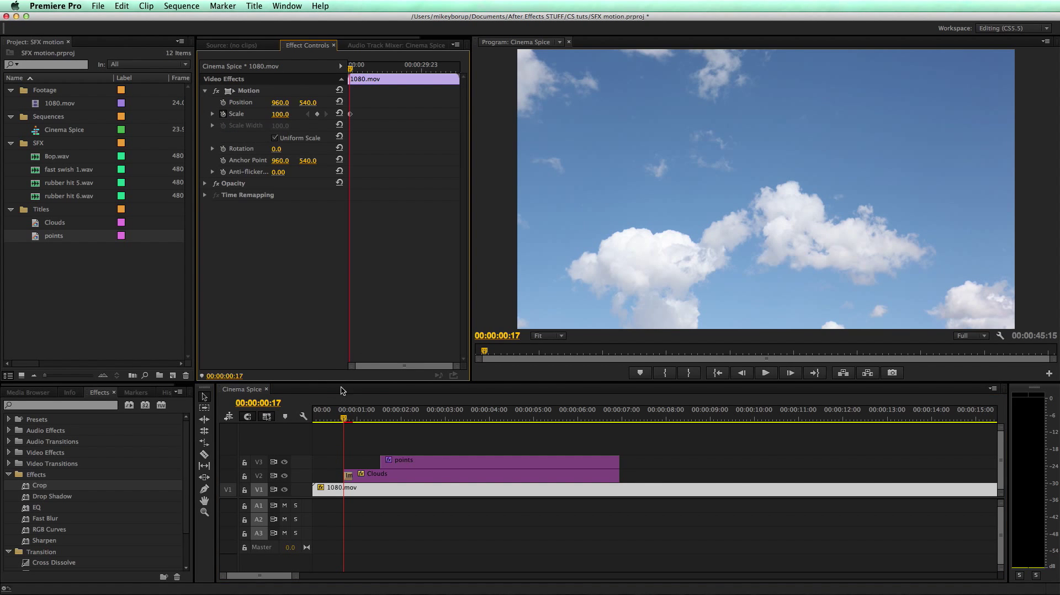
left_click(325, 417)
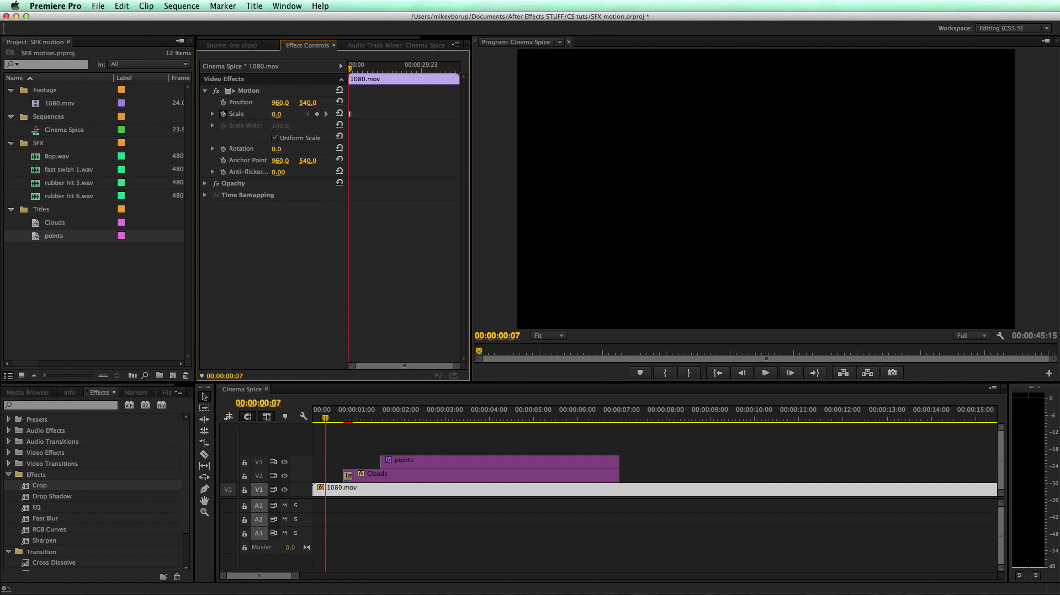
left_click(318, 420)
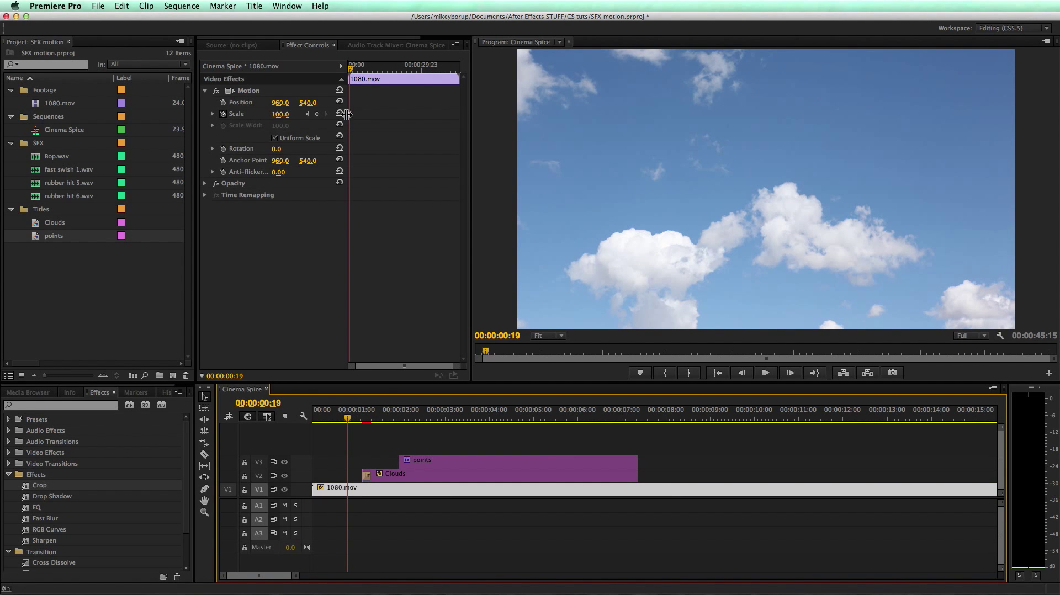
mouse_move(369, 267)
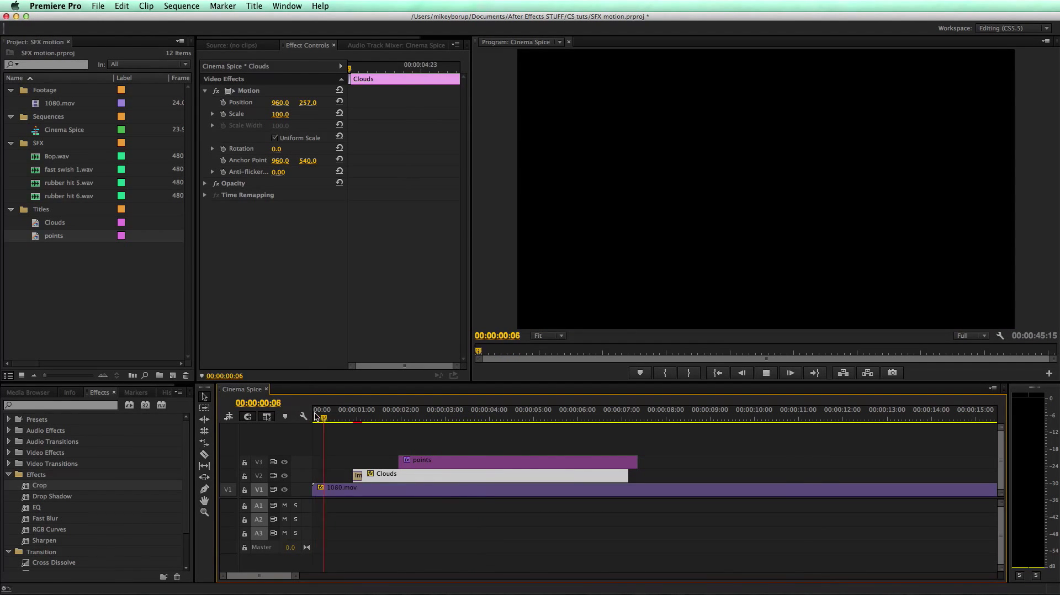
Preview CLOUDS and the bullets over the sky, then bring up the new-item menu
left_click(413, 410)
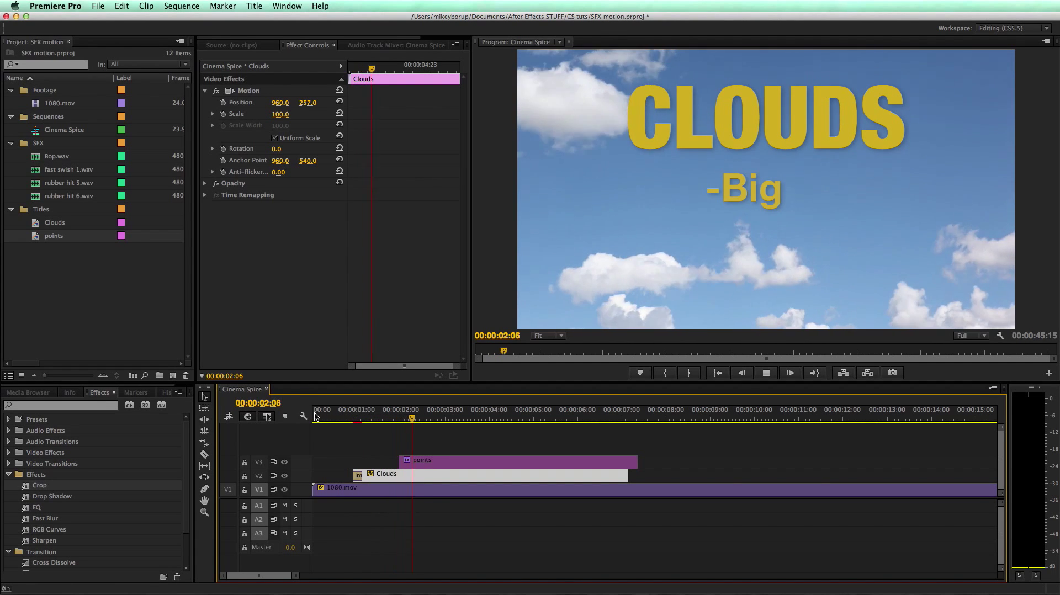
left_click(499, 420)
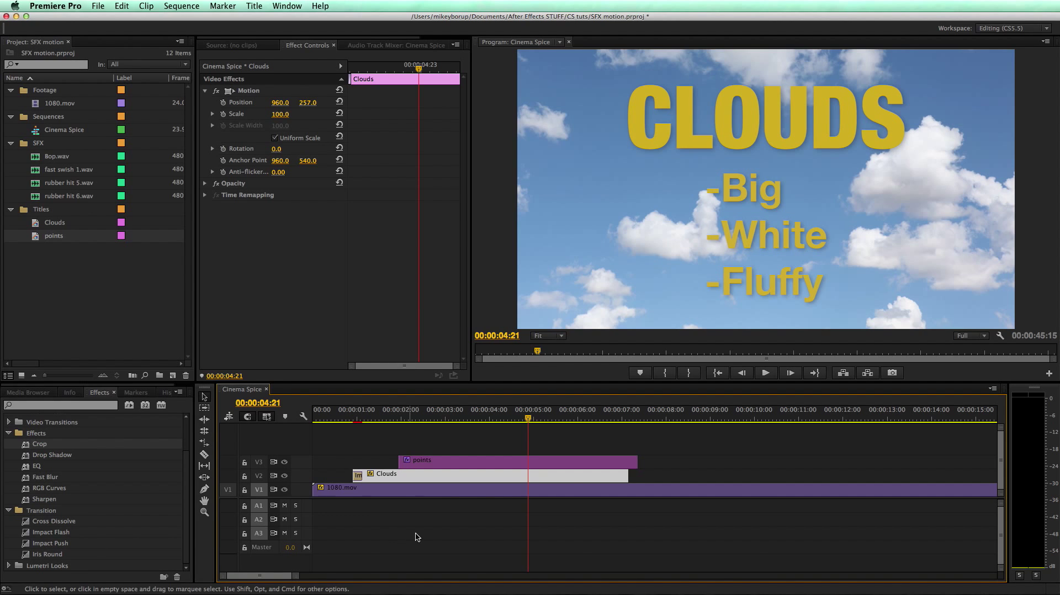
left_click(181, 6)
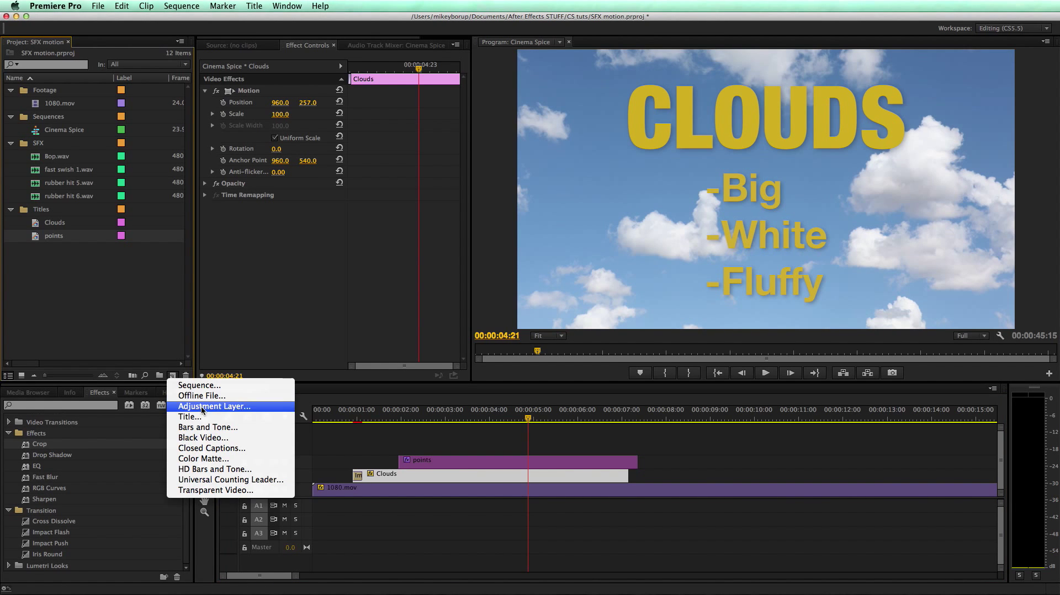
Create an Adjustment Layer and trim the bullet and cloud clips to end with its Impact Push
left_click(213, 407)
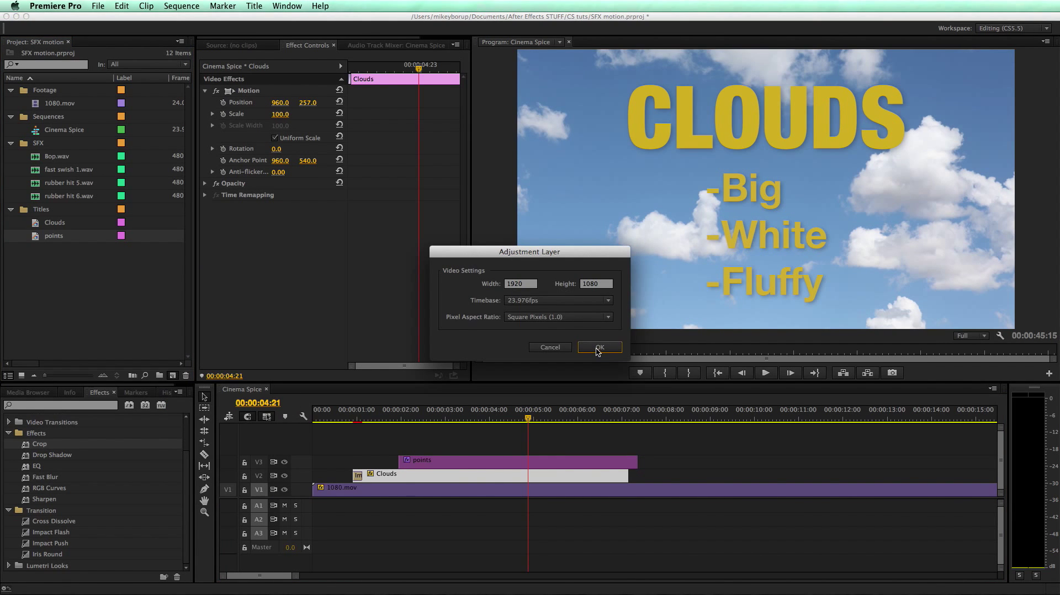
left_click(598, 347)
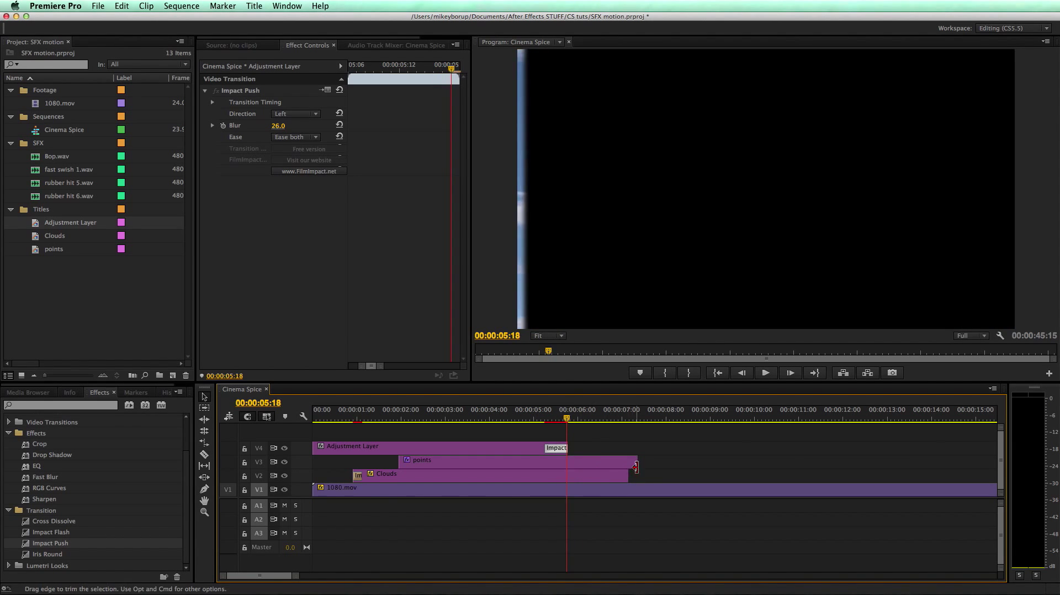
left_click_drag(634, 466, 626, 475)
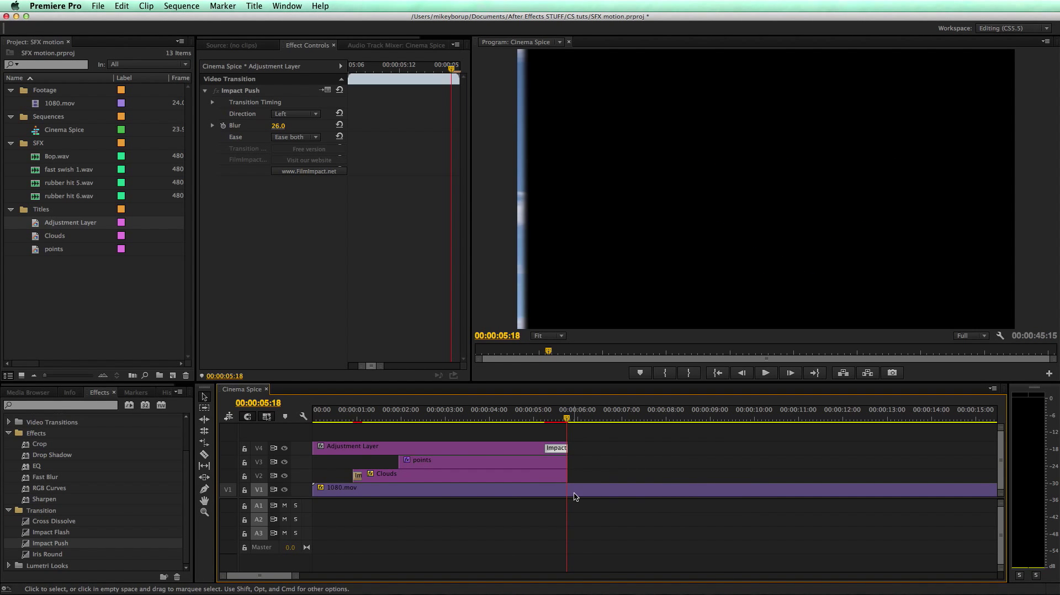
left_click(364, 409)
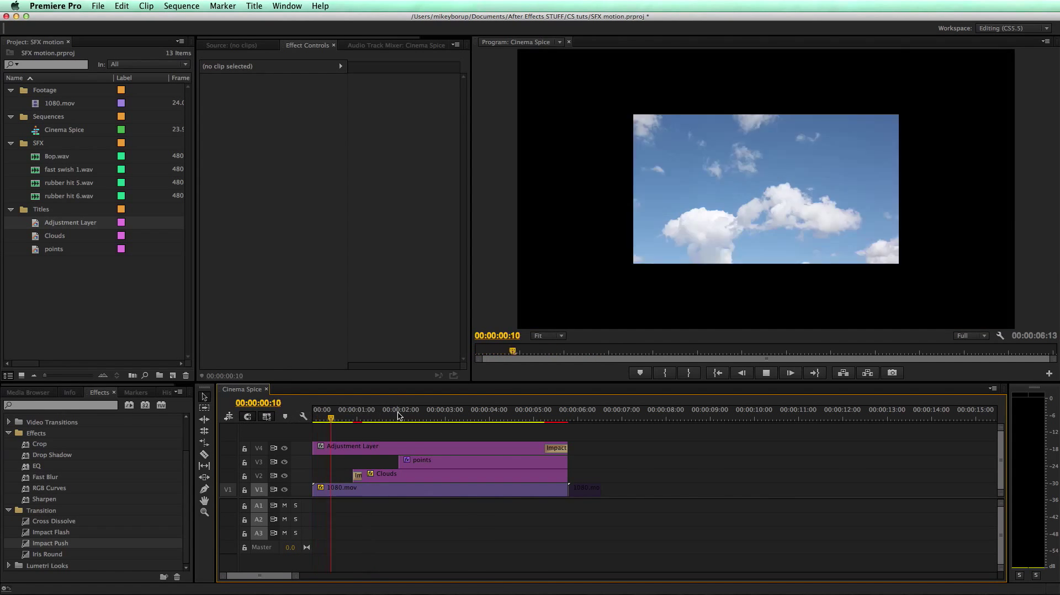
Drag the bullet points' Crop Bottom keyframes to new times and play back the reveal
left_click(420, 409)
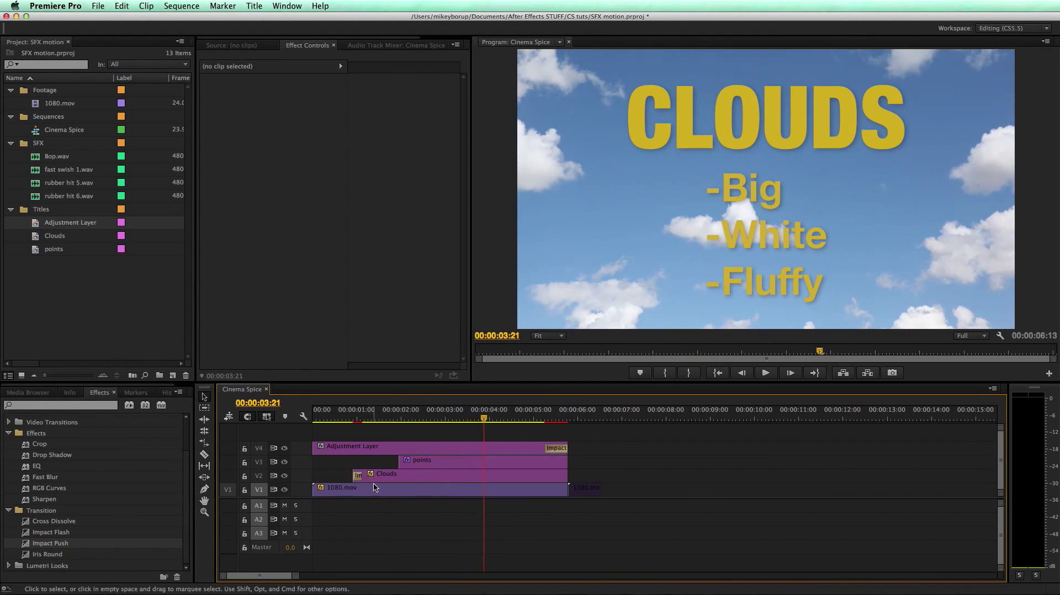
left_click(421, 460)
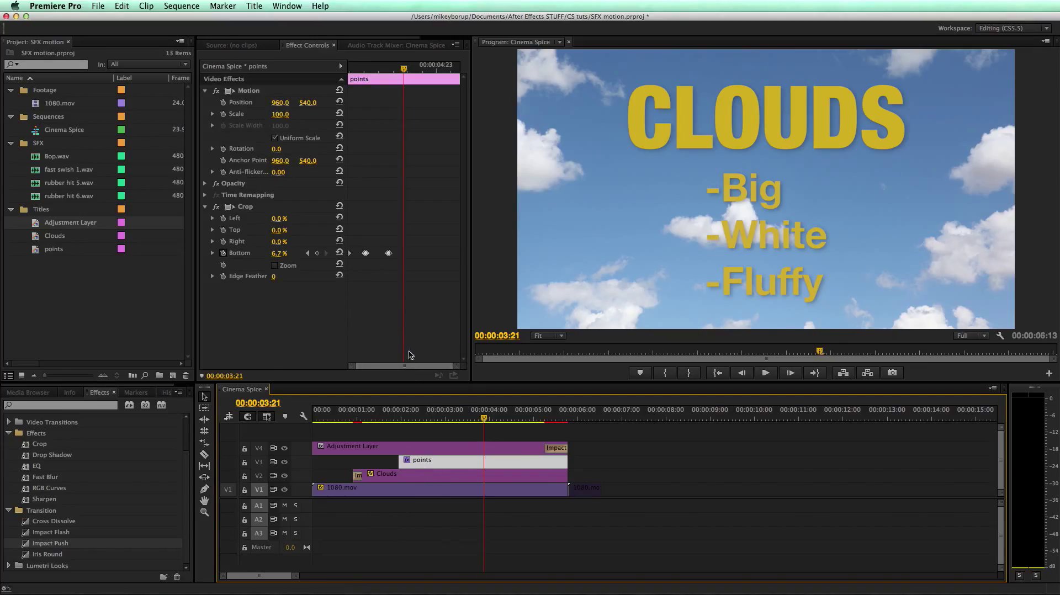
left_click_drag(406, 366, 451, 369)
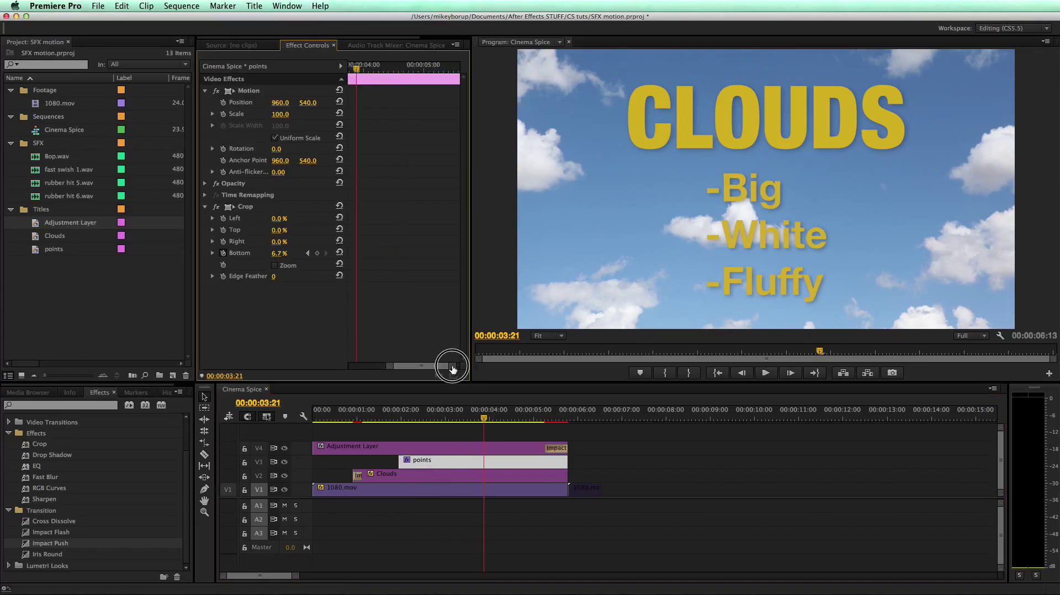
left_click_drag(452, 366, 398, 254)
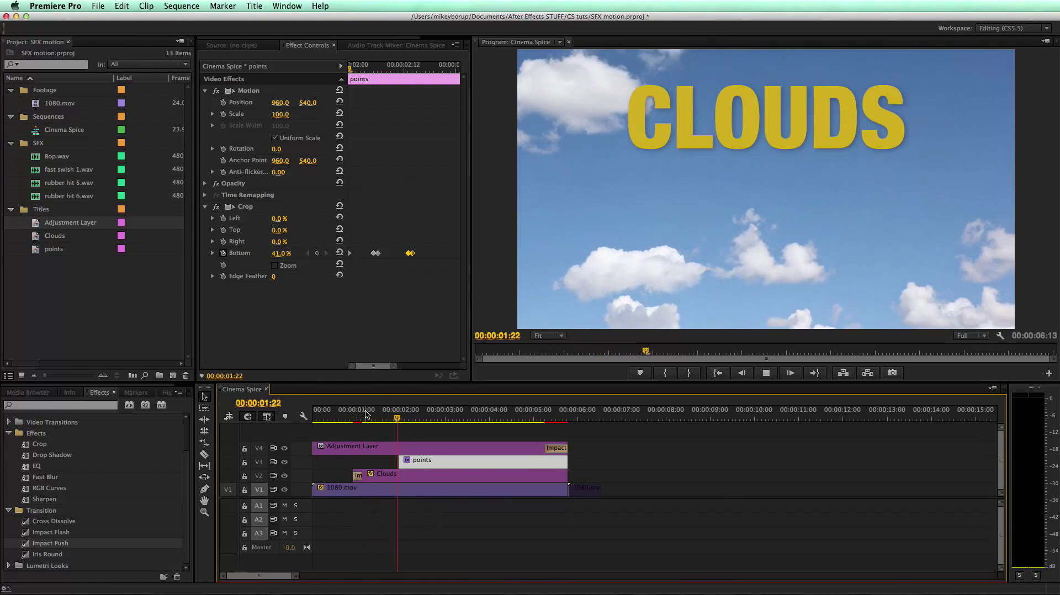
left_click(470, 410)
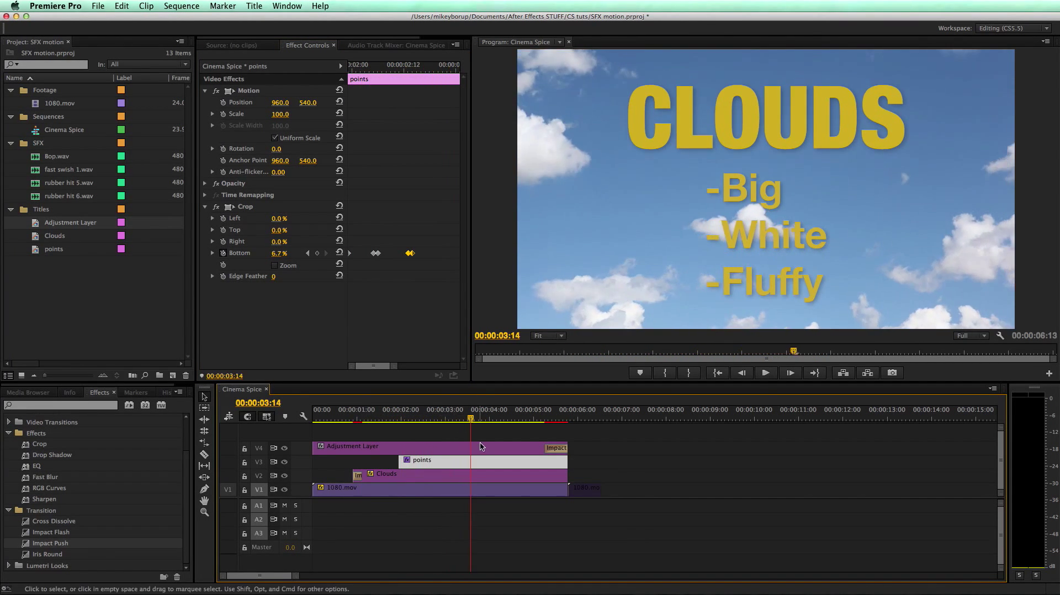
mouse_move(482, 450)
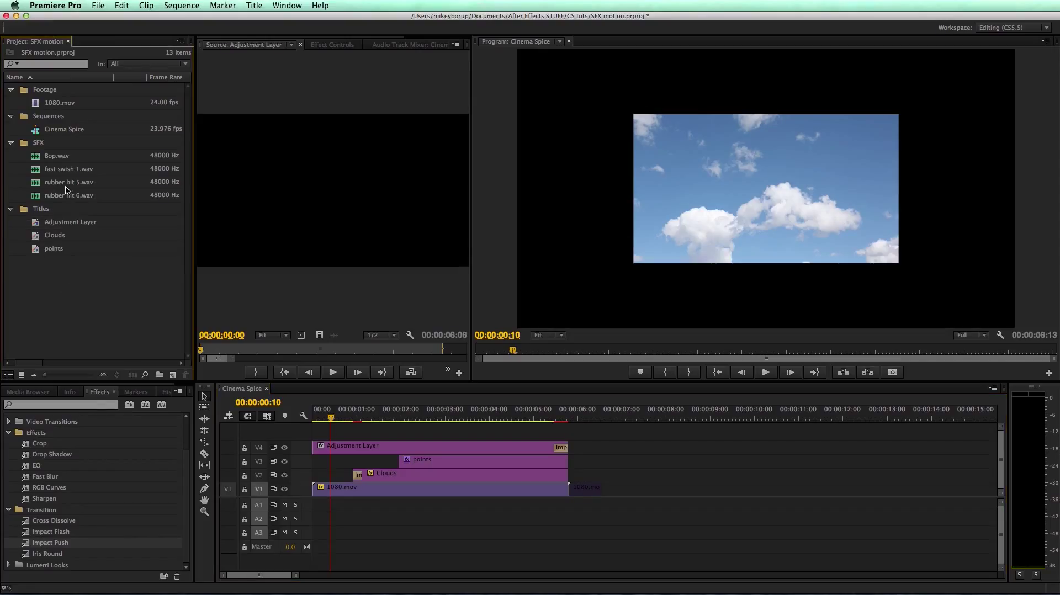
Audition Bop and rubber hit sounds, then drop rubber hit 6 on A1 under the Impact Push
double_click(57, 156)
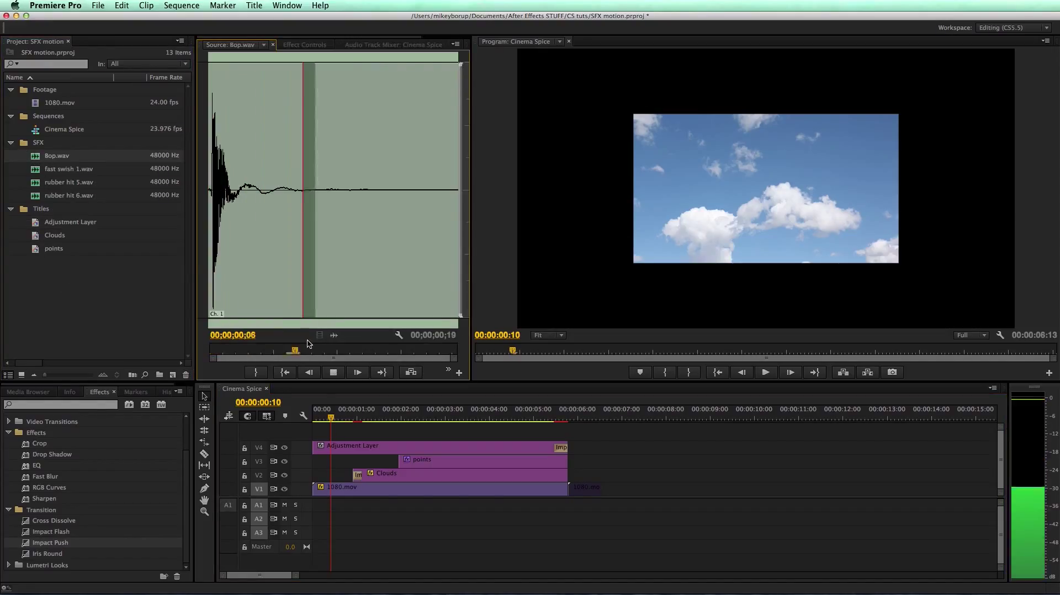
left_click(68, 169)
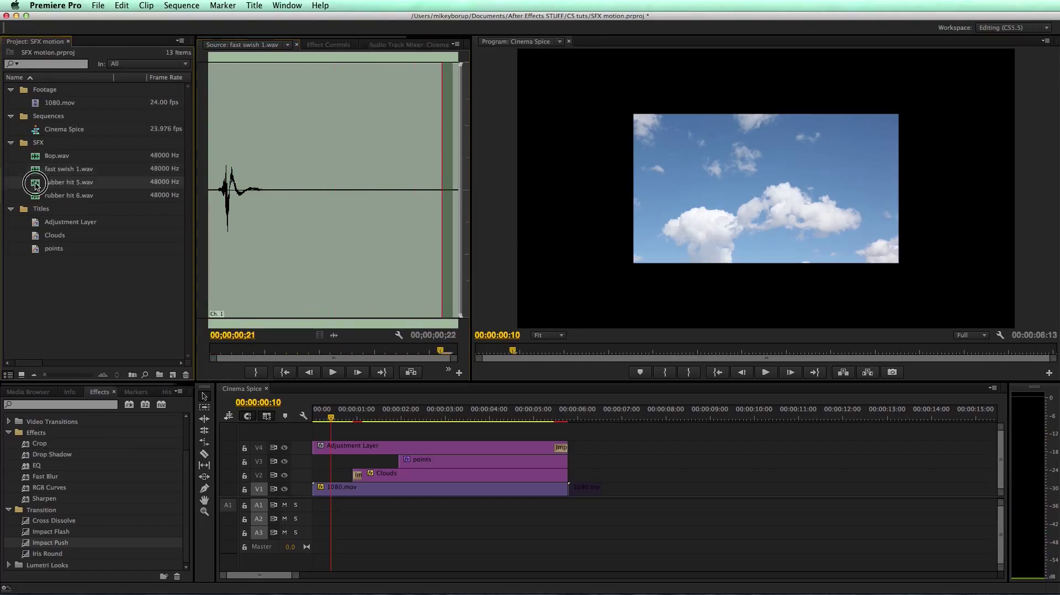
double_click(69, 183)
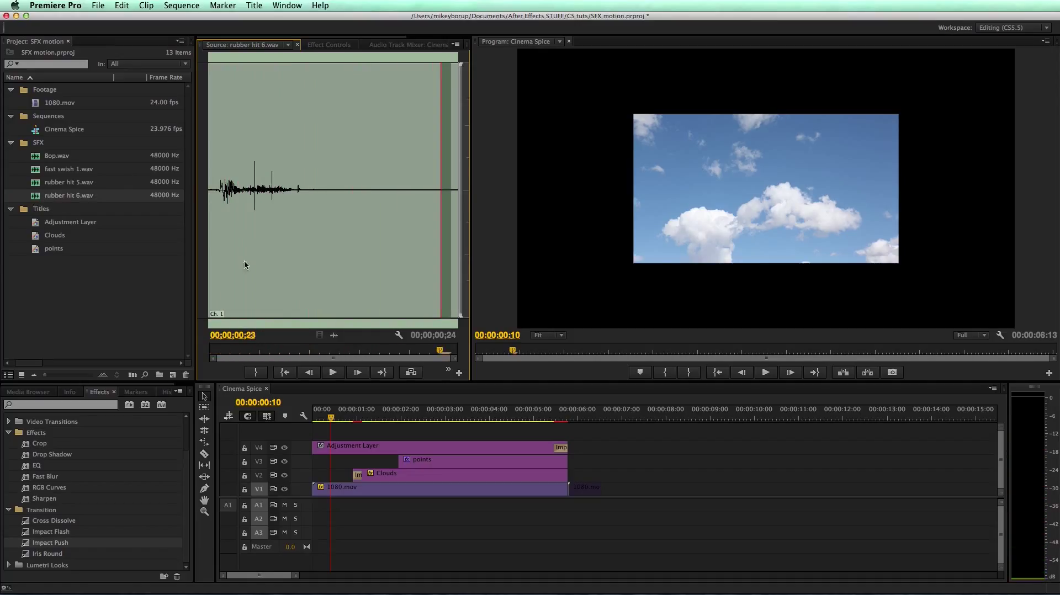
left_click_drag(257, 190, 341, 518)
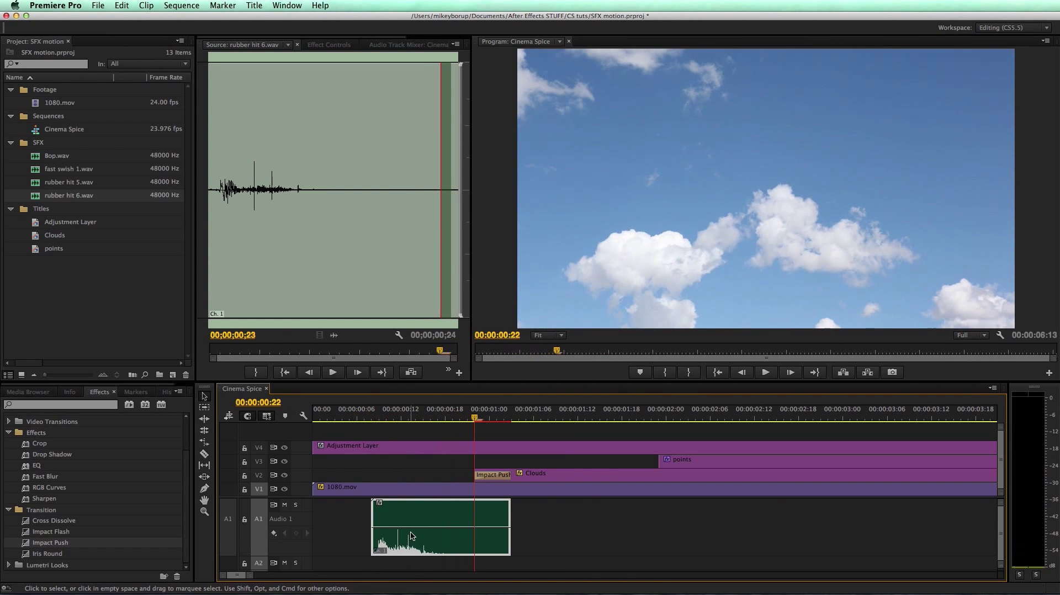
Raise the Audio 1 fader to 2.1 dB in the Audio Track Mixer and listen back
left_click(345, 413)
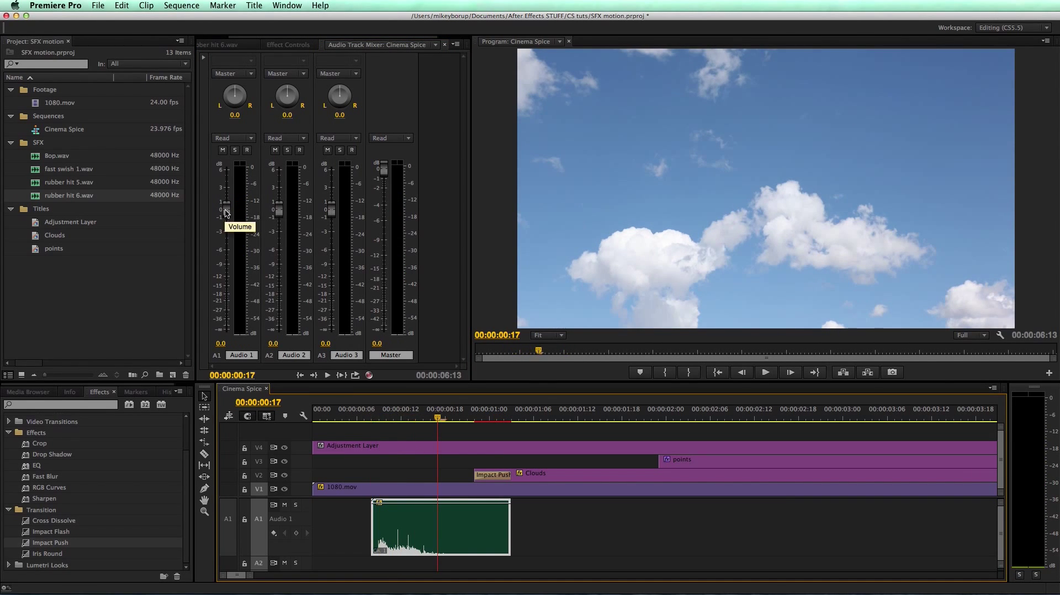
left_click_drag(225, 210, 224, 196)
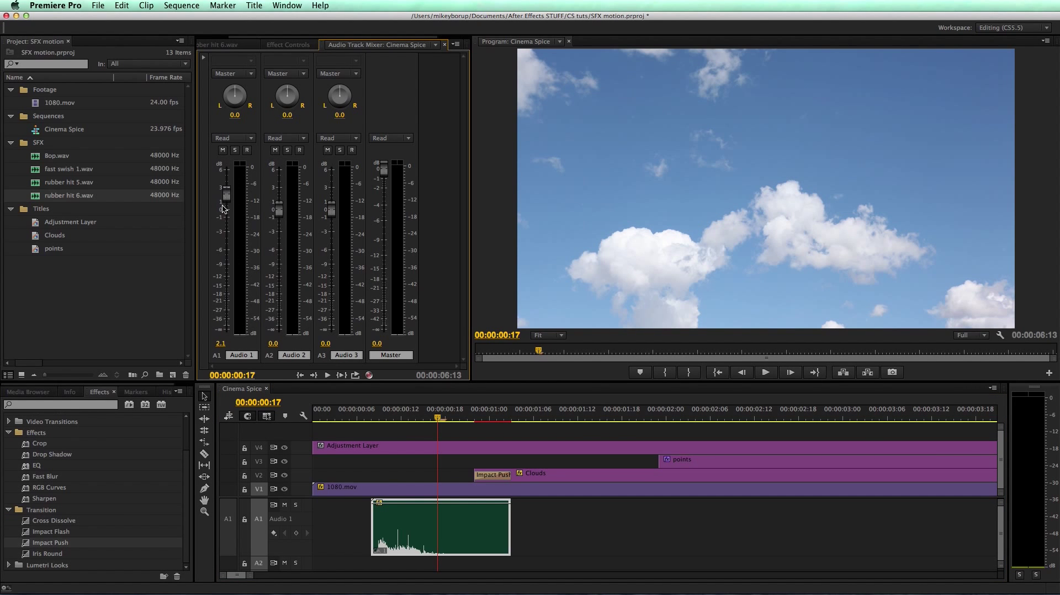
left_click(765, 373)
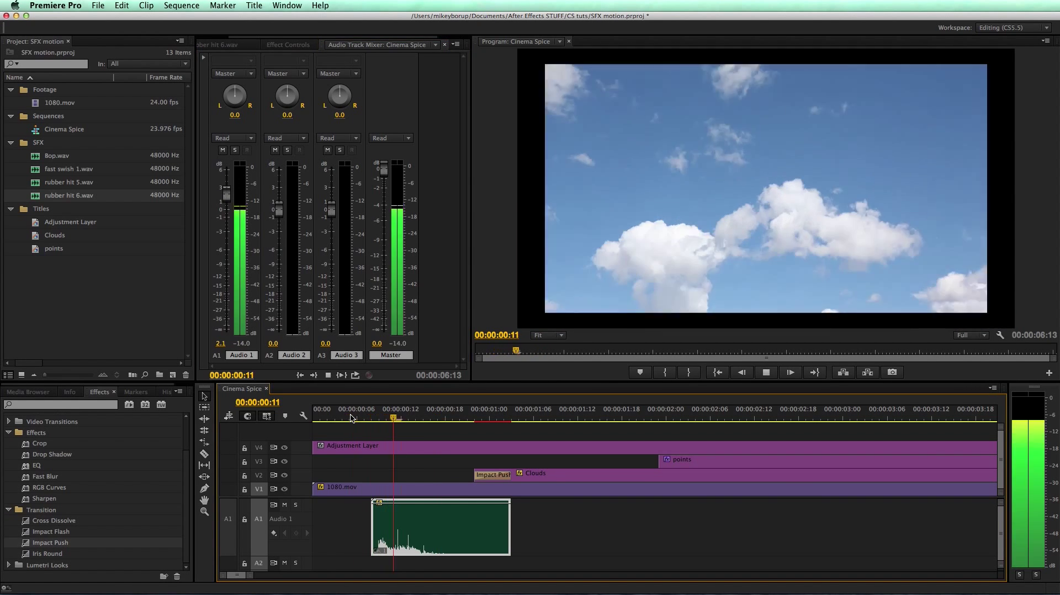
left_click(343, 417)
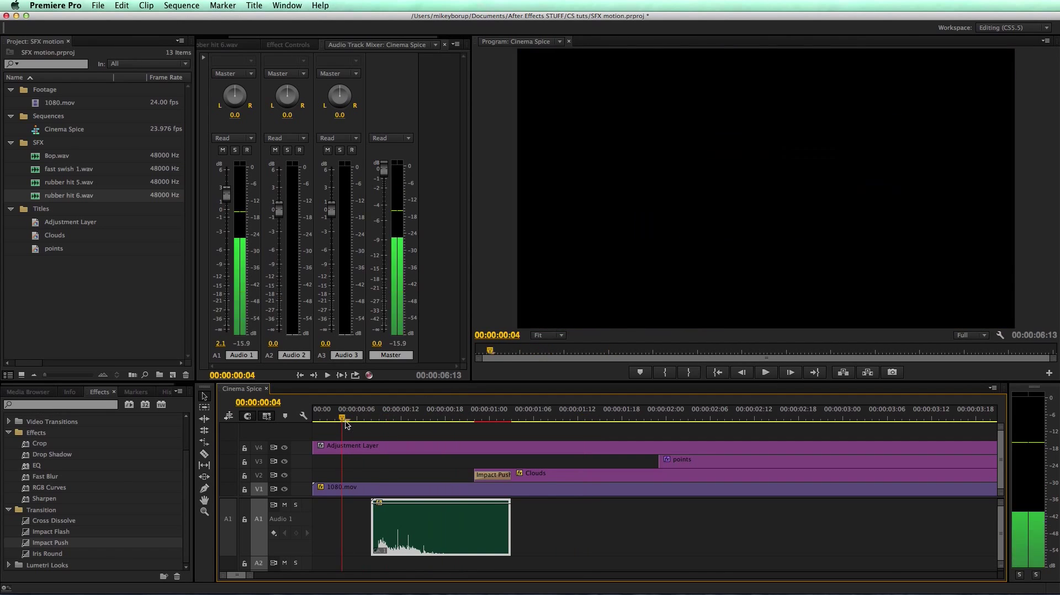
left_click_drag(343, 423, 468, 423)
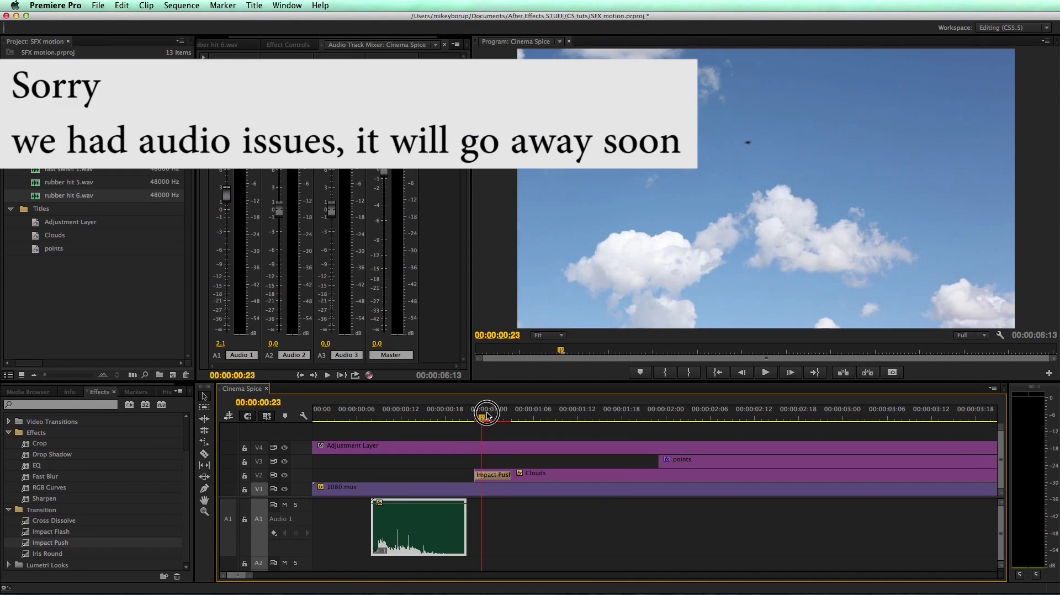
Scrub to check the hit against CLOUDS and find where -White pops on
left_click_drag(487, 414, 507, 418)
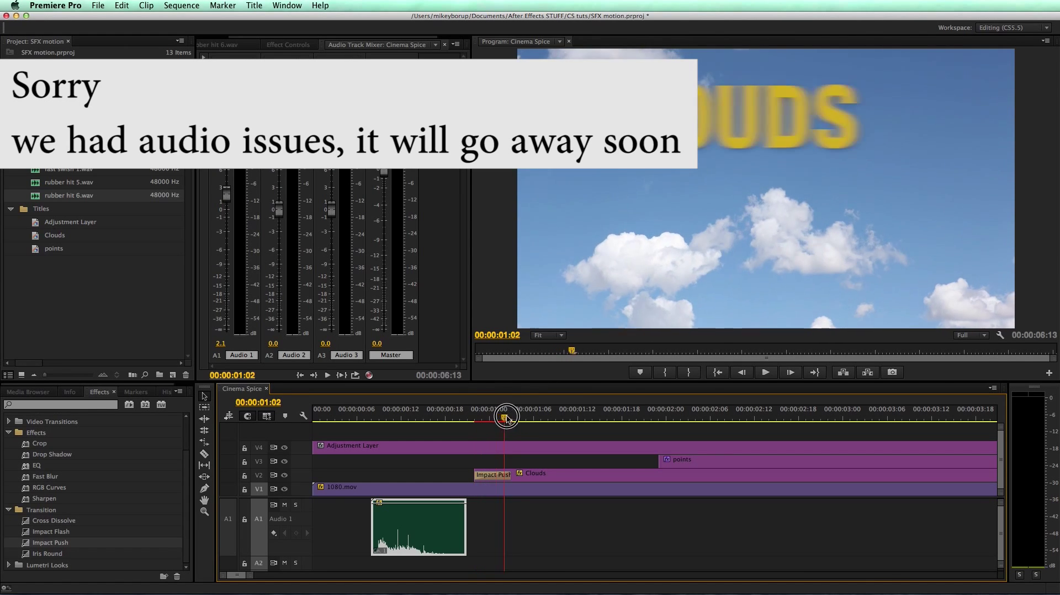
left_click_drag(508, 418, 497, 418)
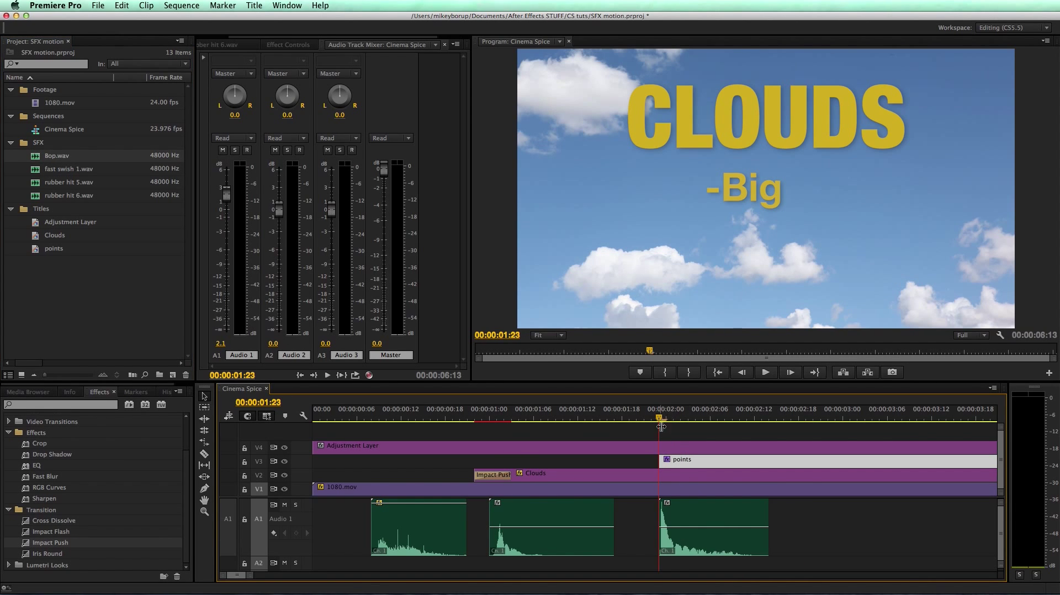
left_click(718, 409)
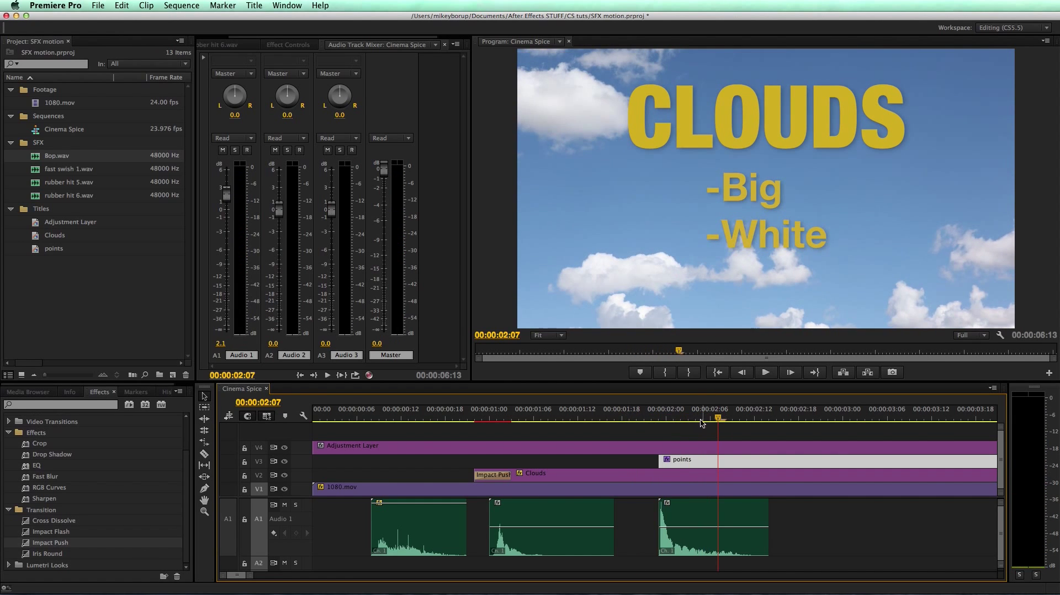
left_click_drag(717, 418, 675, 418)
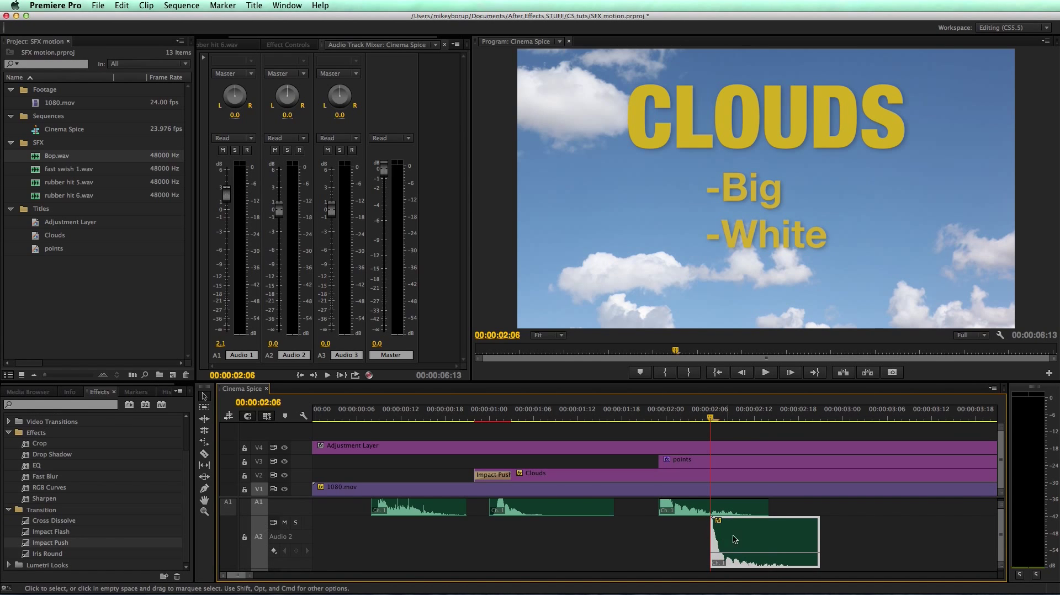
Speed up the Audio 2 pop clip through Speed/Duration and play it back
right_click(735, 539)
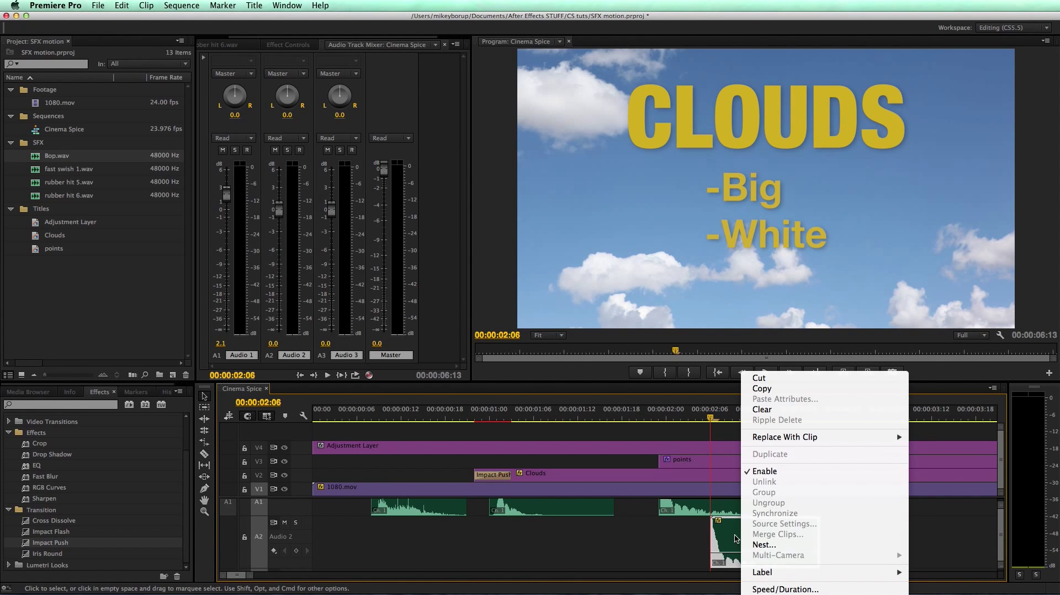
mouse_move(784, 590)
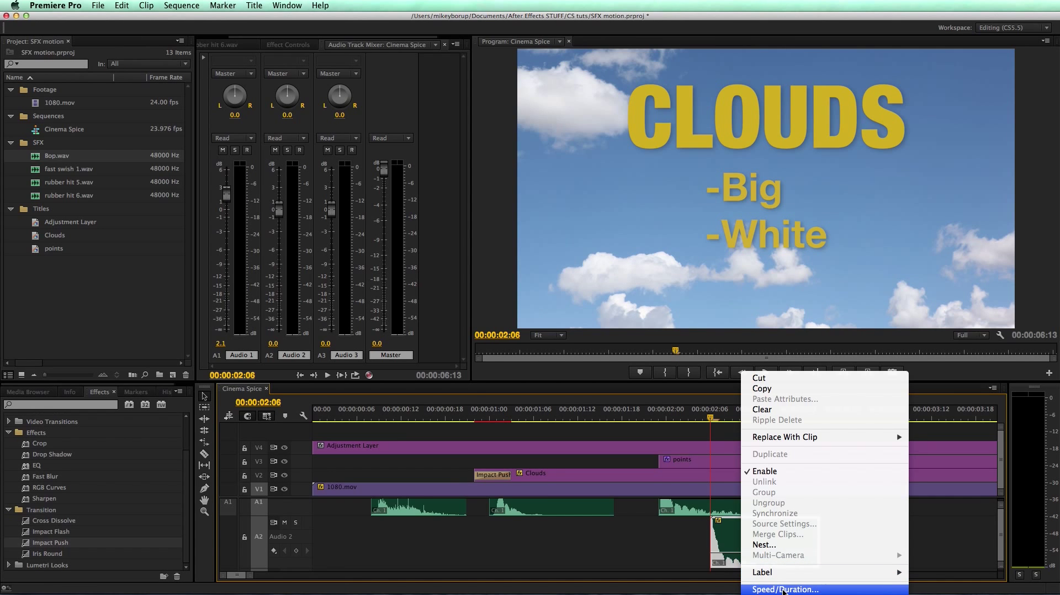
left_click(784, 590)
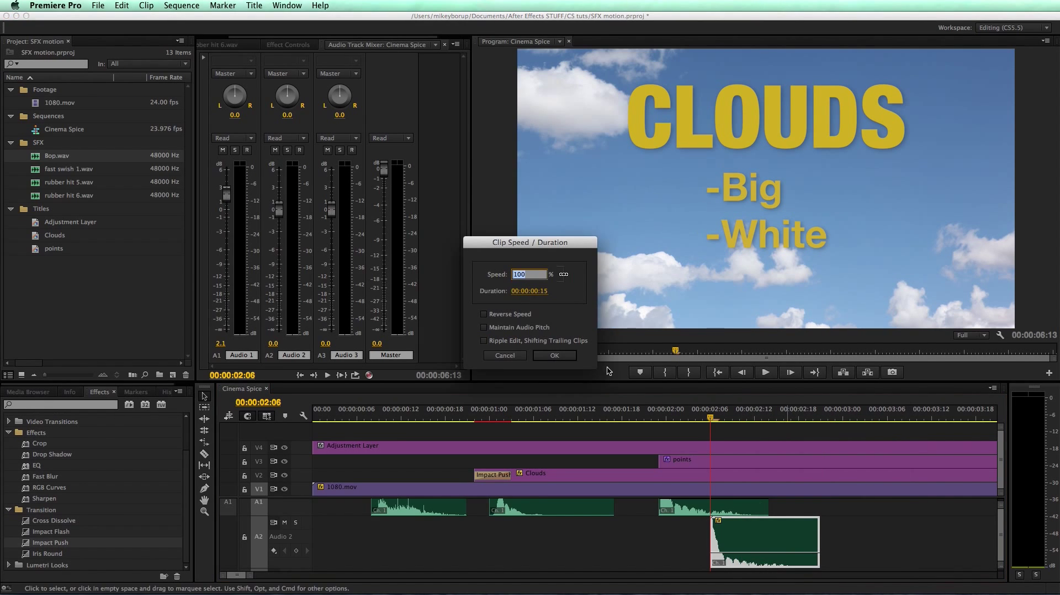
left_click_drag(530, 242, 633, 259)
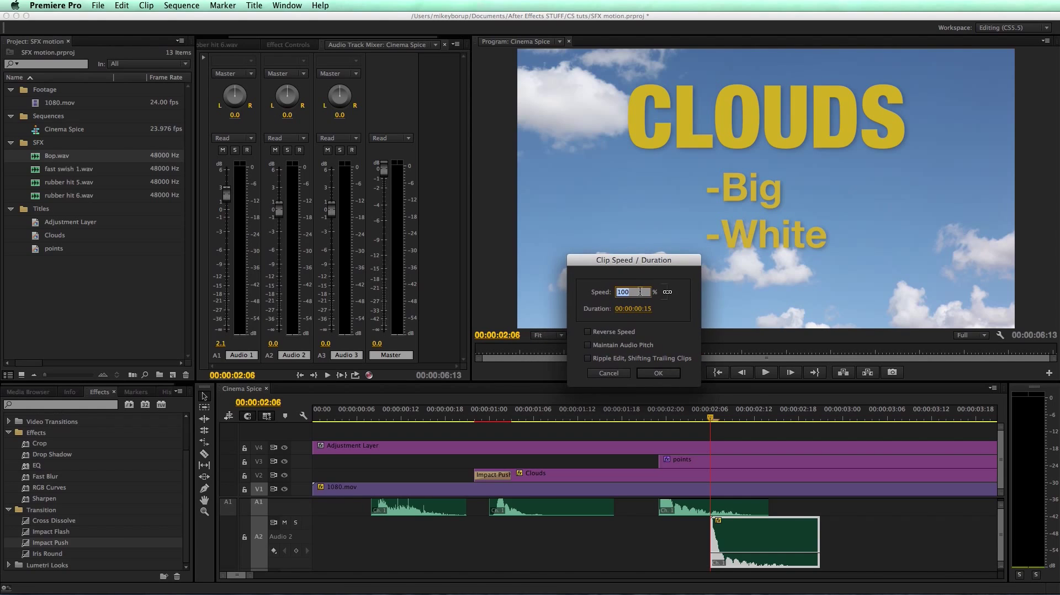
type("1")
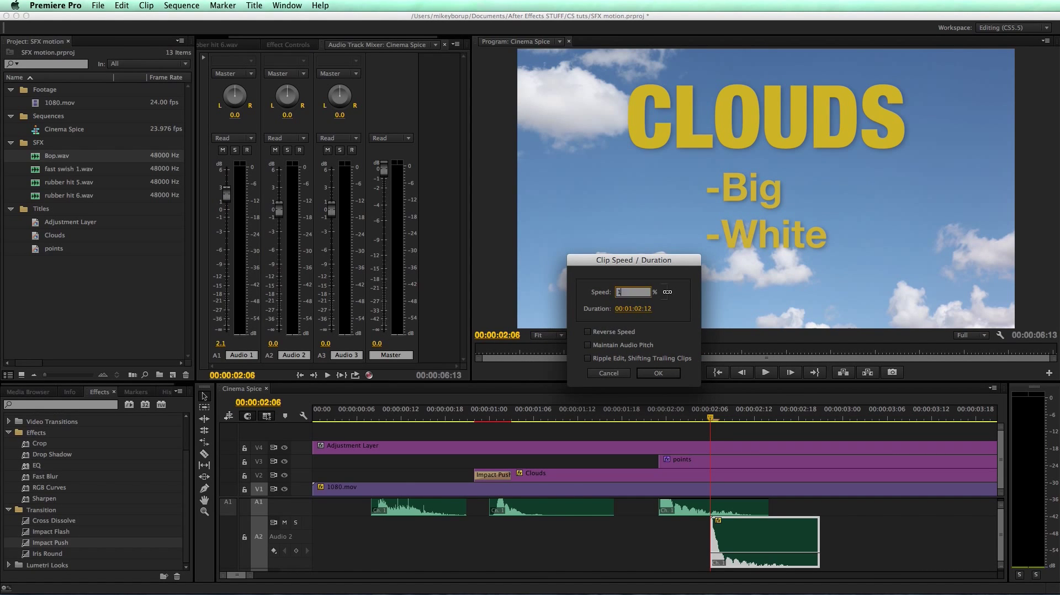
left_click(657, 372)
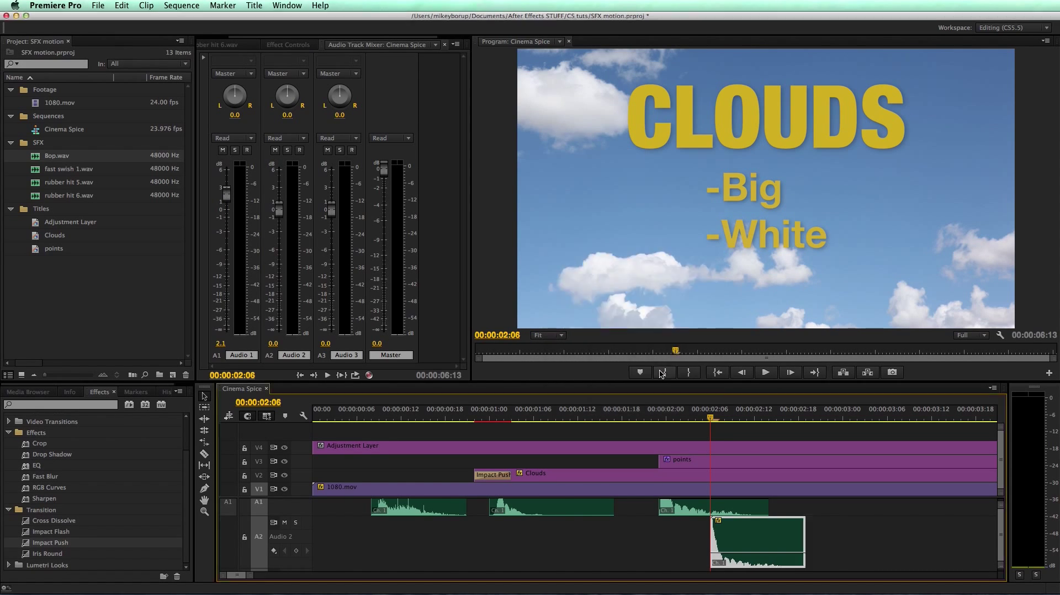
left_click(765, 372)
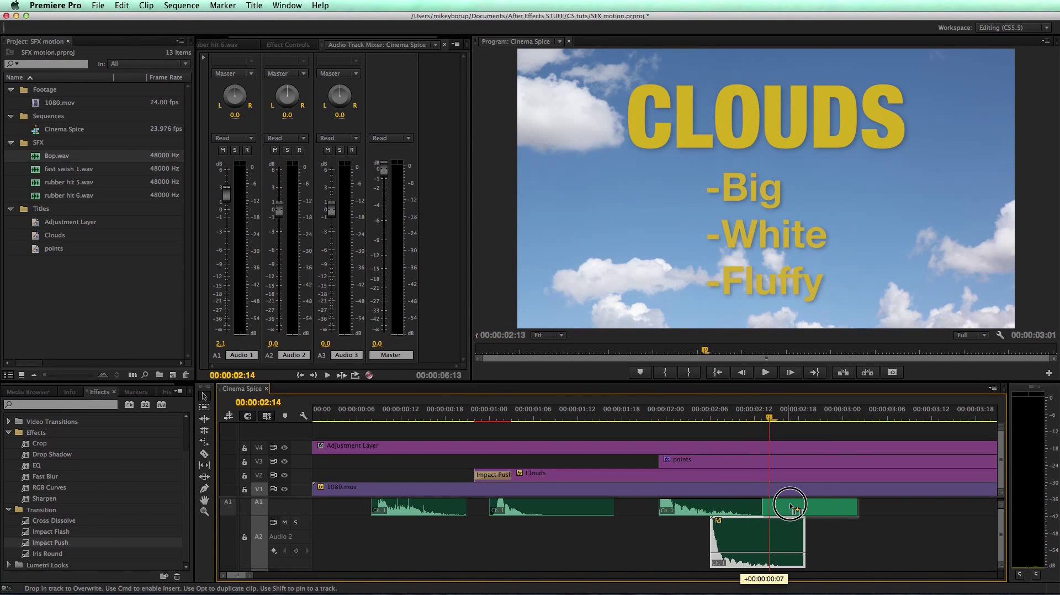
Set the -Fluffy pop clip's speed to 130 in Speed/Duration
right_click(790, 506)
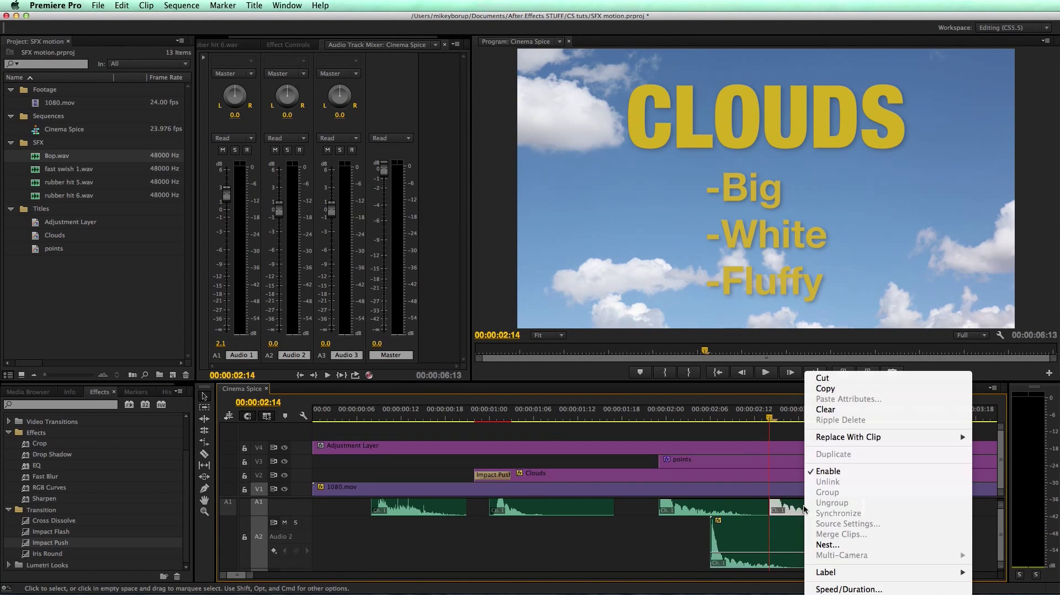
left_click(849, 589)
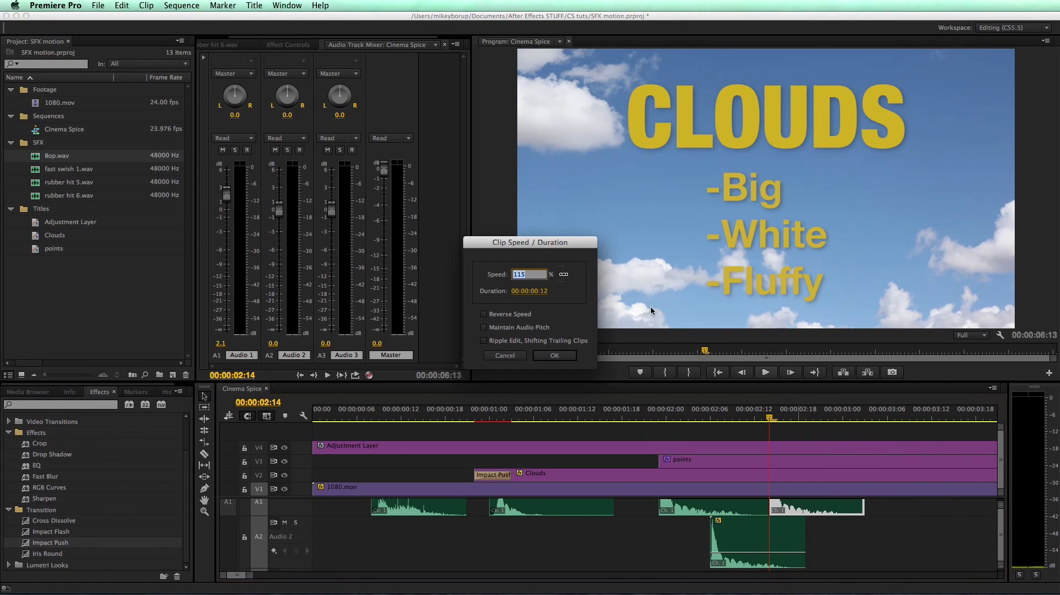
type("130")
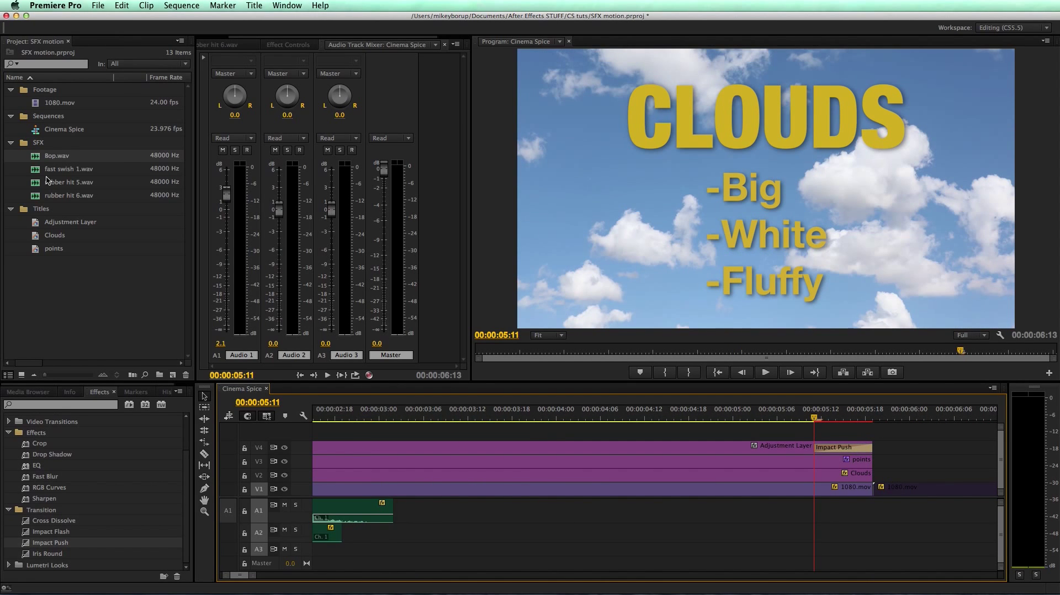
Drop rubber hit 5 on A1 and slide it later to meet the closing Impact Push
double_click(68, 182)
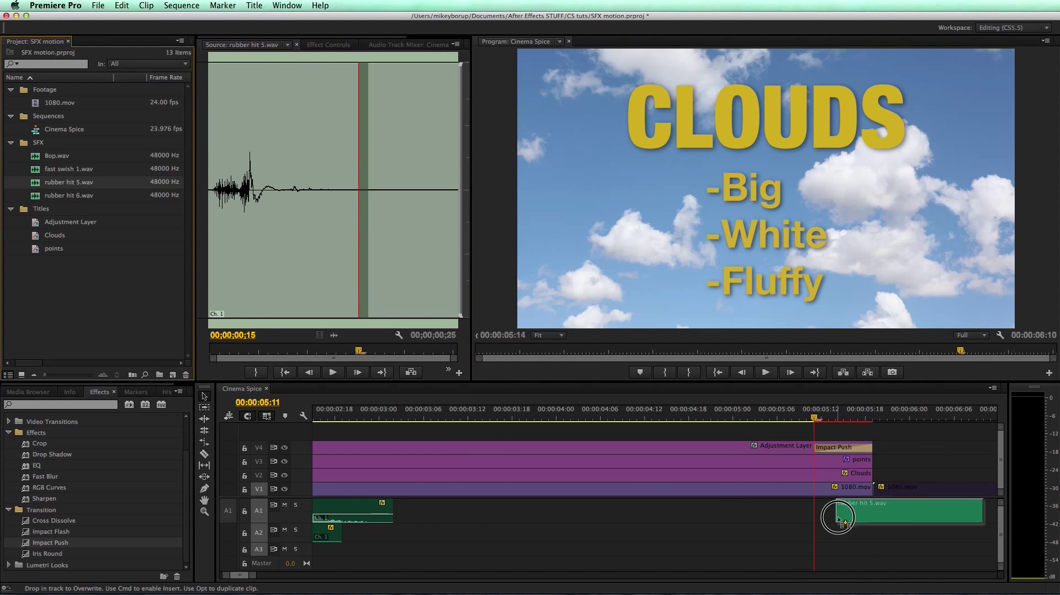
left_click_drag(839, 517, 838, 514)
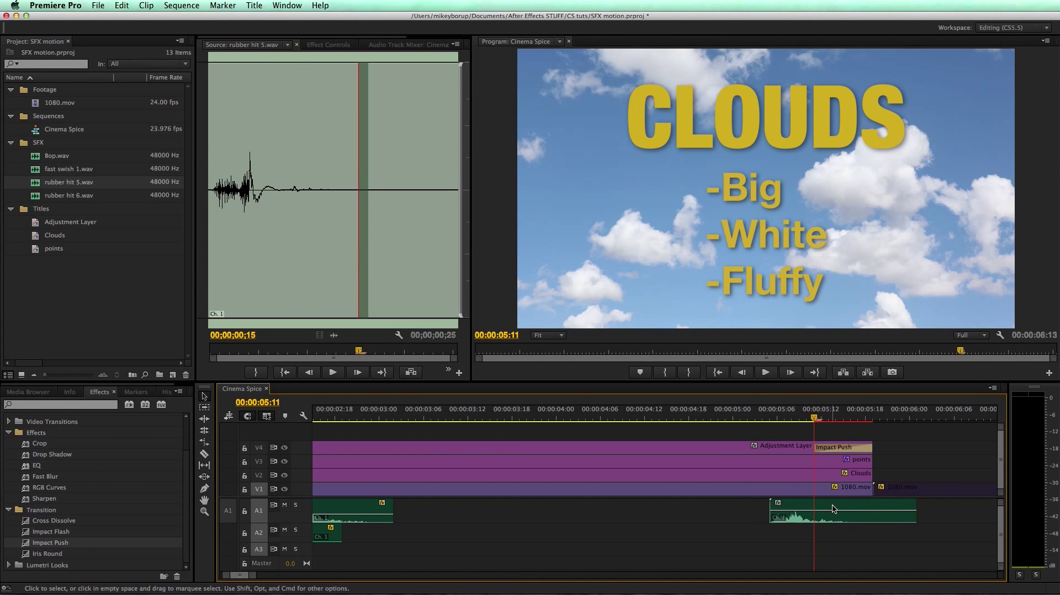
left_click(852, 507)
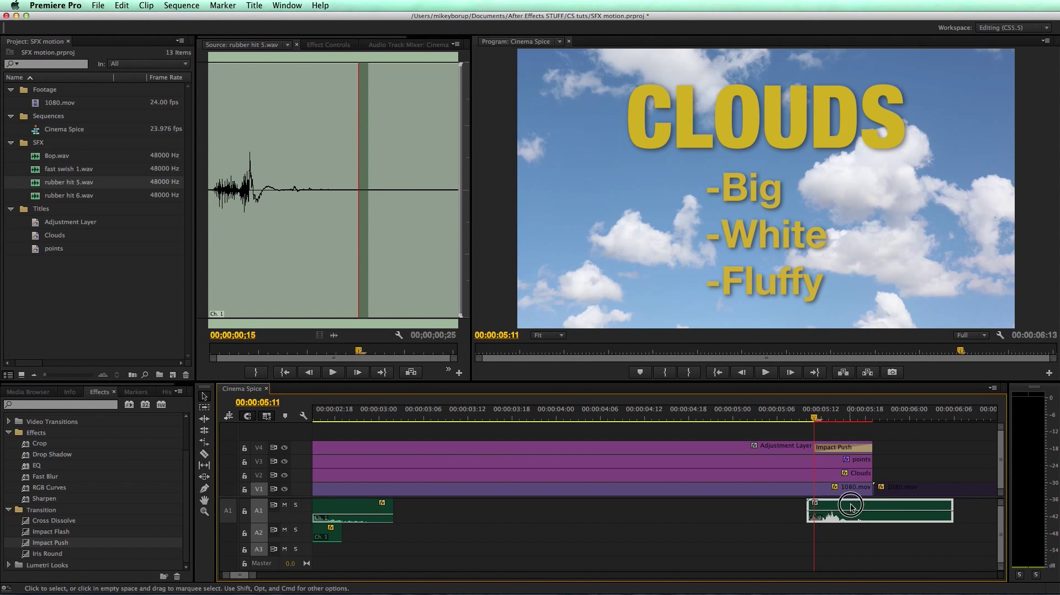
left_click_drag(815, 412, 837, 411)
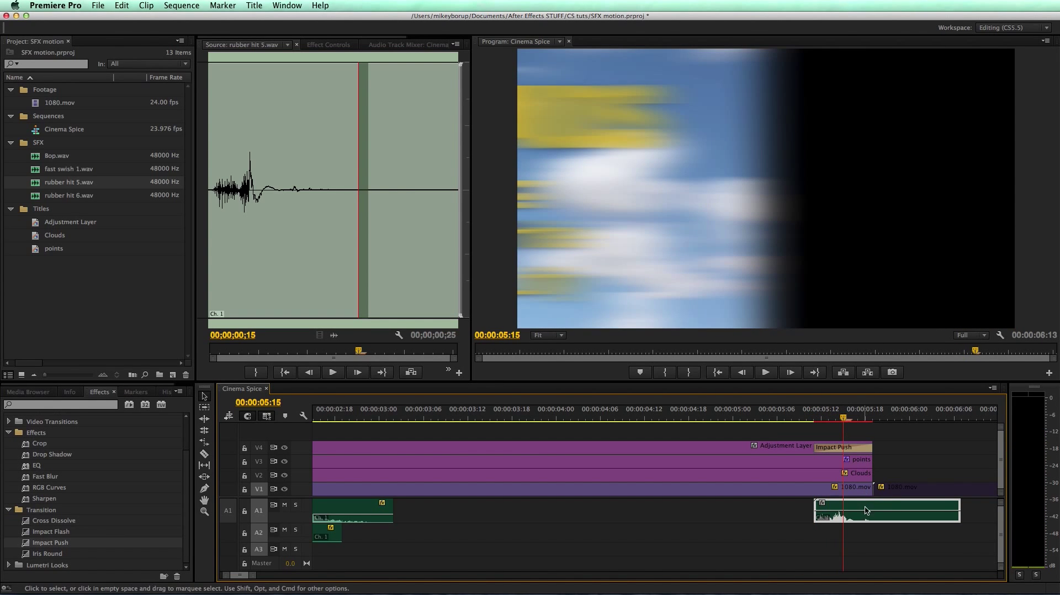
left_click(762, 410)
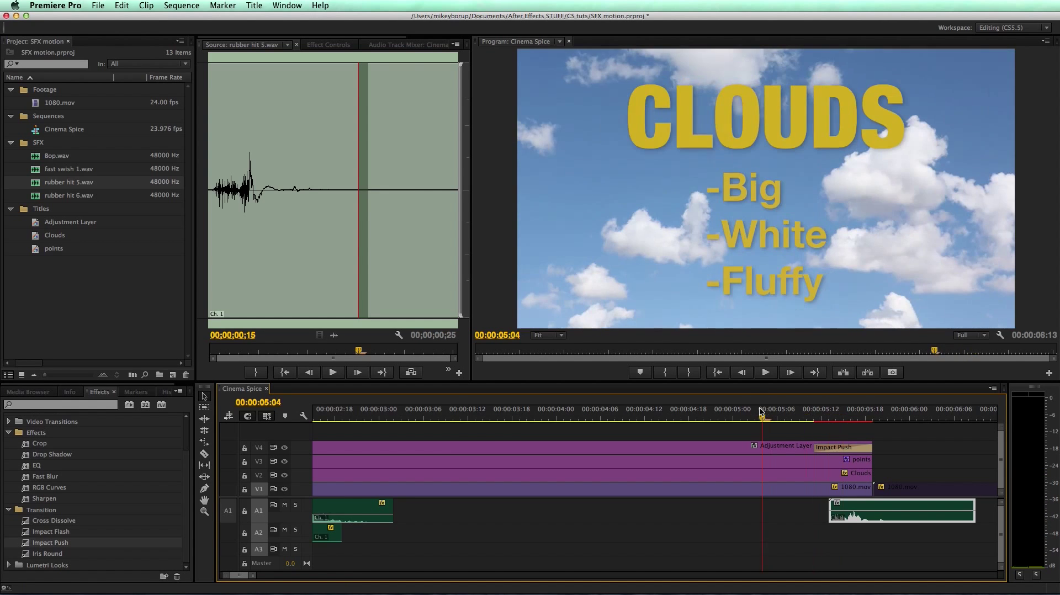